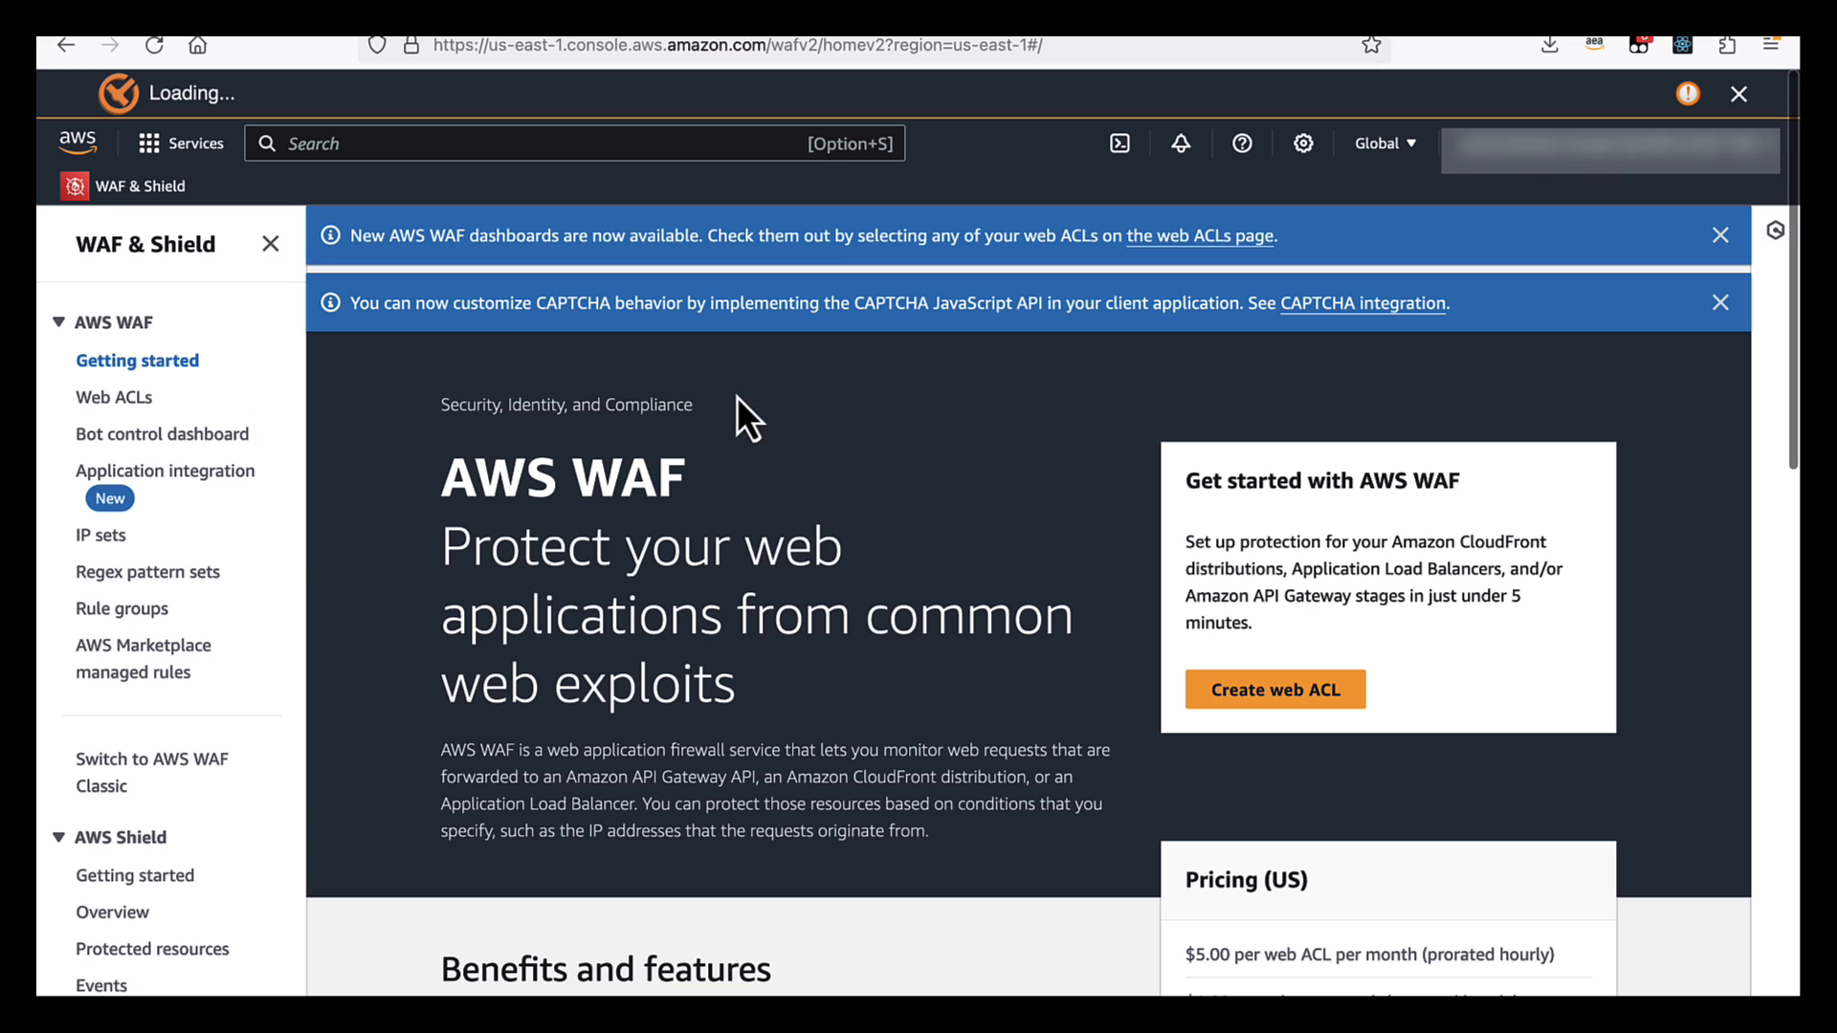
mouse_move(385, 279)
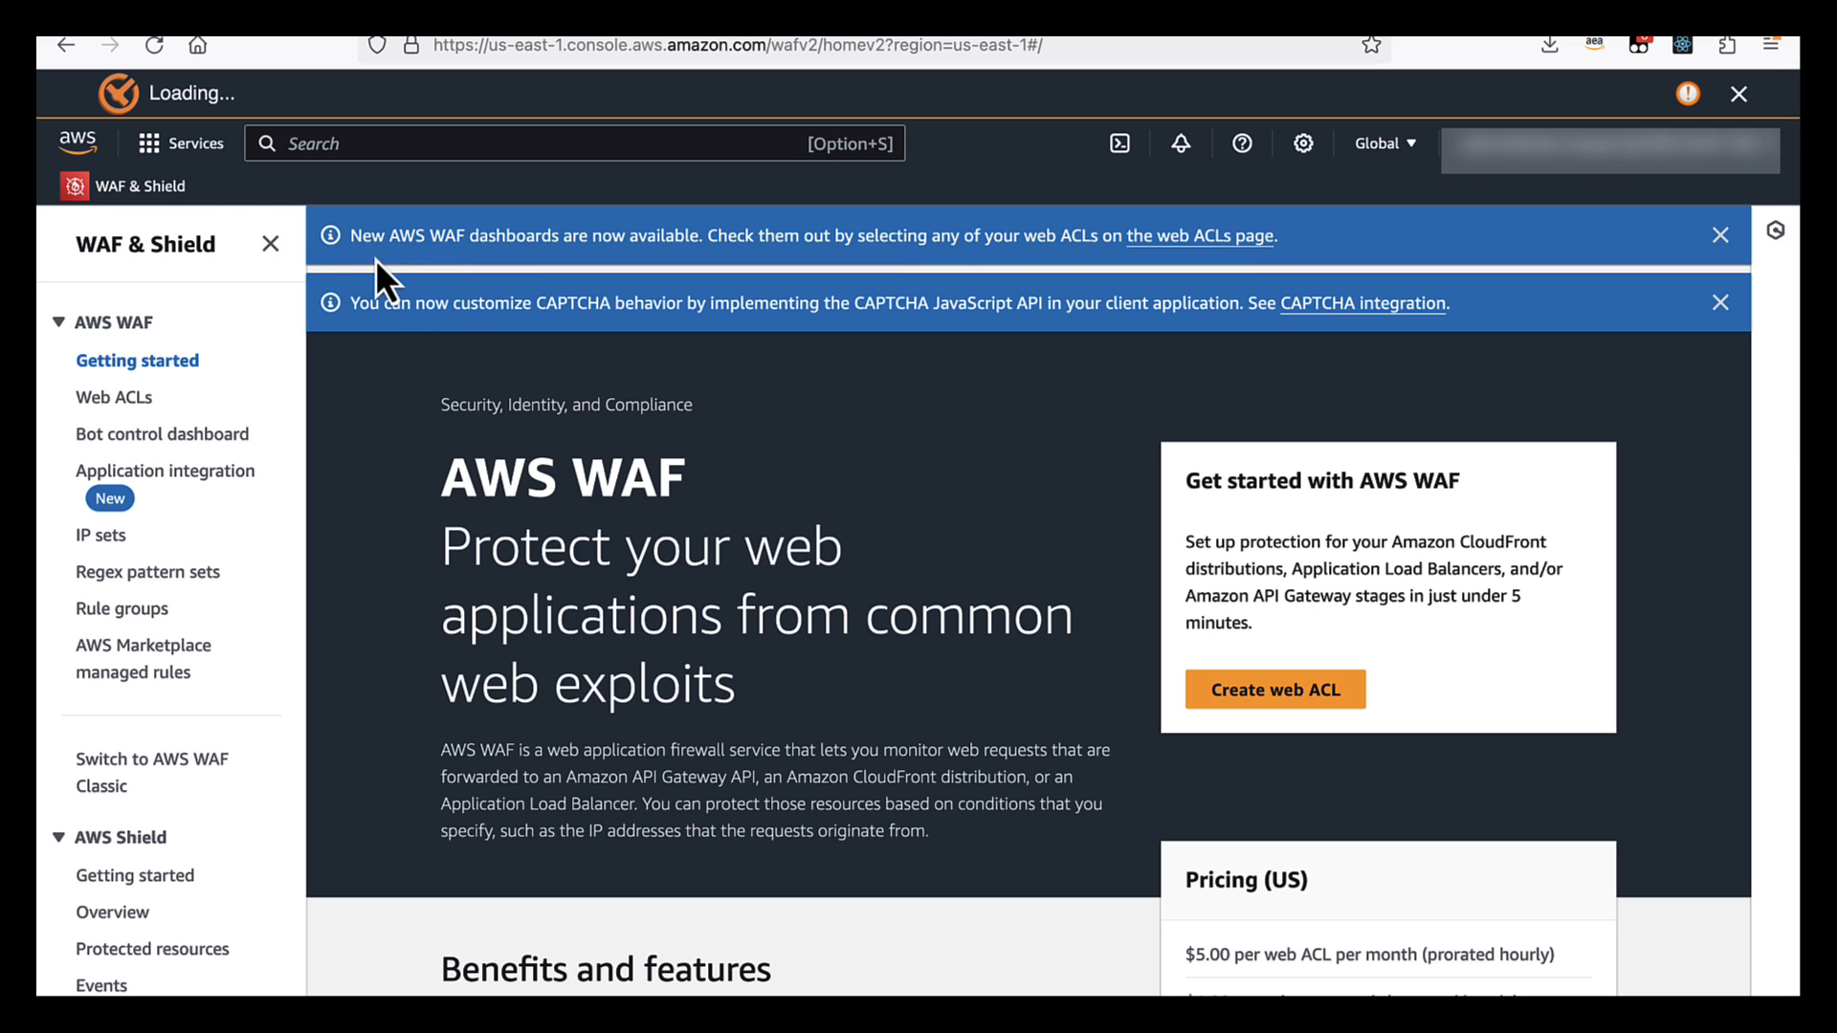
mouse_move(632, 474)
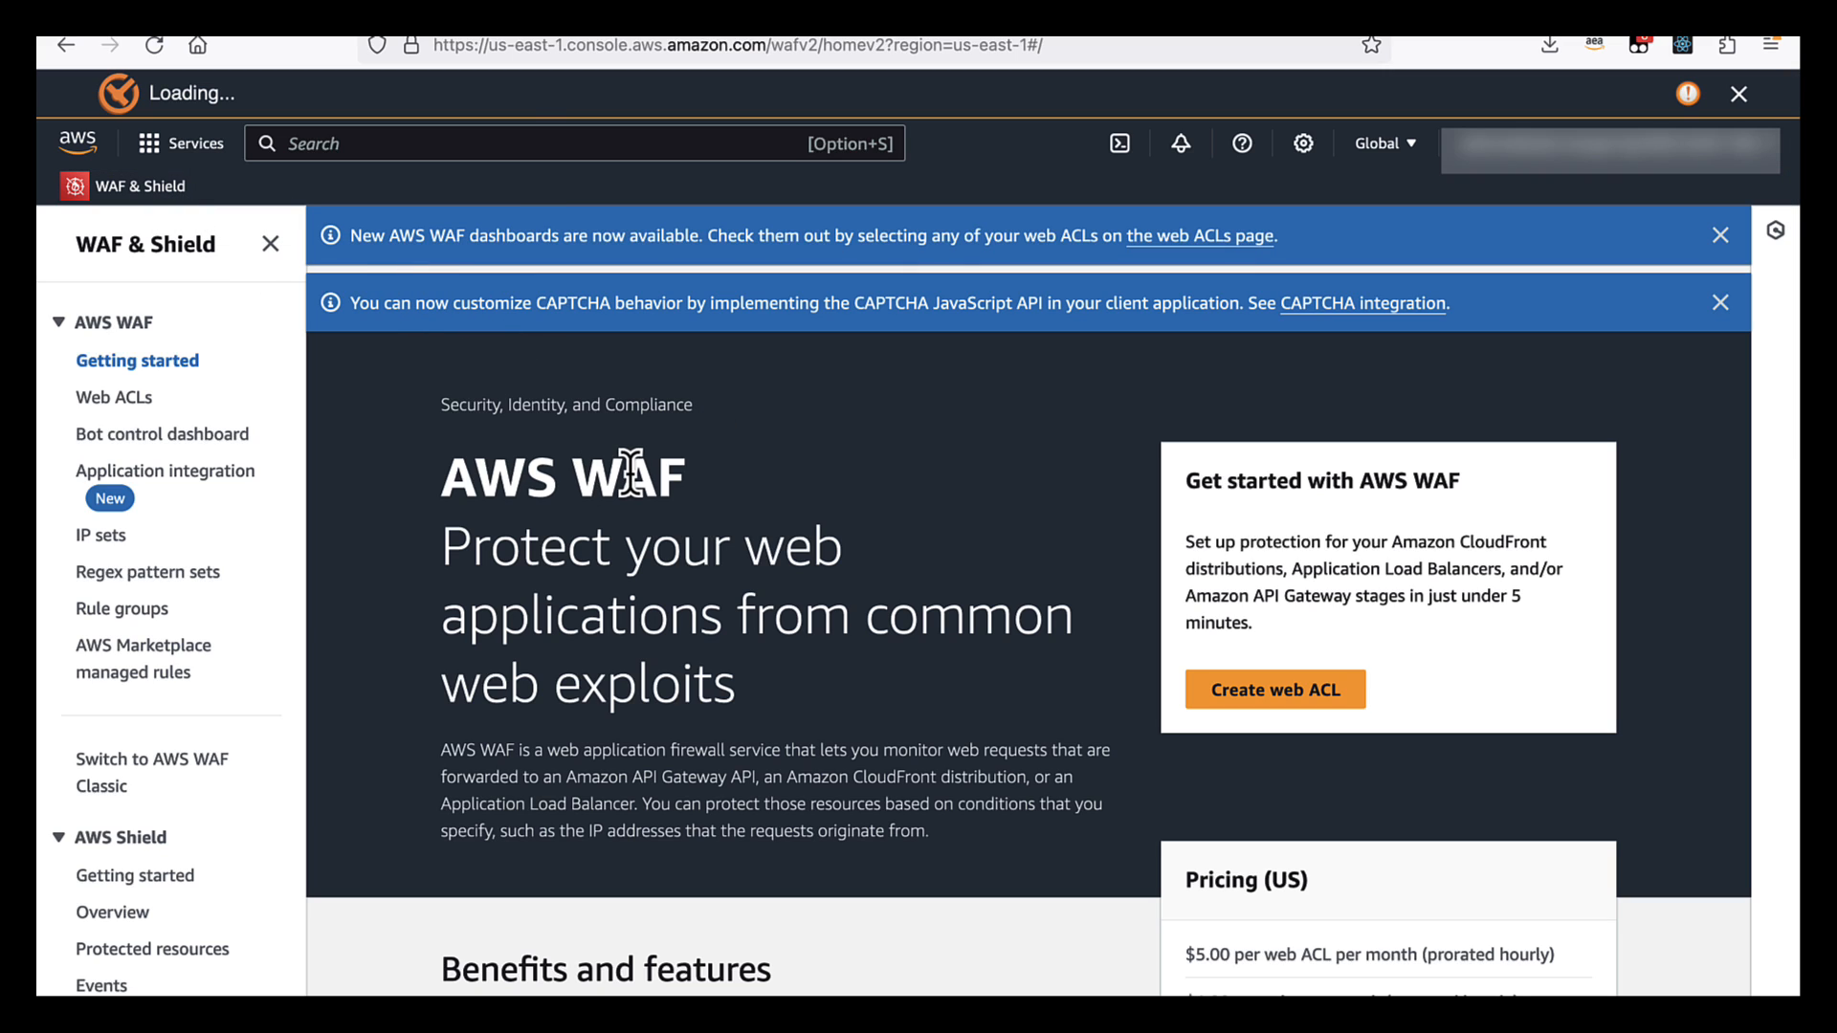
Dismiss the 'New AWS WAF dashboards' and CAPTCHA announcement banners
left_click(1718, 234)
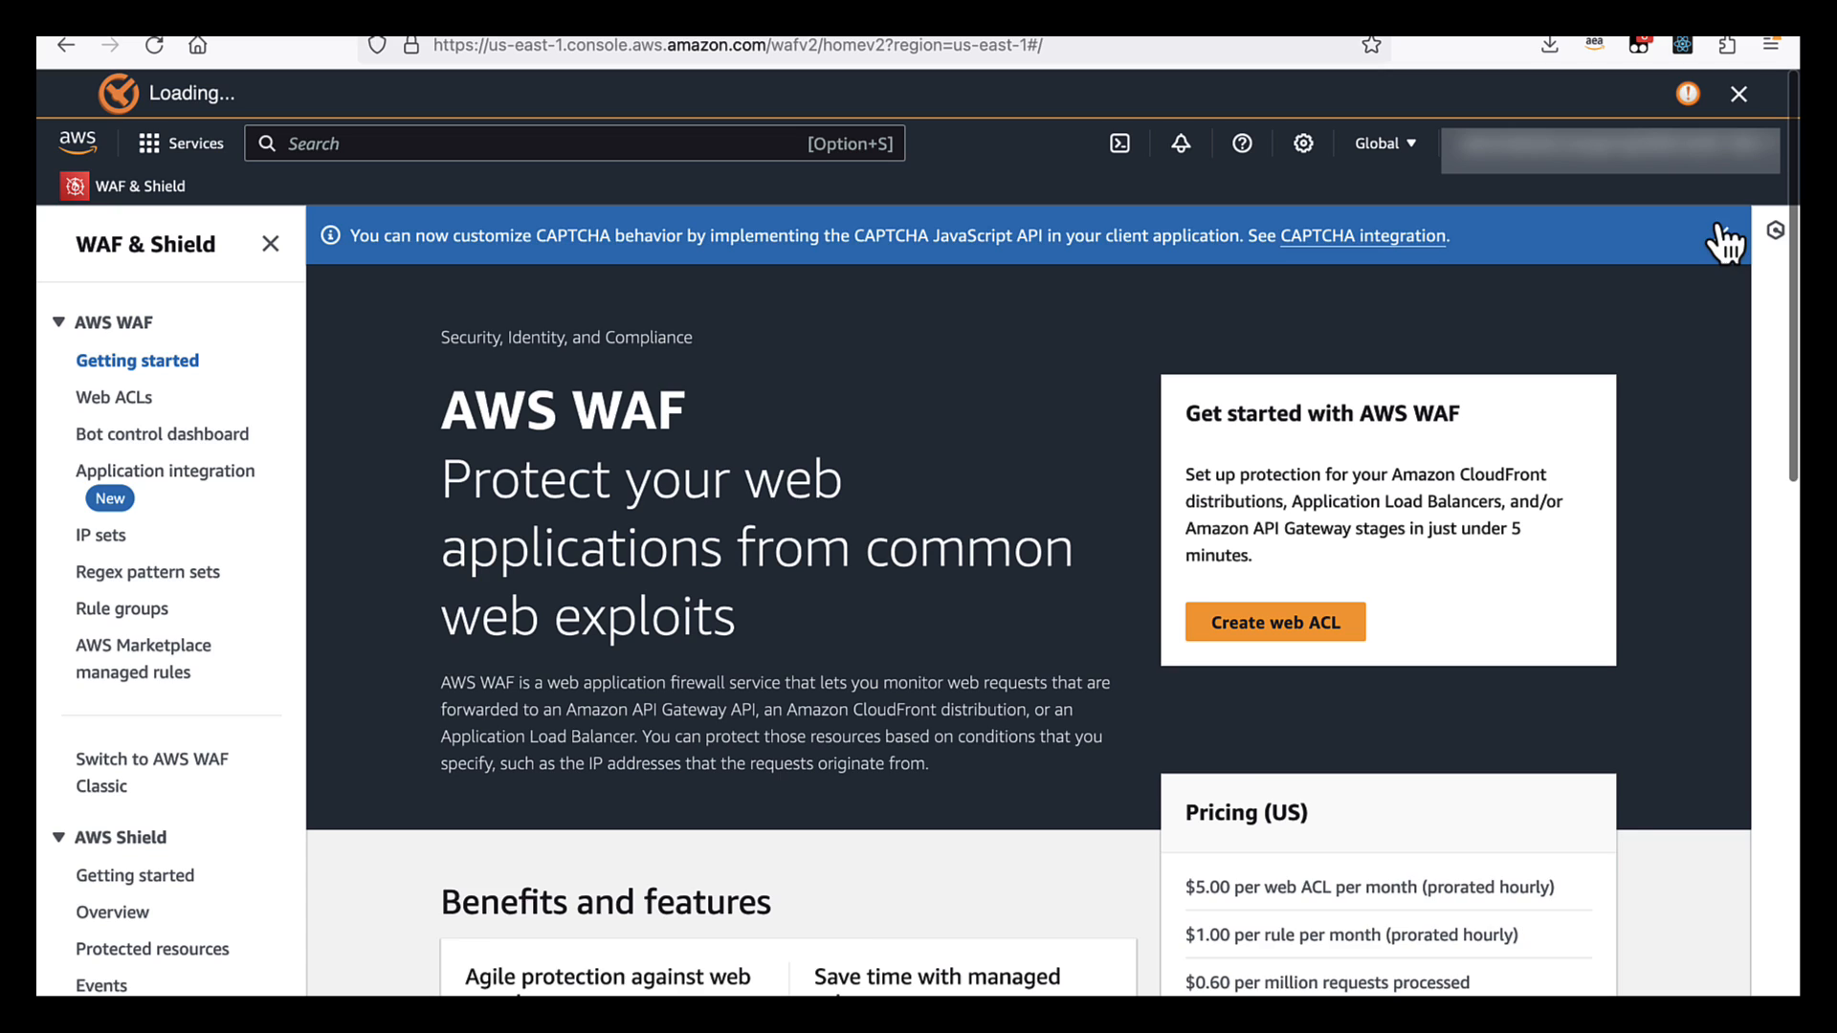
left_click(1722, 235)
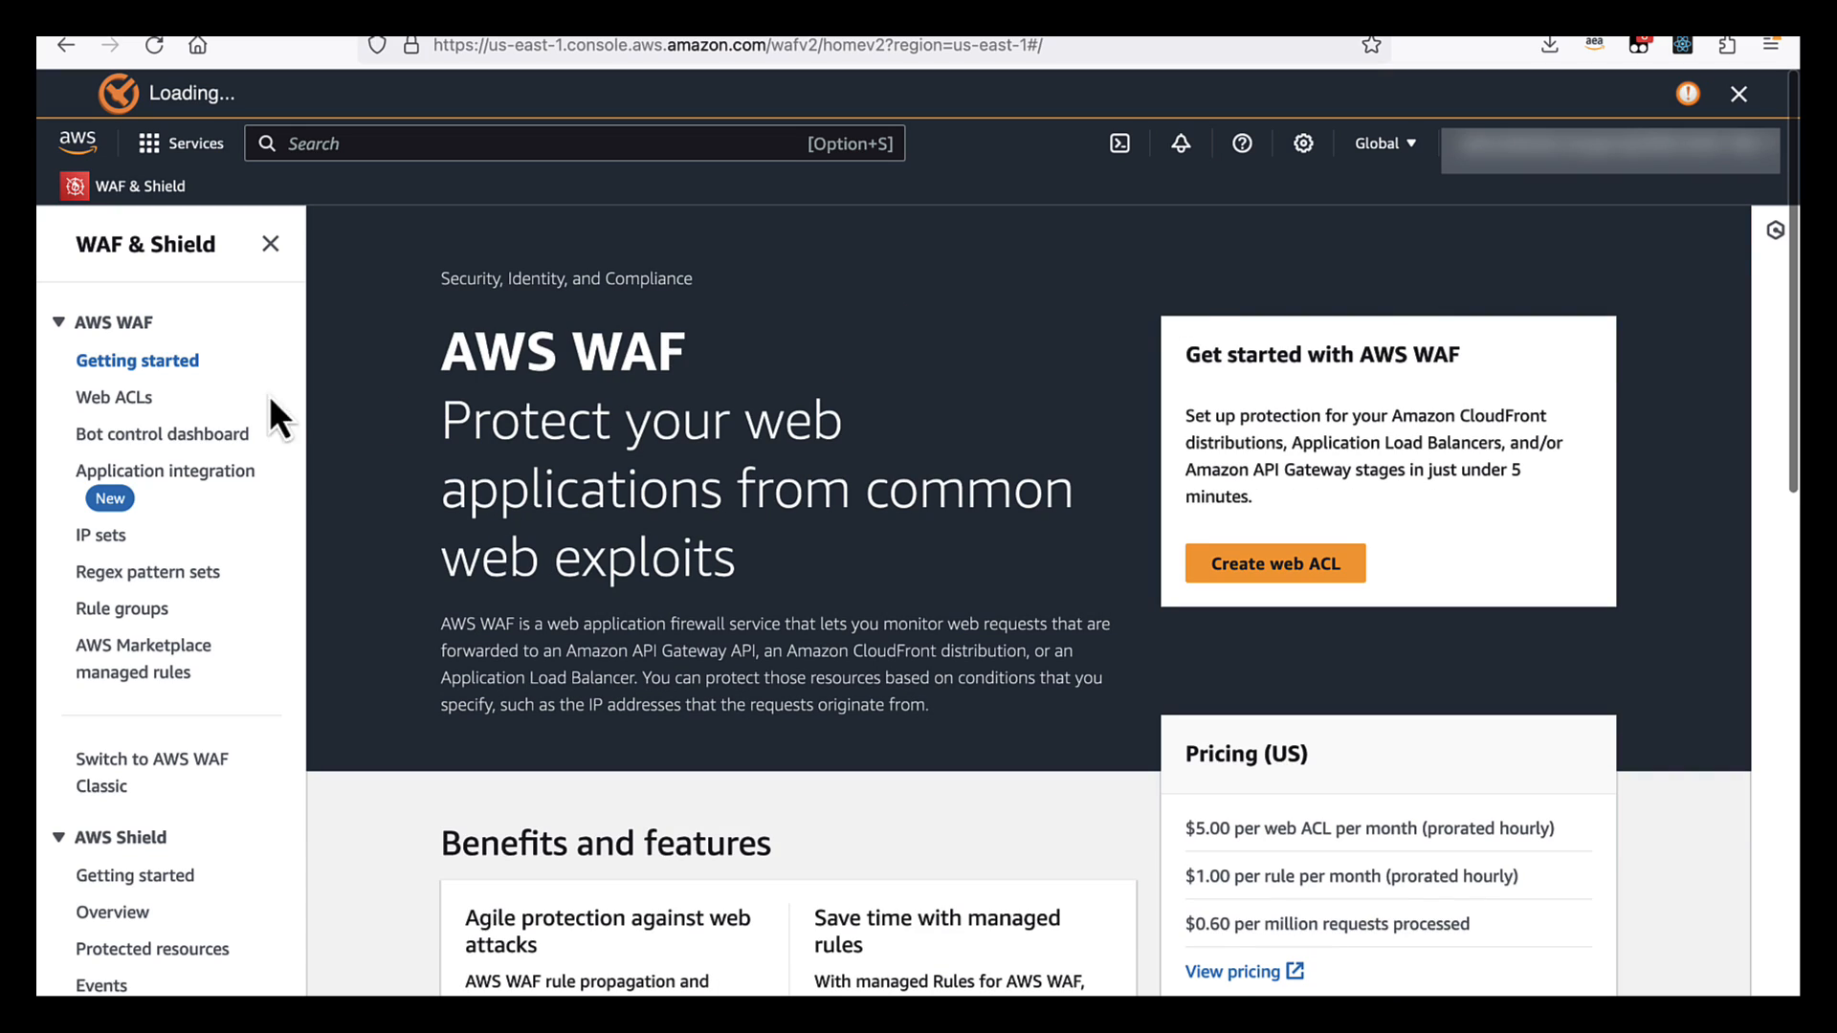
Show the Web ACLs list for the Europe (London) region
left_click(114, 396)
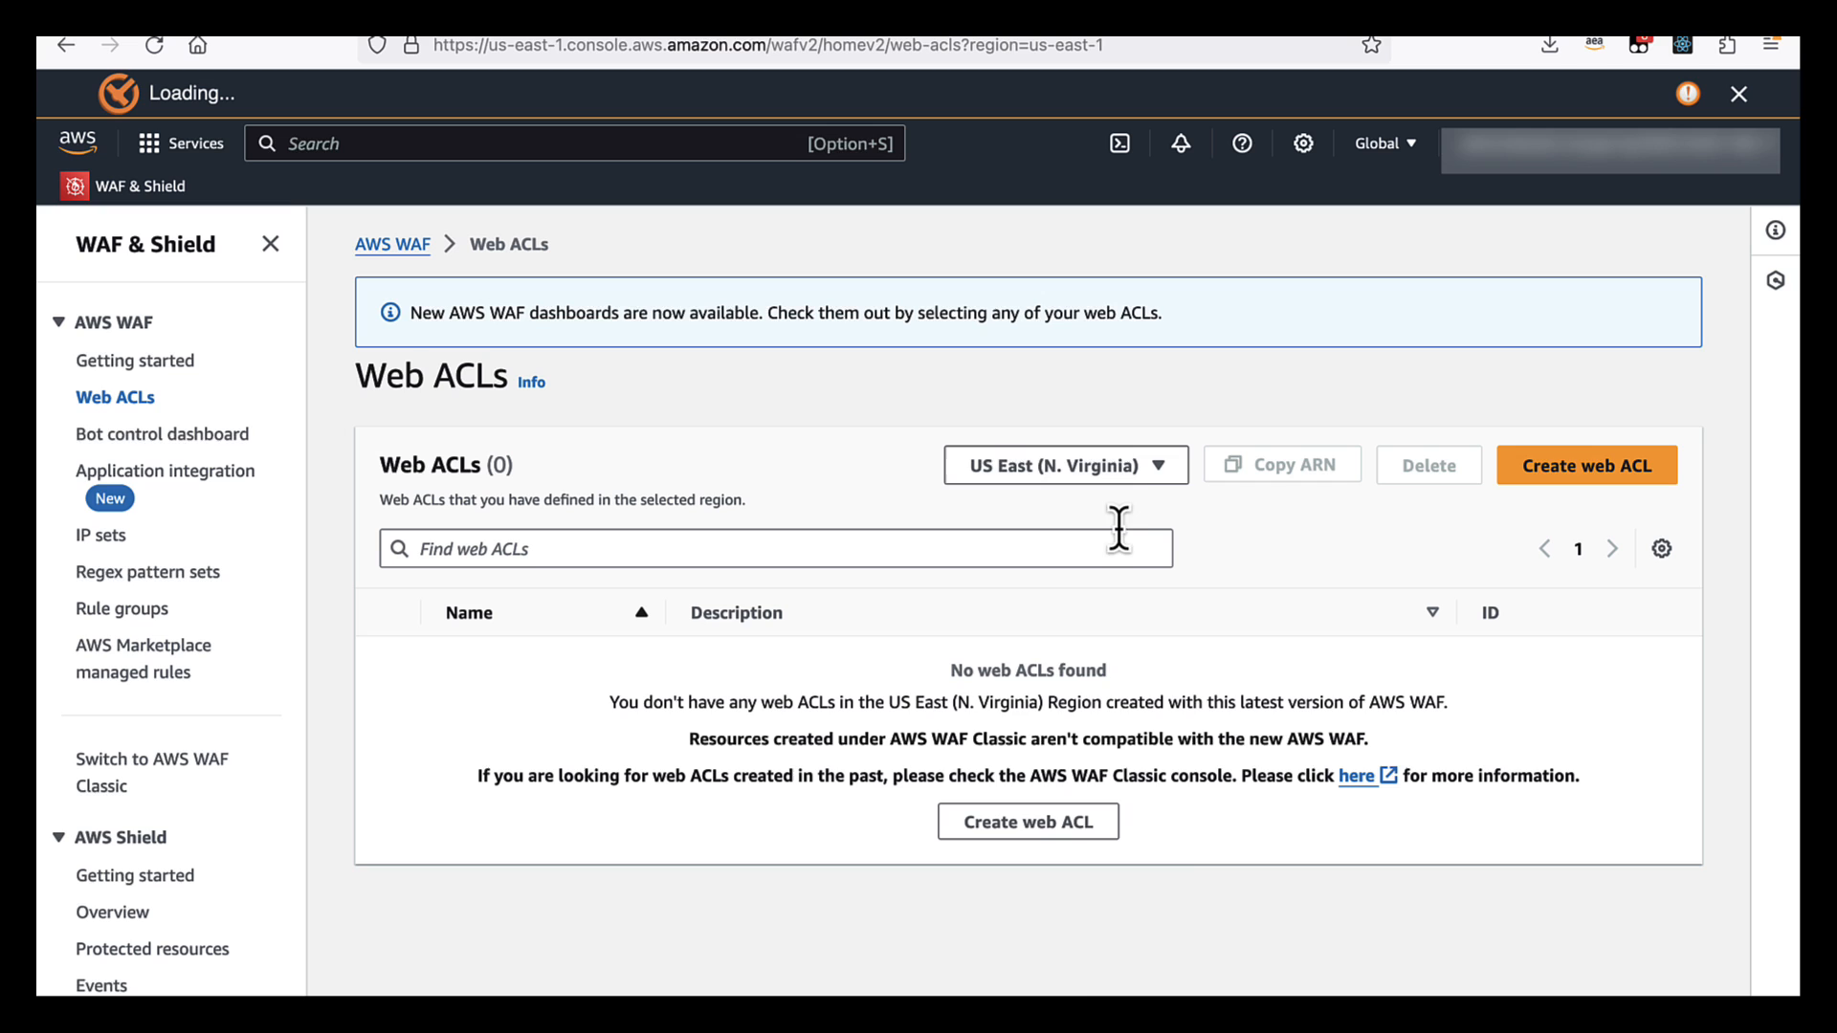
left_click(1063, 464)
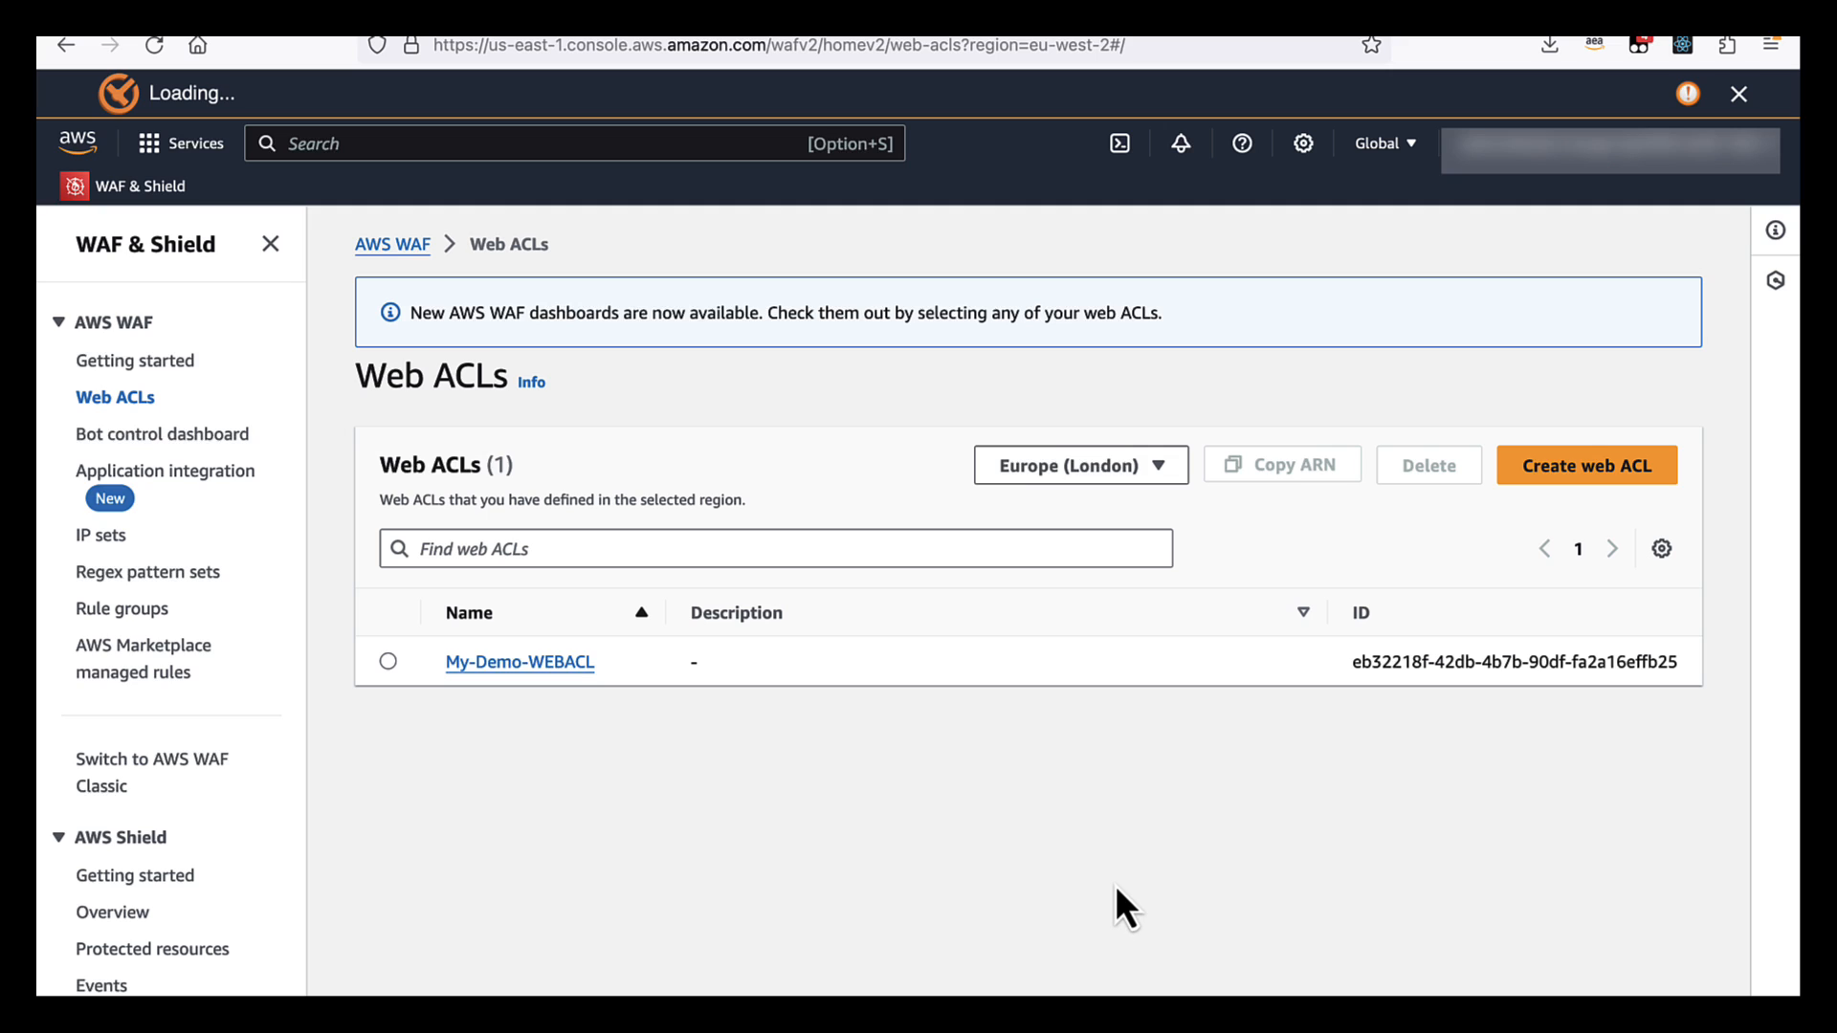
mouse_move(680, 742)
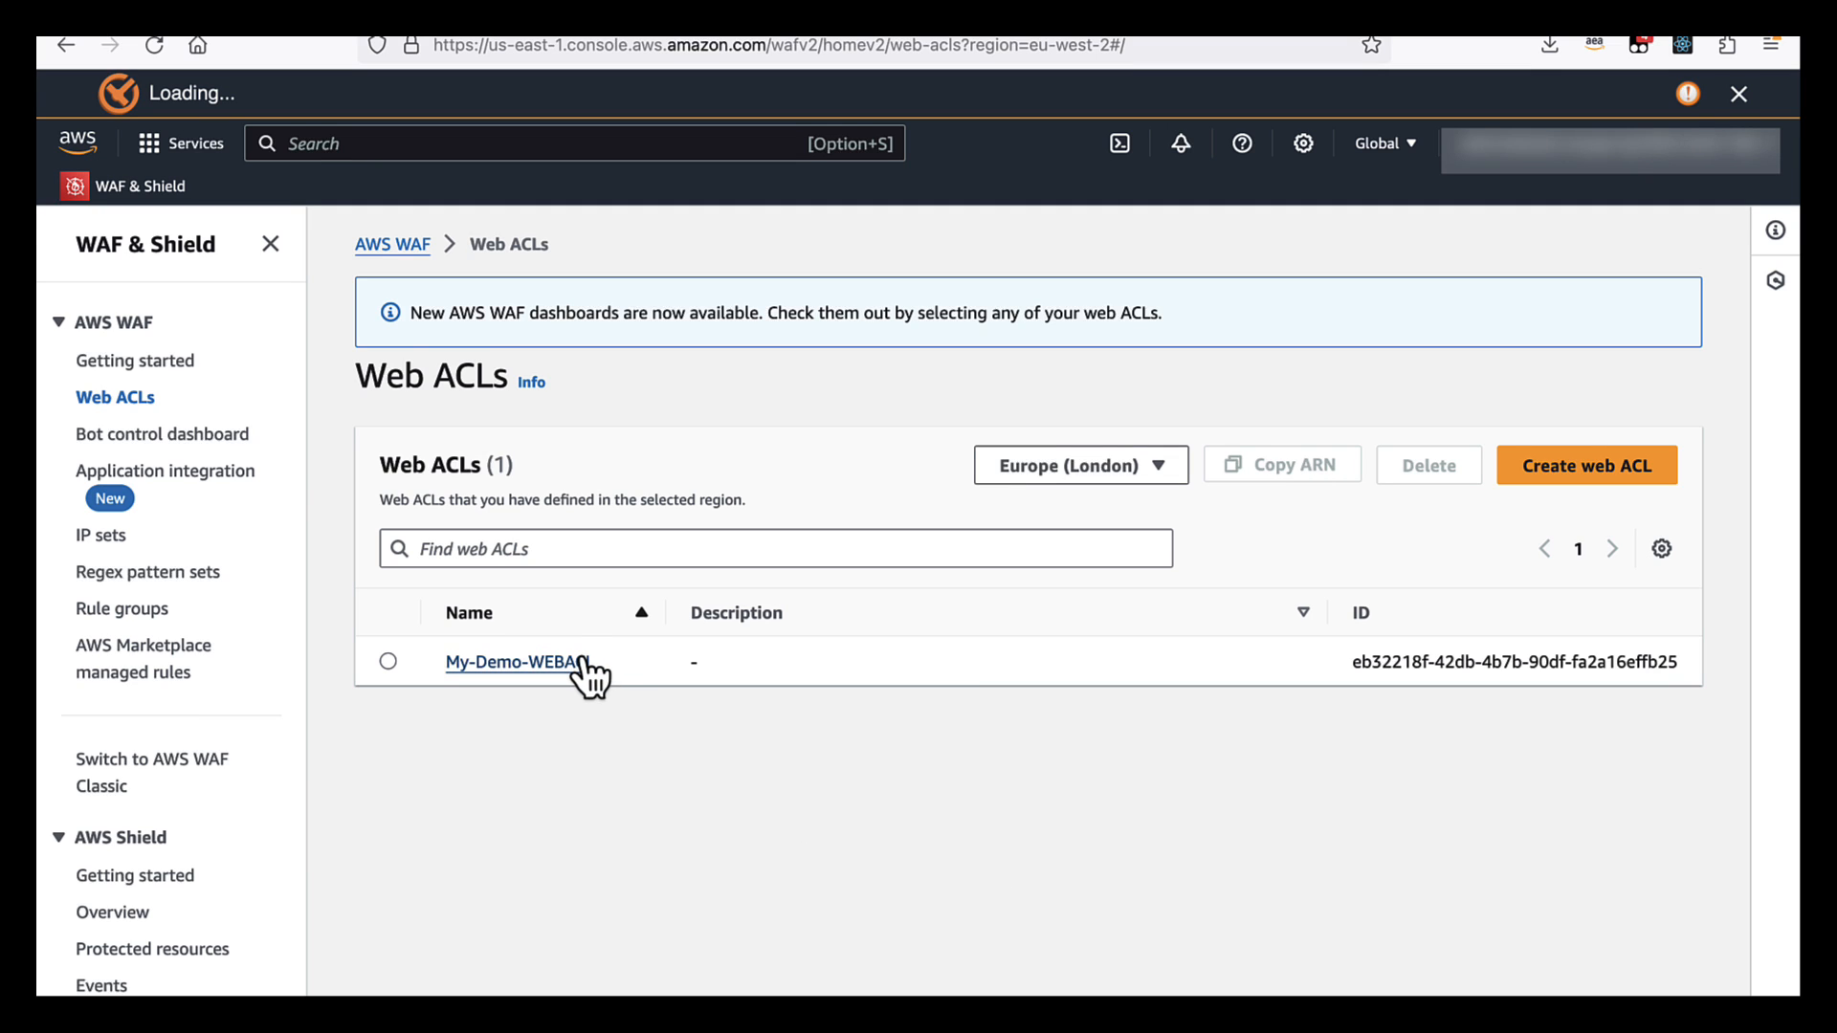
mouse_move(570, 720)
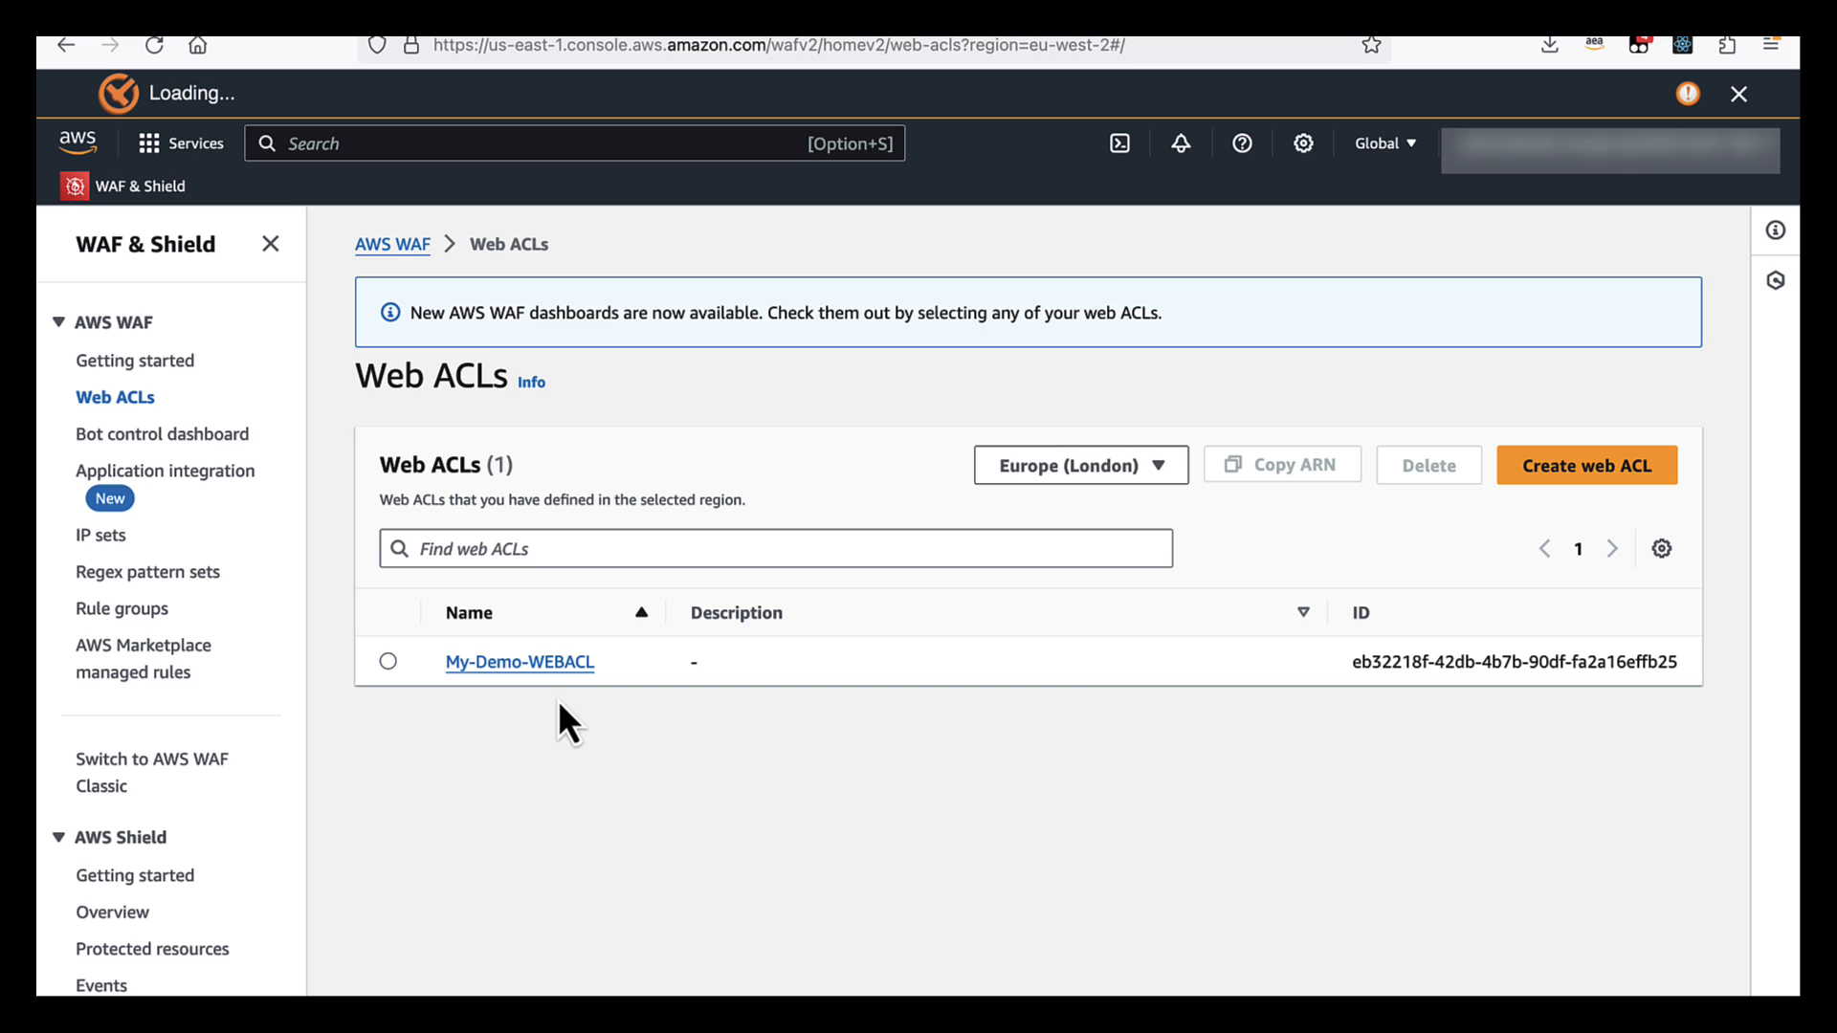
mouse_move(518, 662)
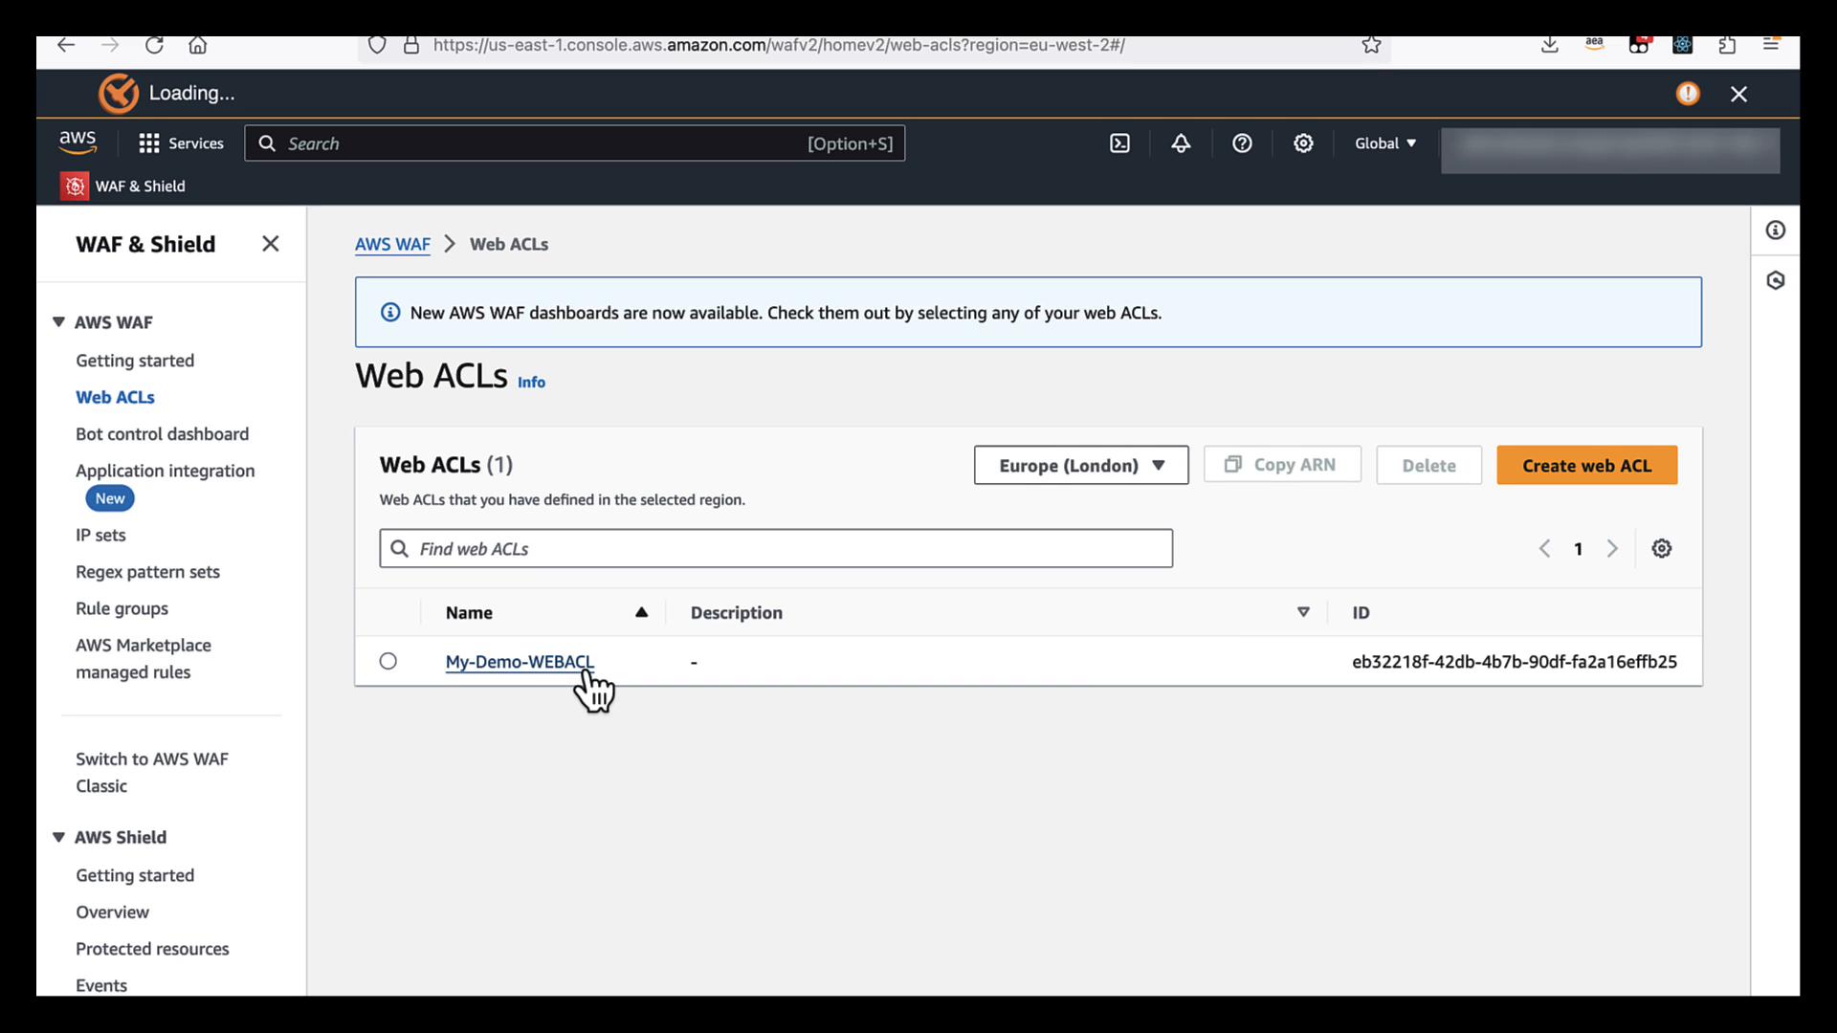
Open My-Demo-WEBACL's Rules tab and expand the Add rules dropdown
left_click(517, 662)
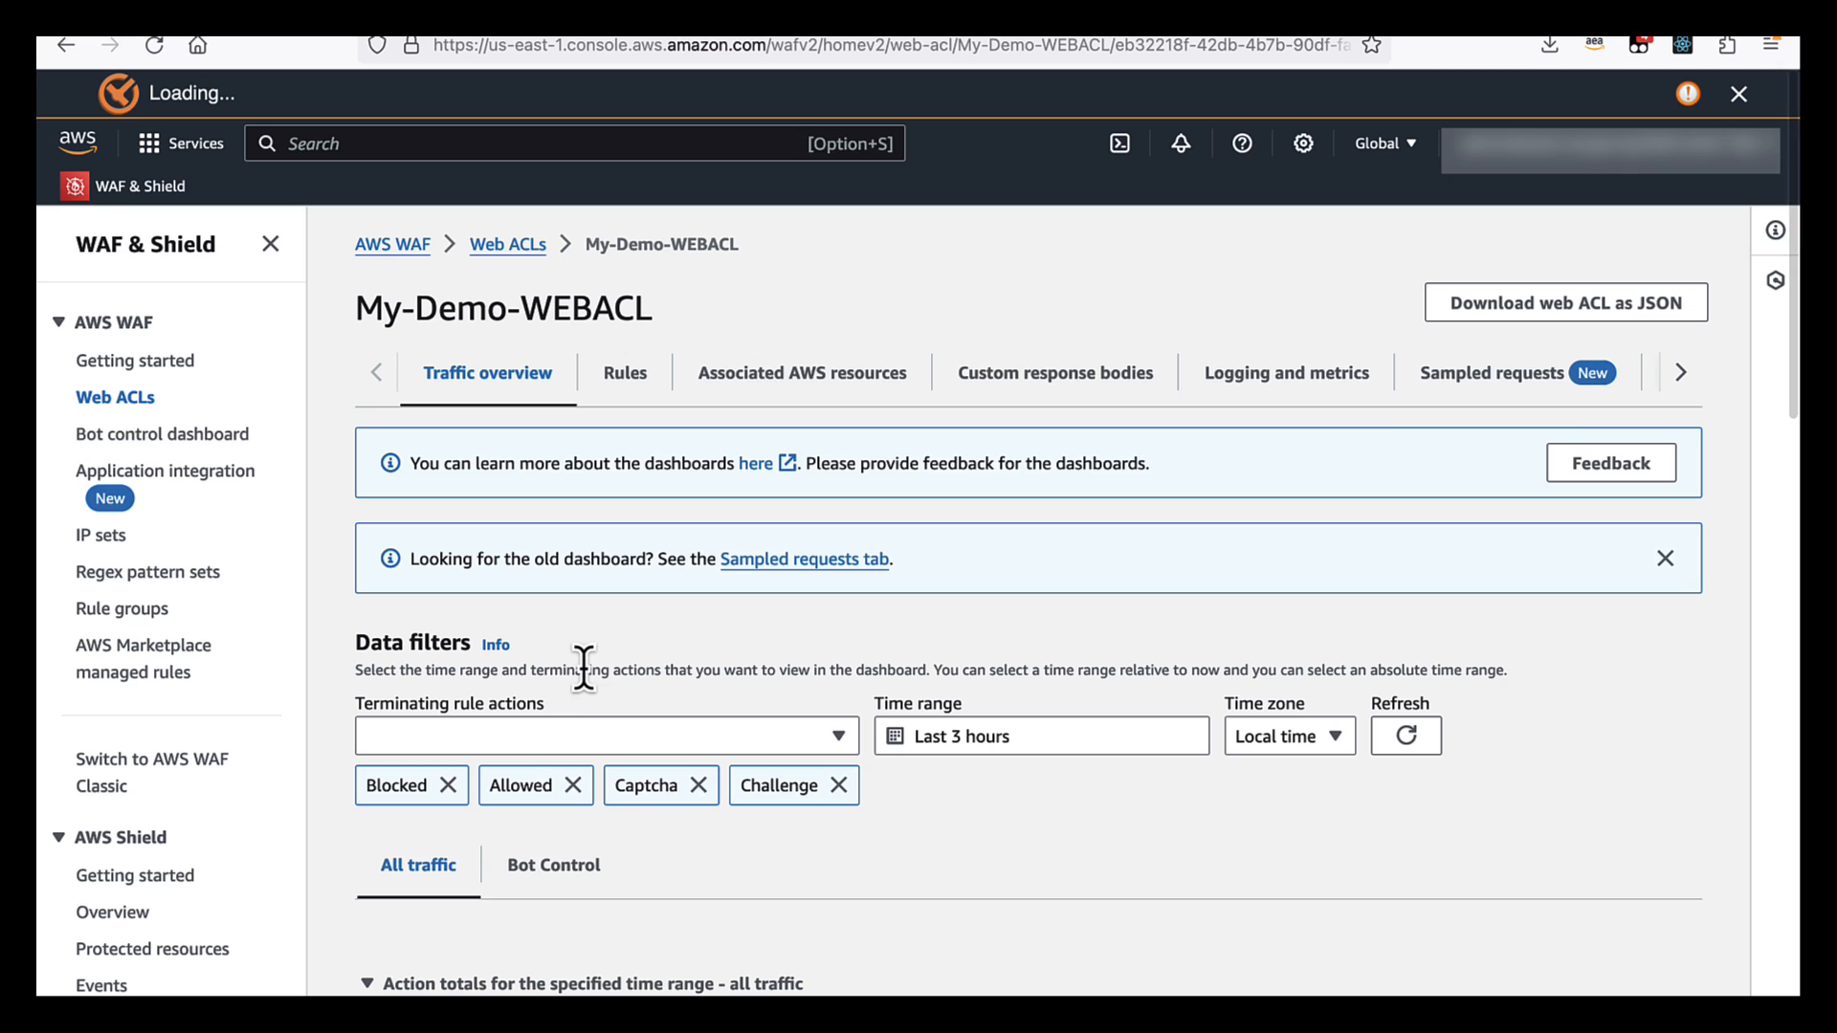
left_click(1665, 558)
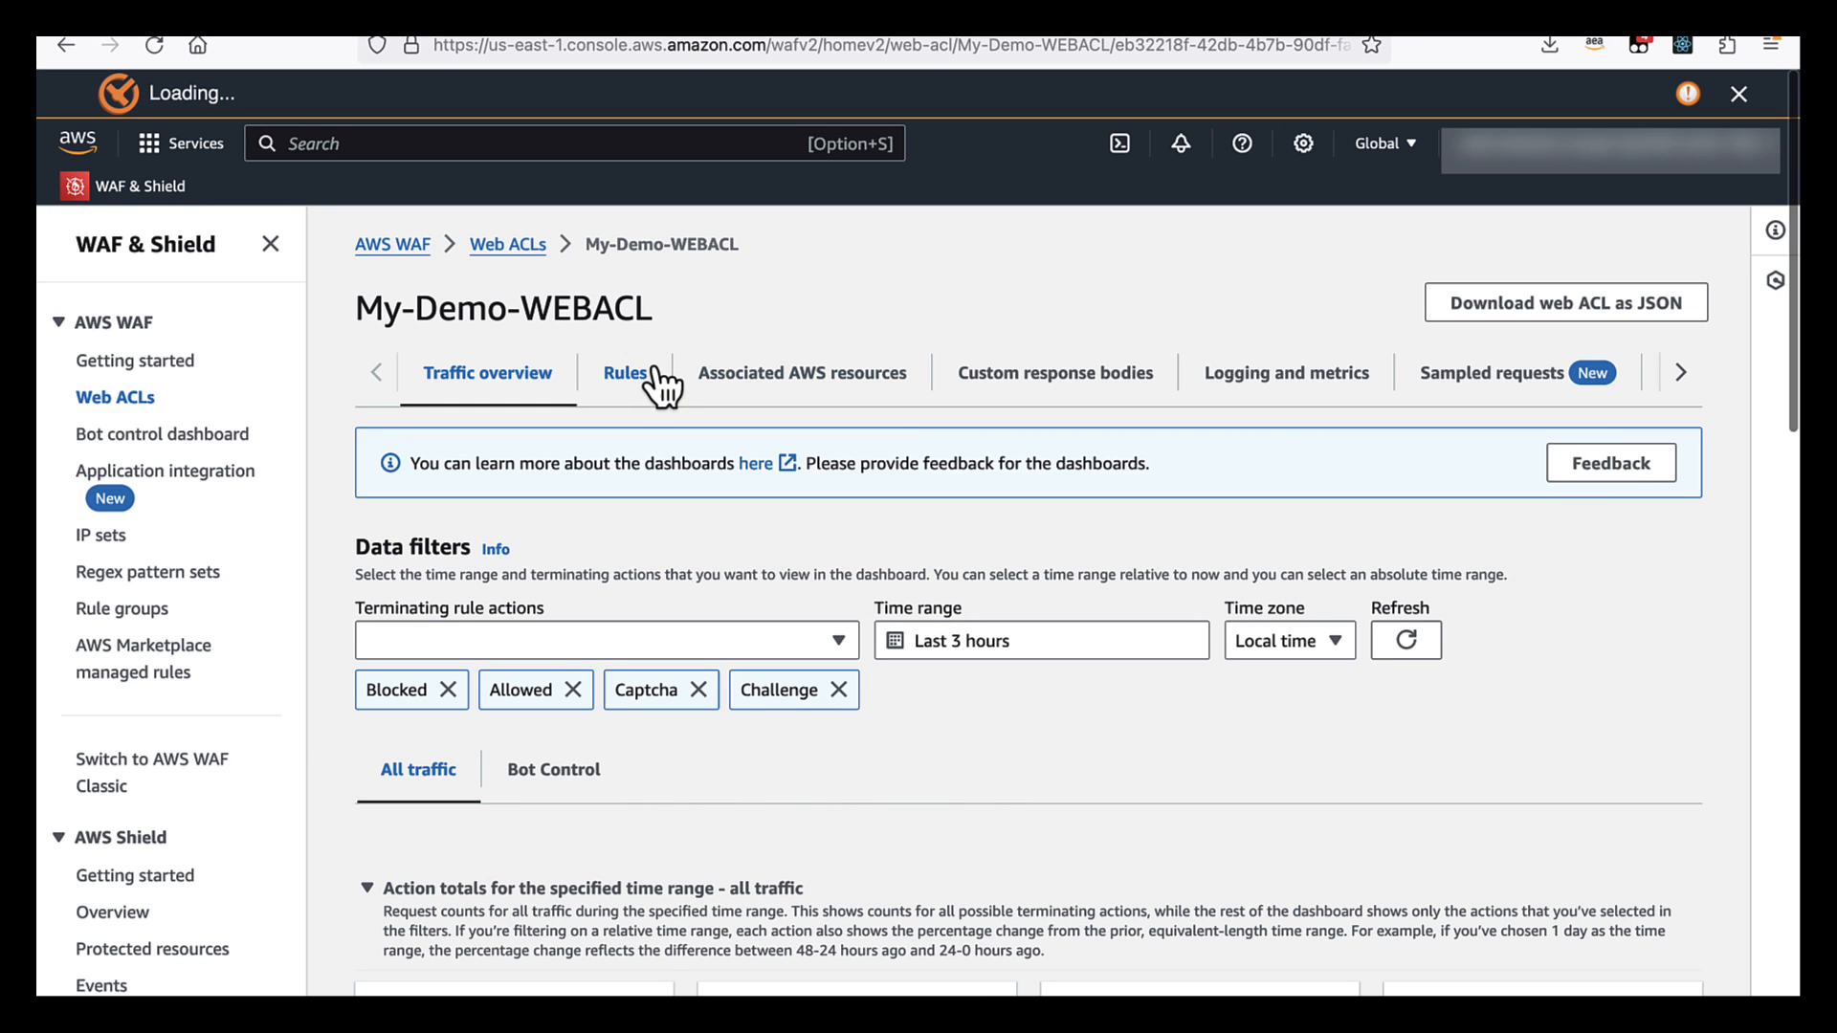
left_click(625, 372)
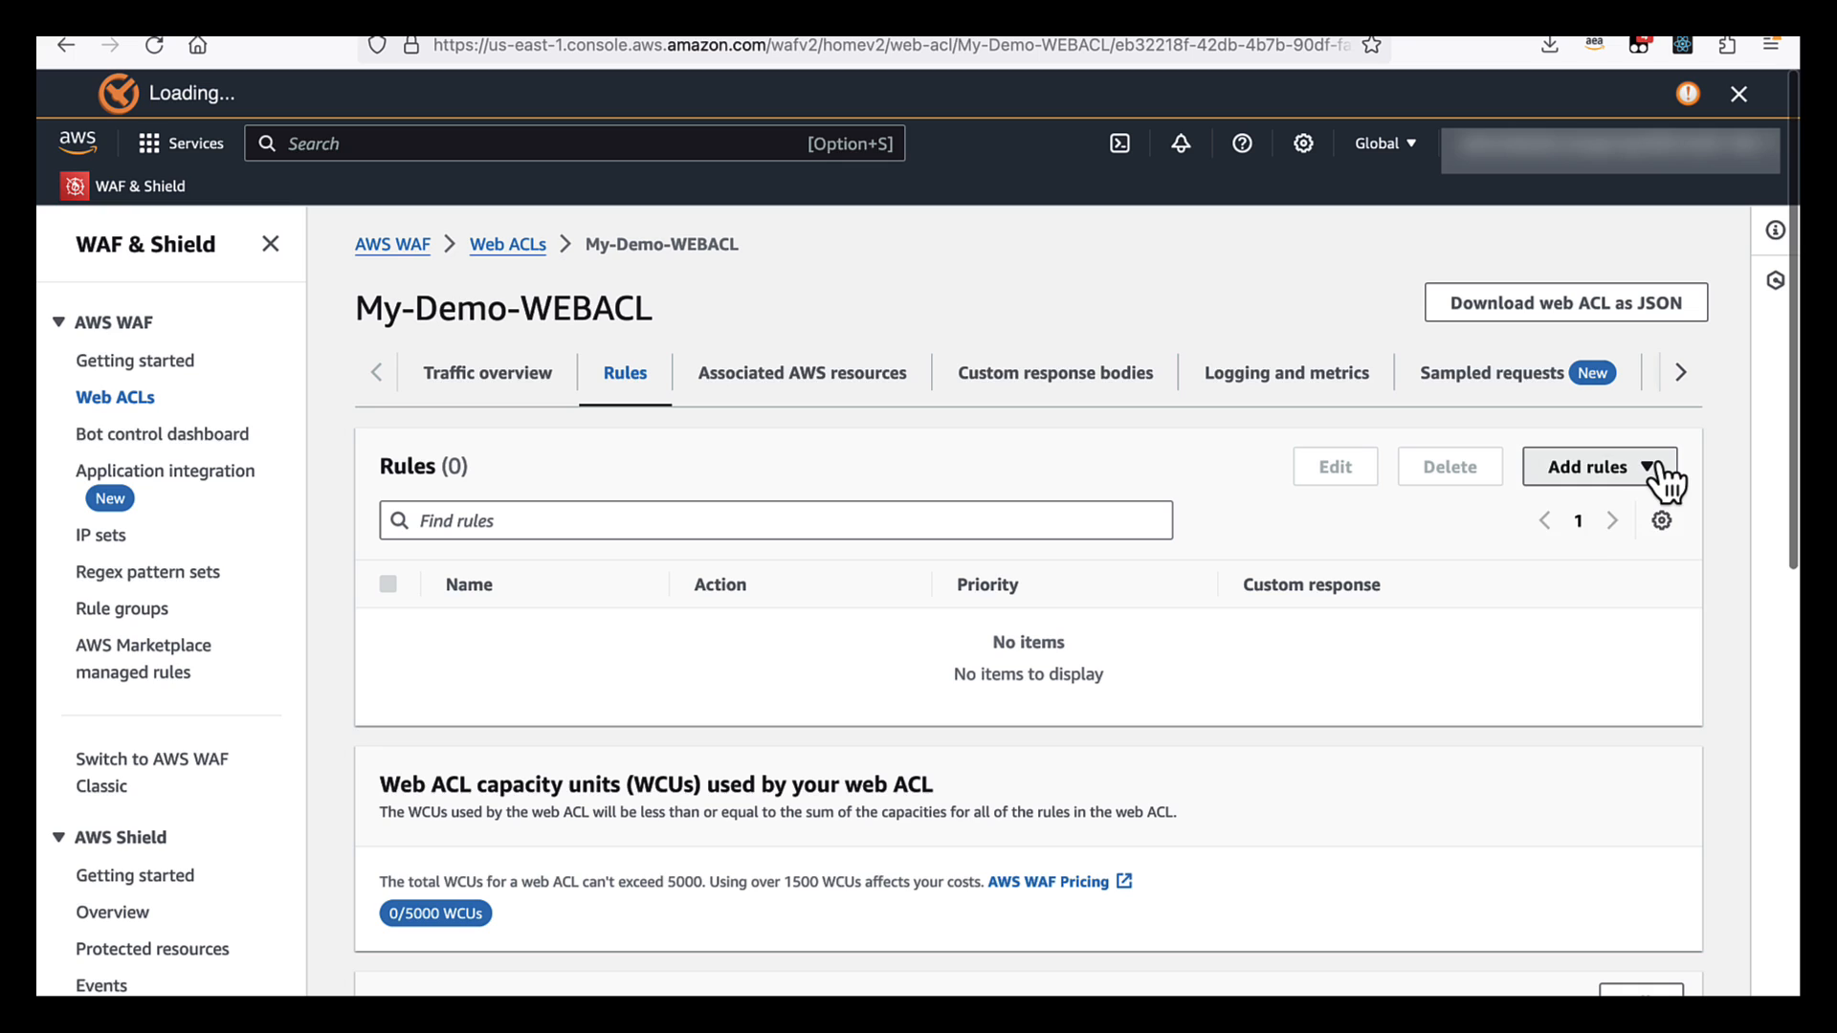
left_click(1590, 466)
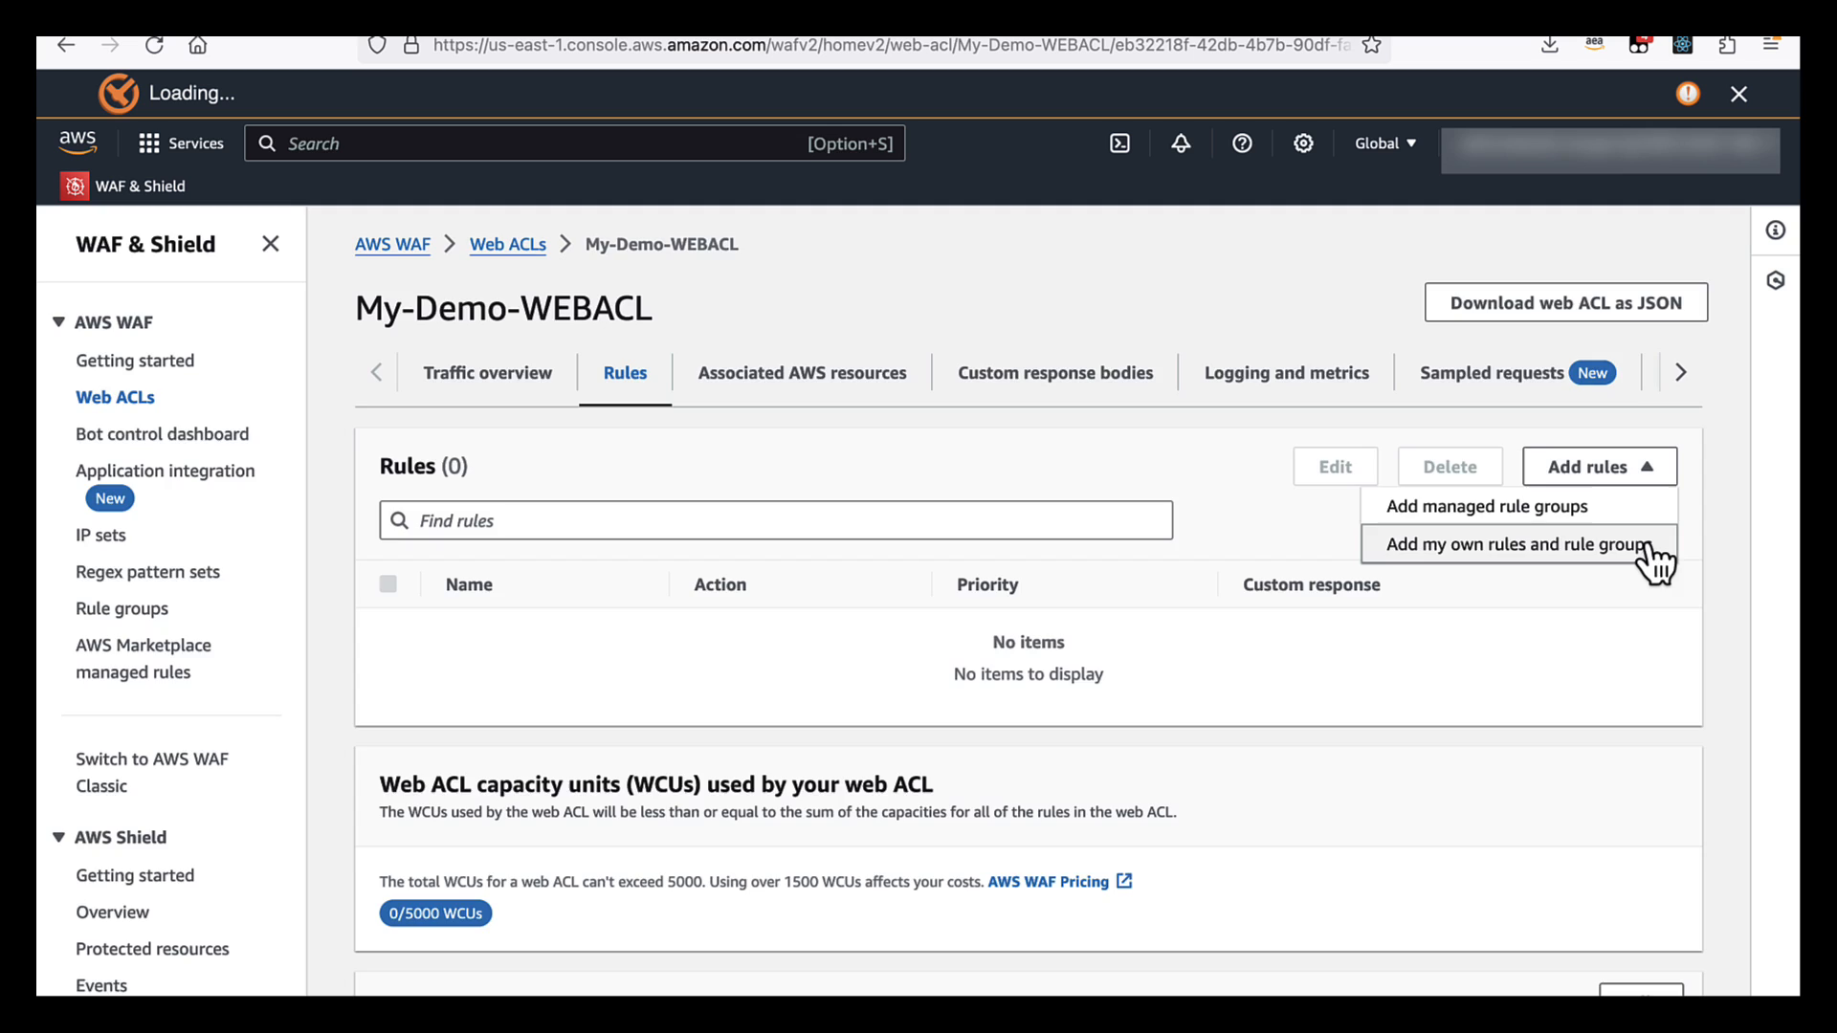
Add your own rule with Rule builder and name it Geo-match
left_click(1520, 543)
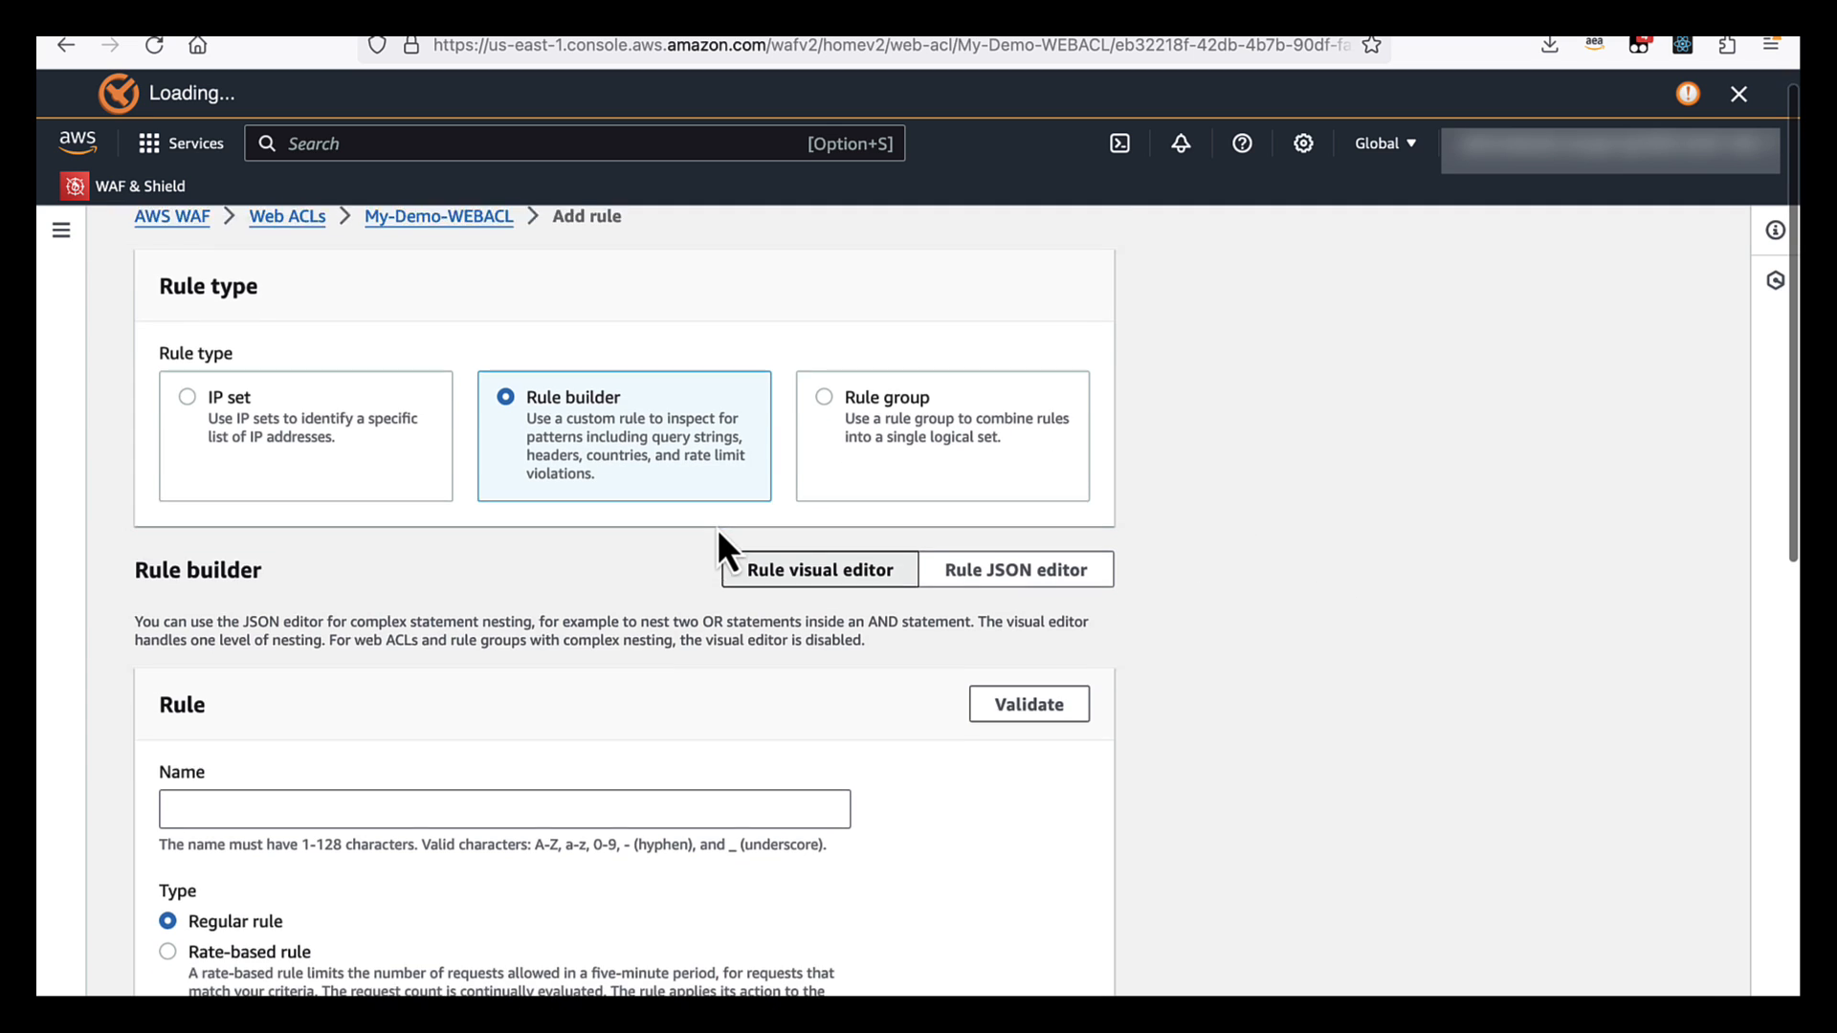
scroll("down", 3)
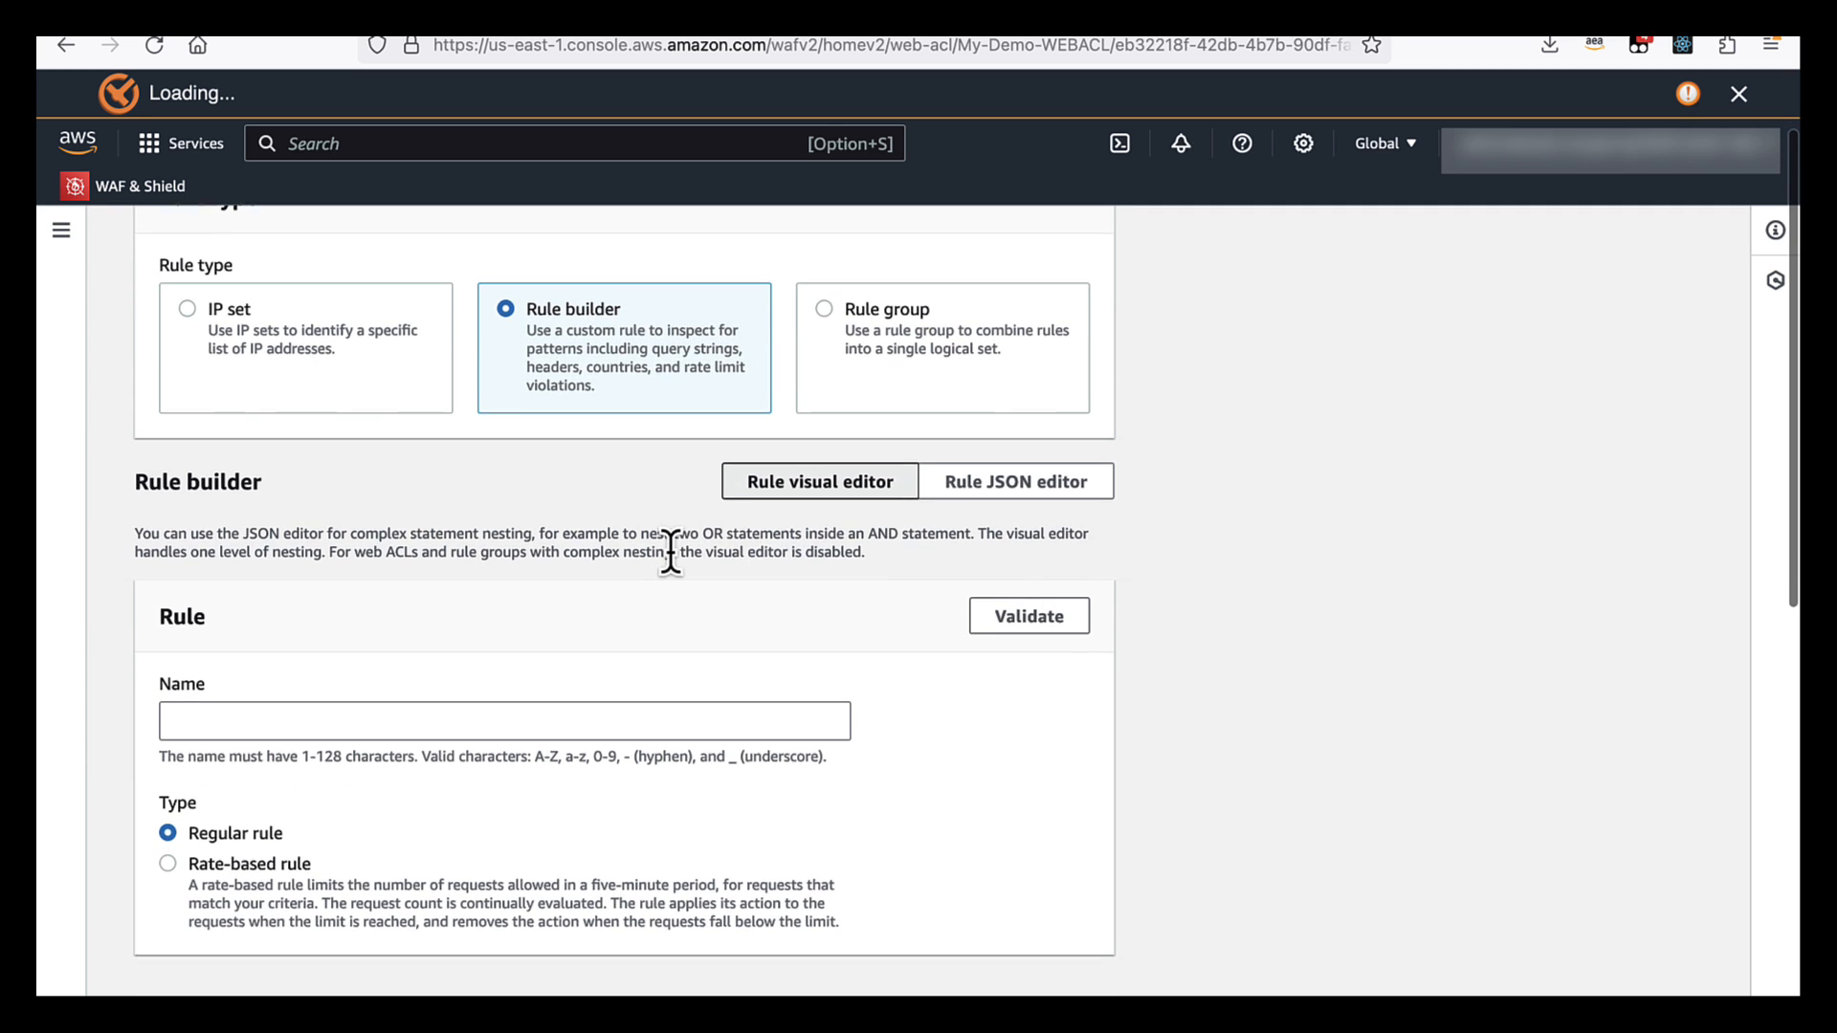
scroll("down", 3)
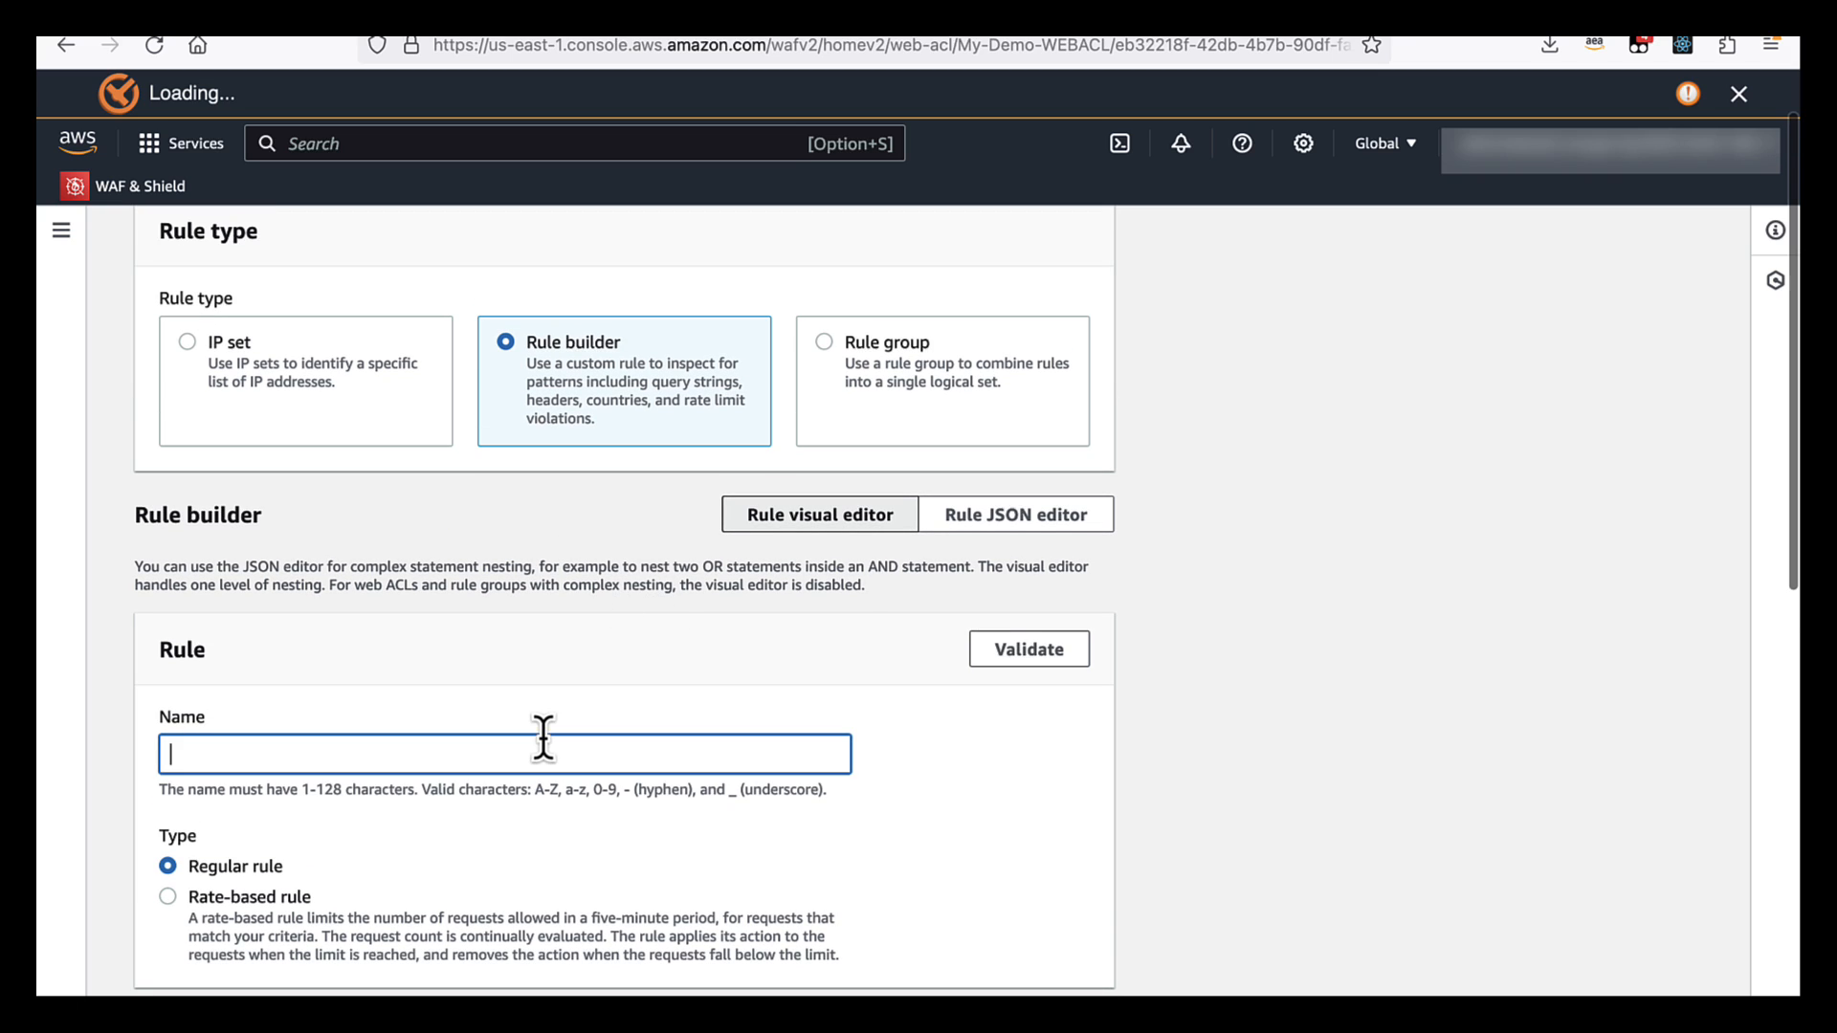
mouse_move(1003, 563)
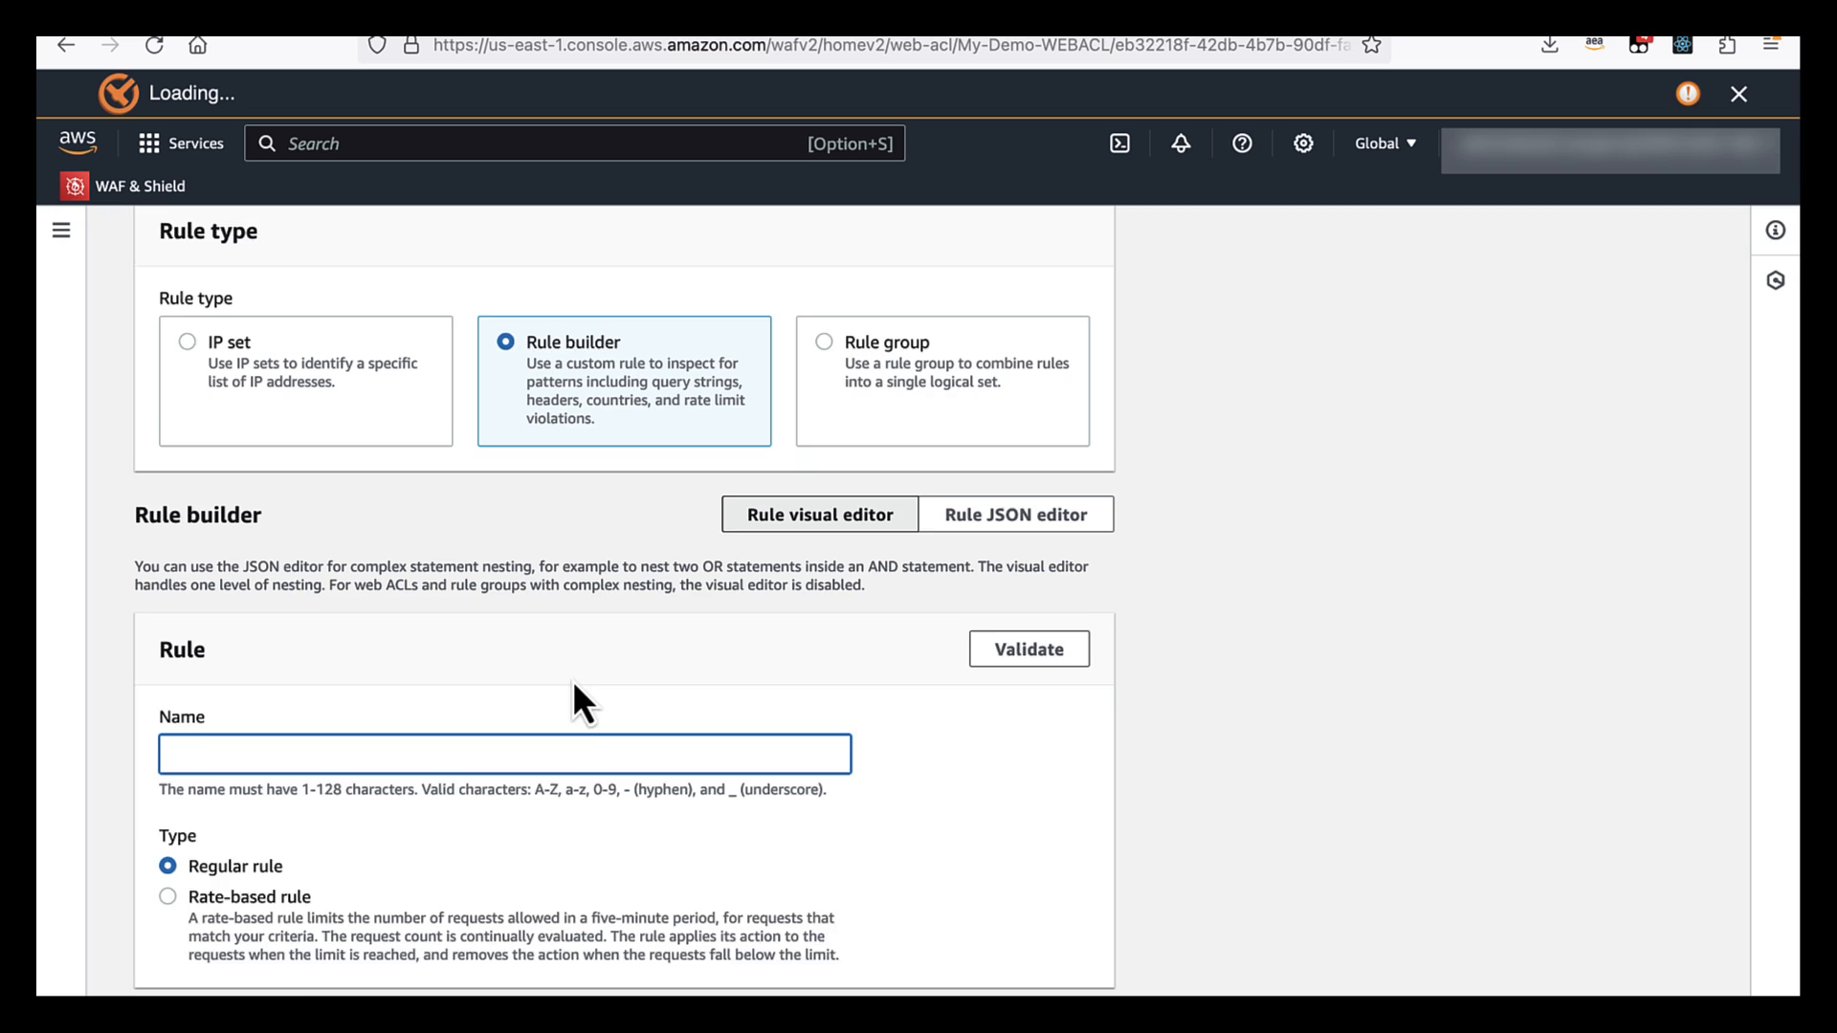
scroll("down", 3)
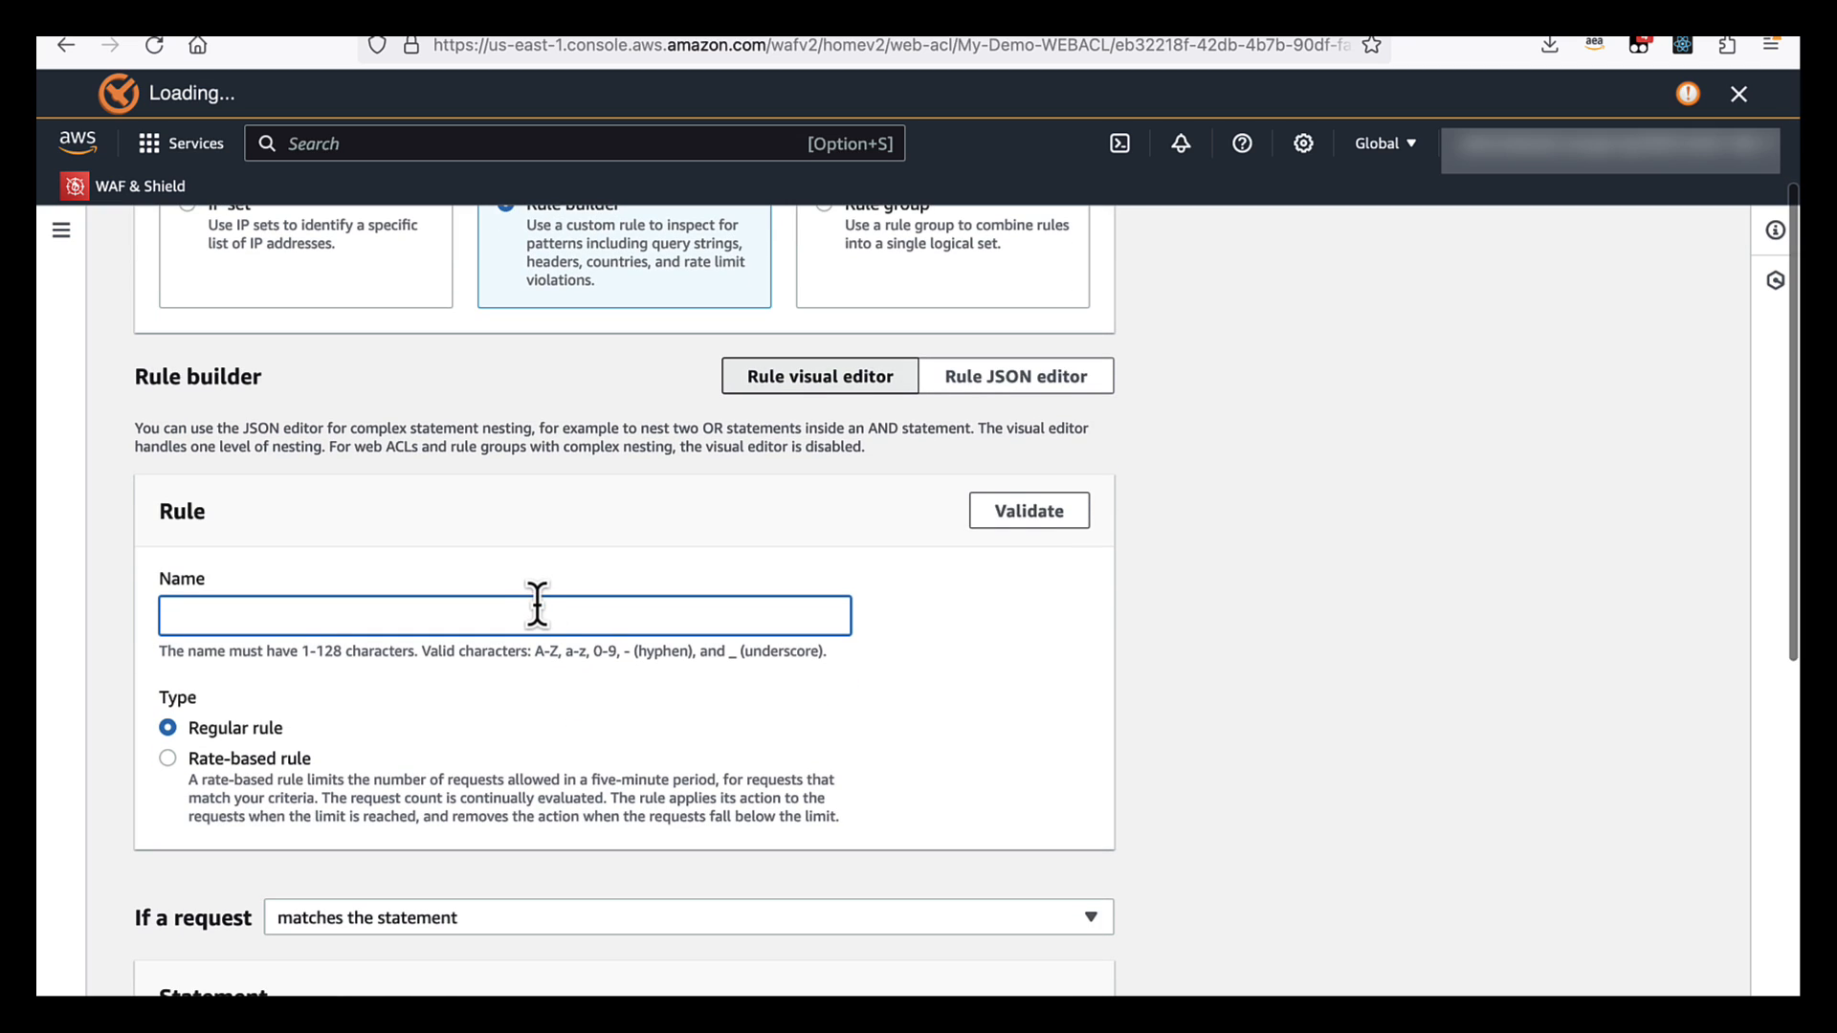
scroll("down", 3)
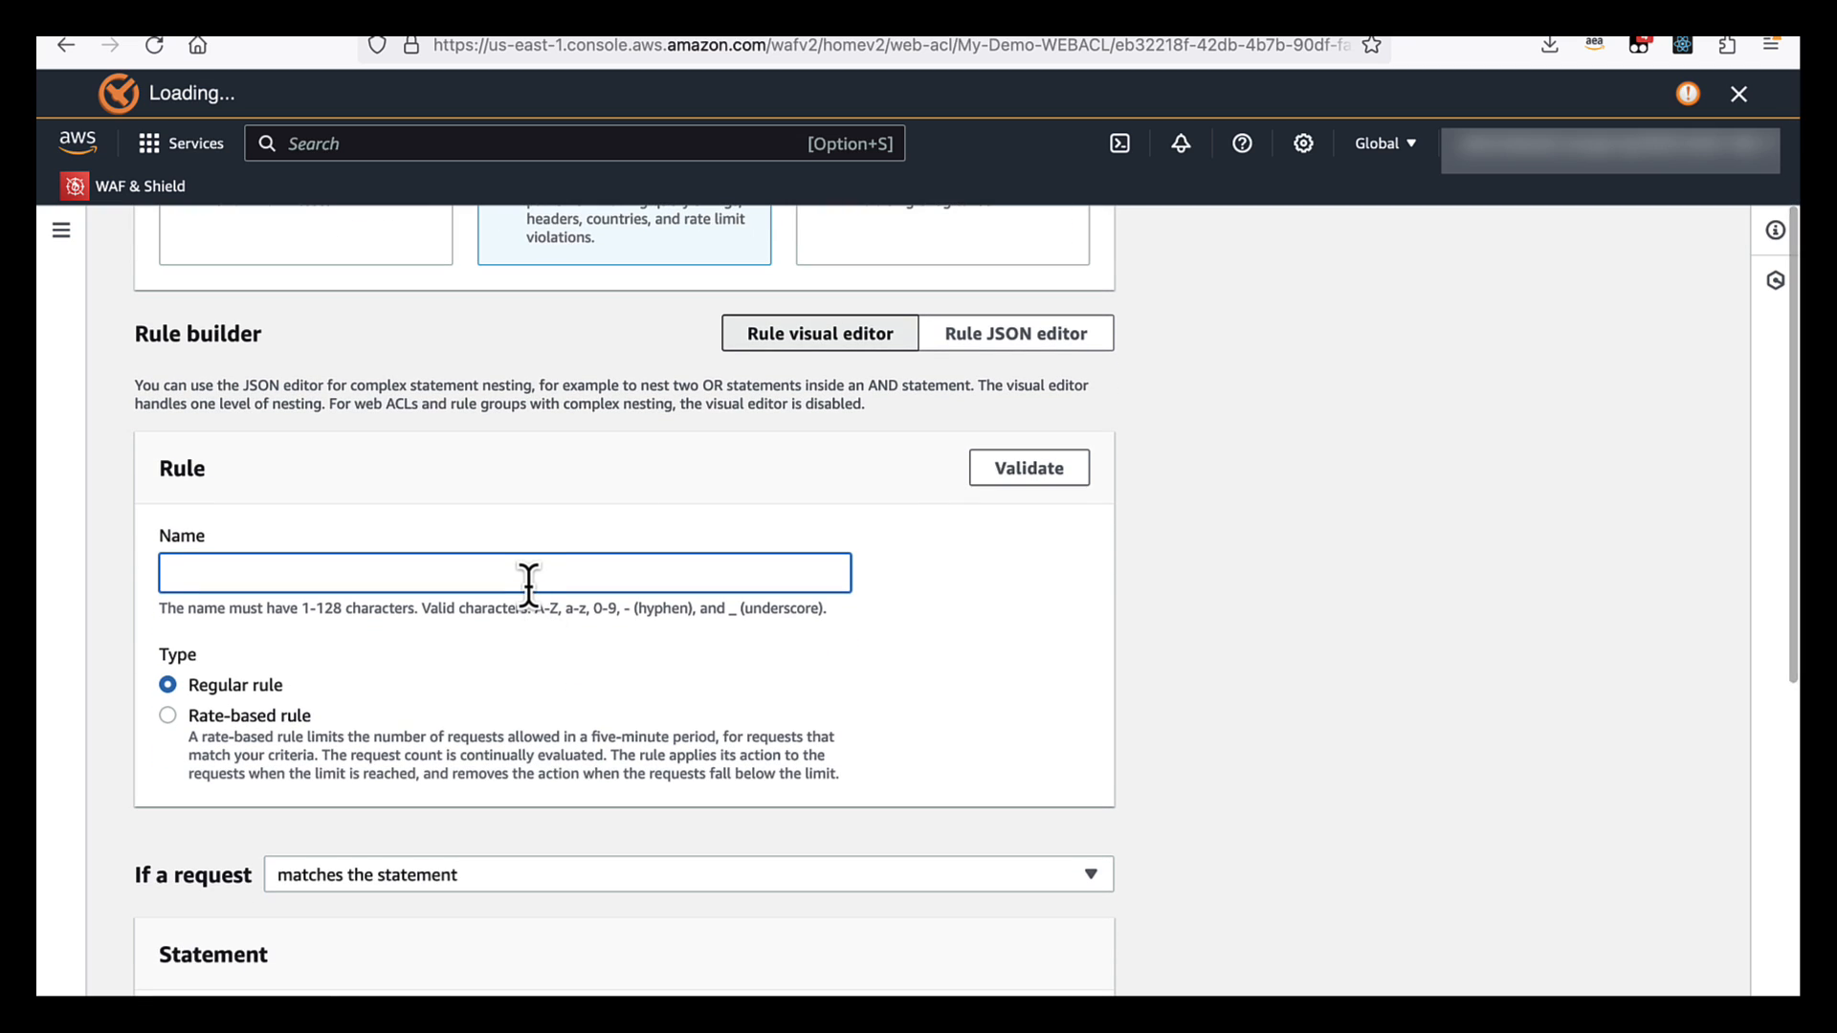
type("Geo")
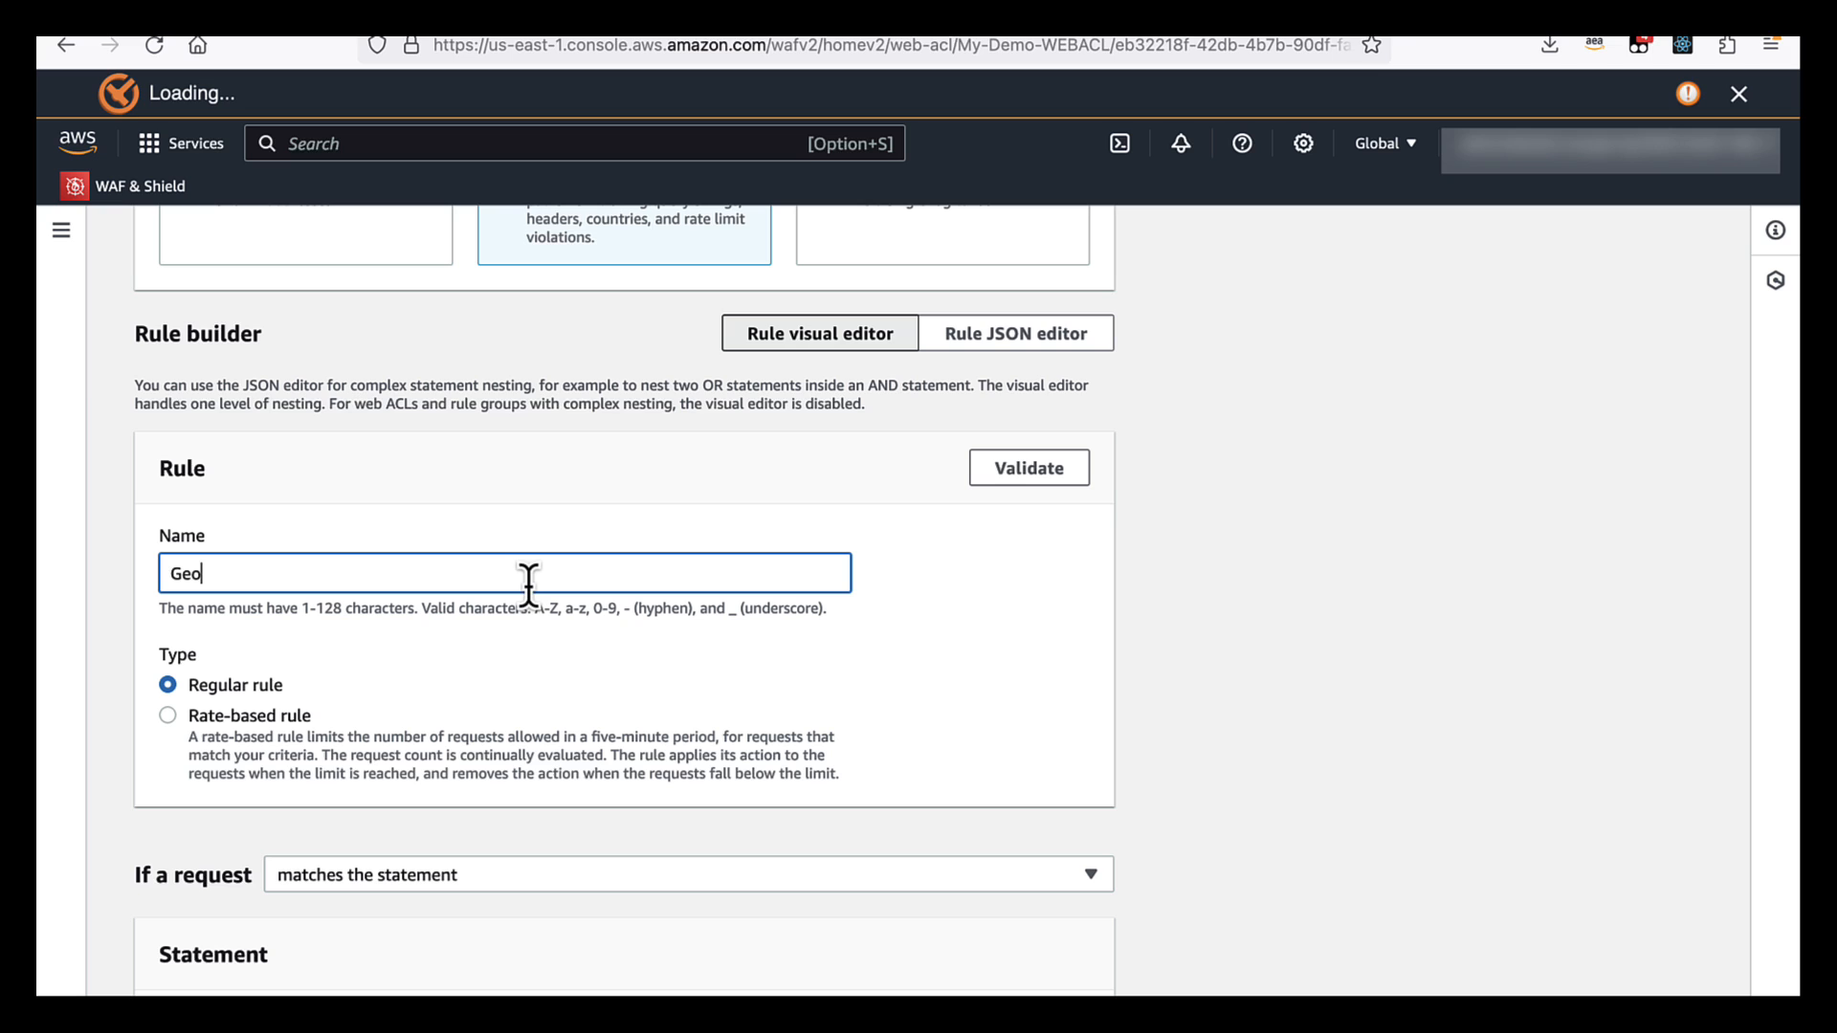
type("-match")
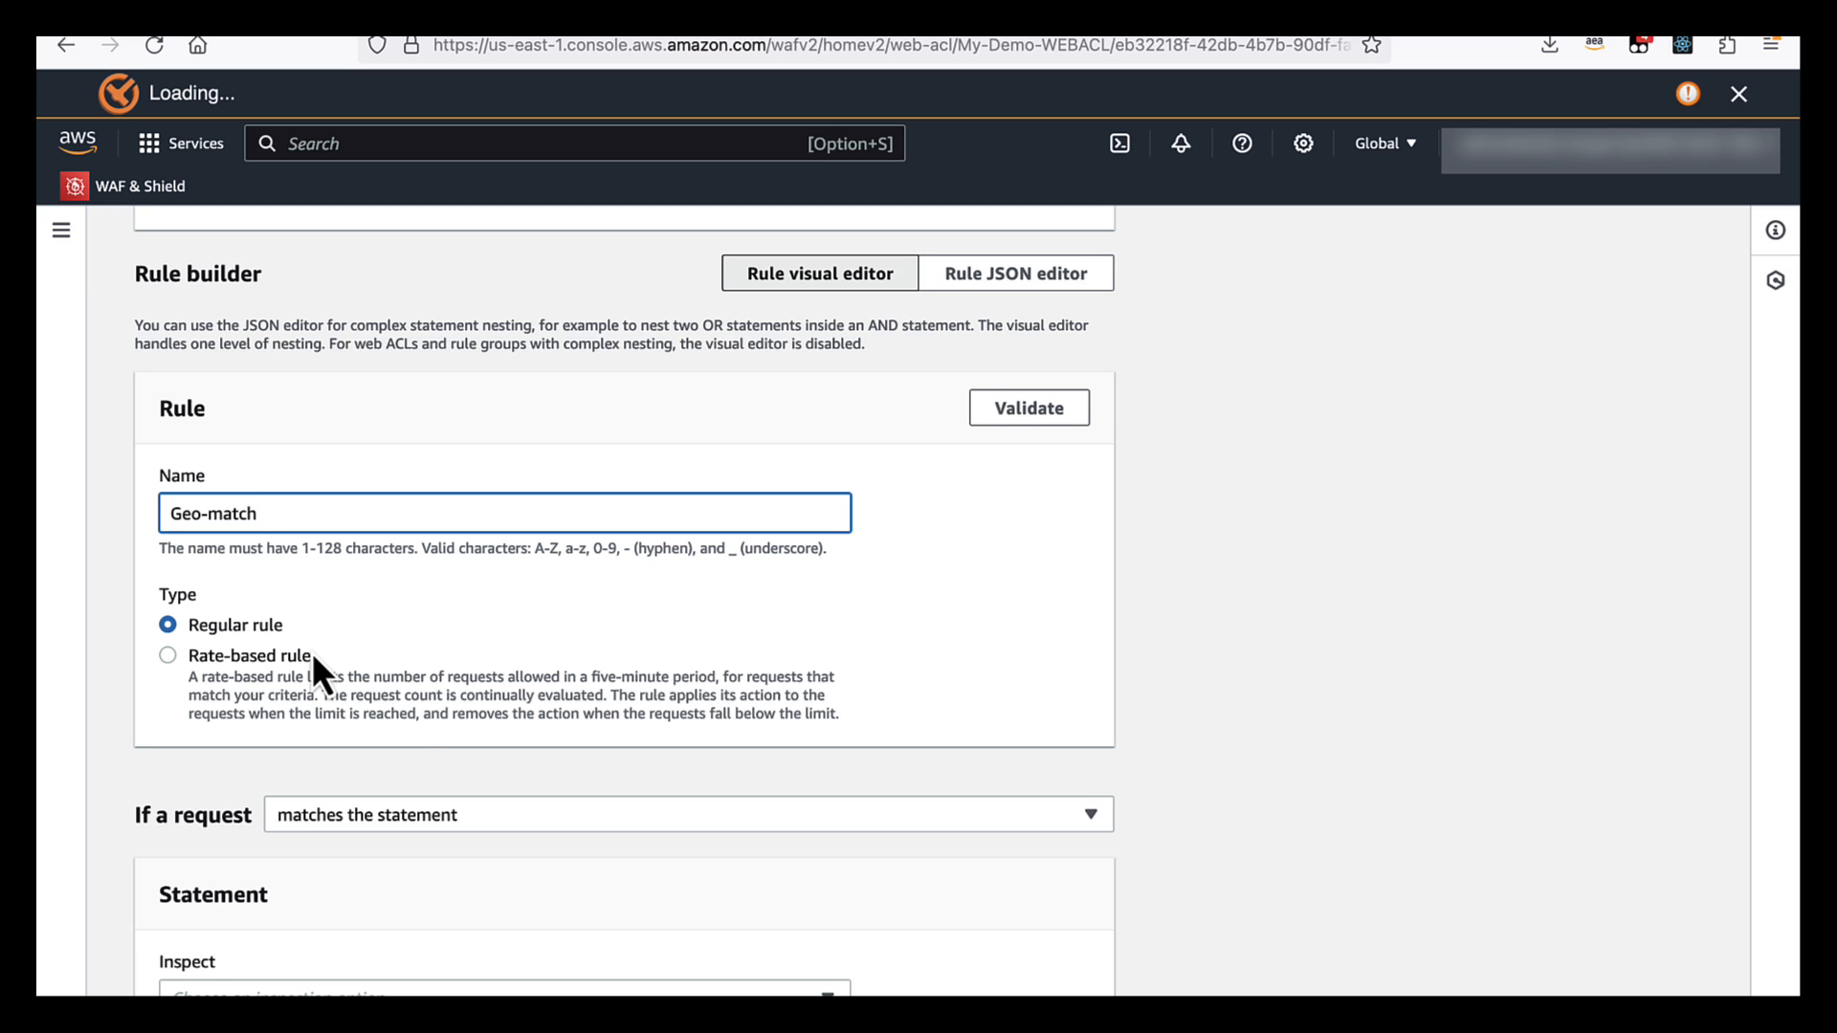
scroll("down", 3)
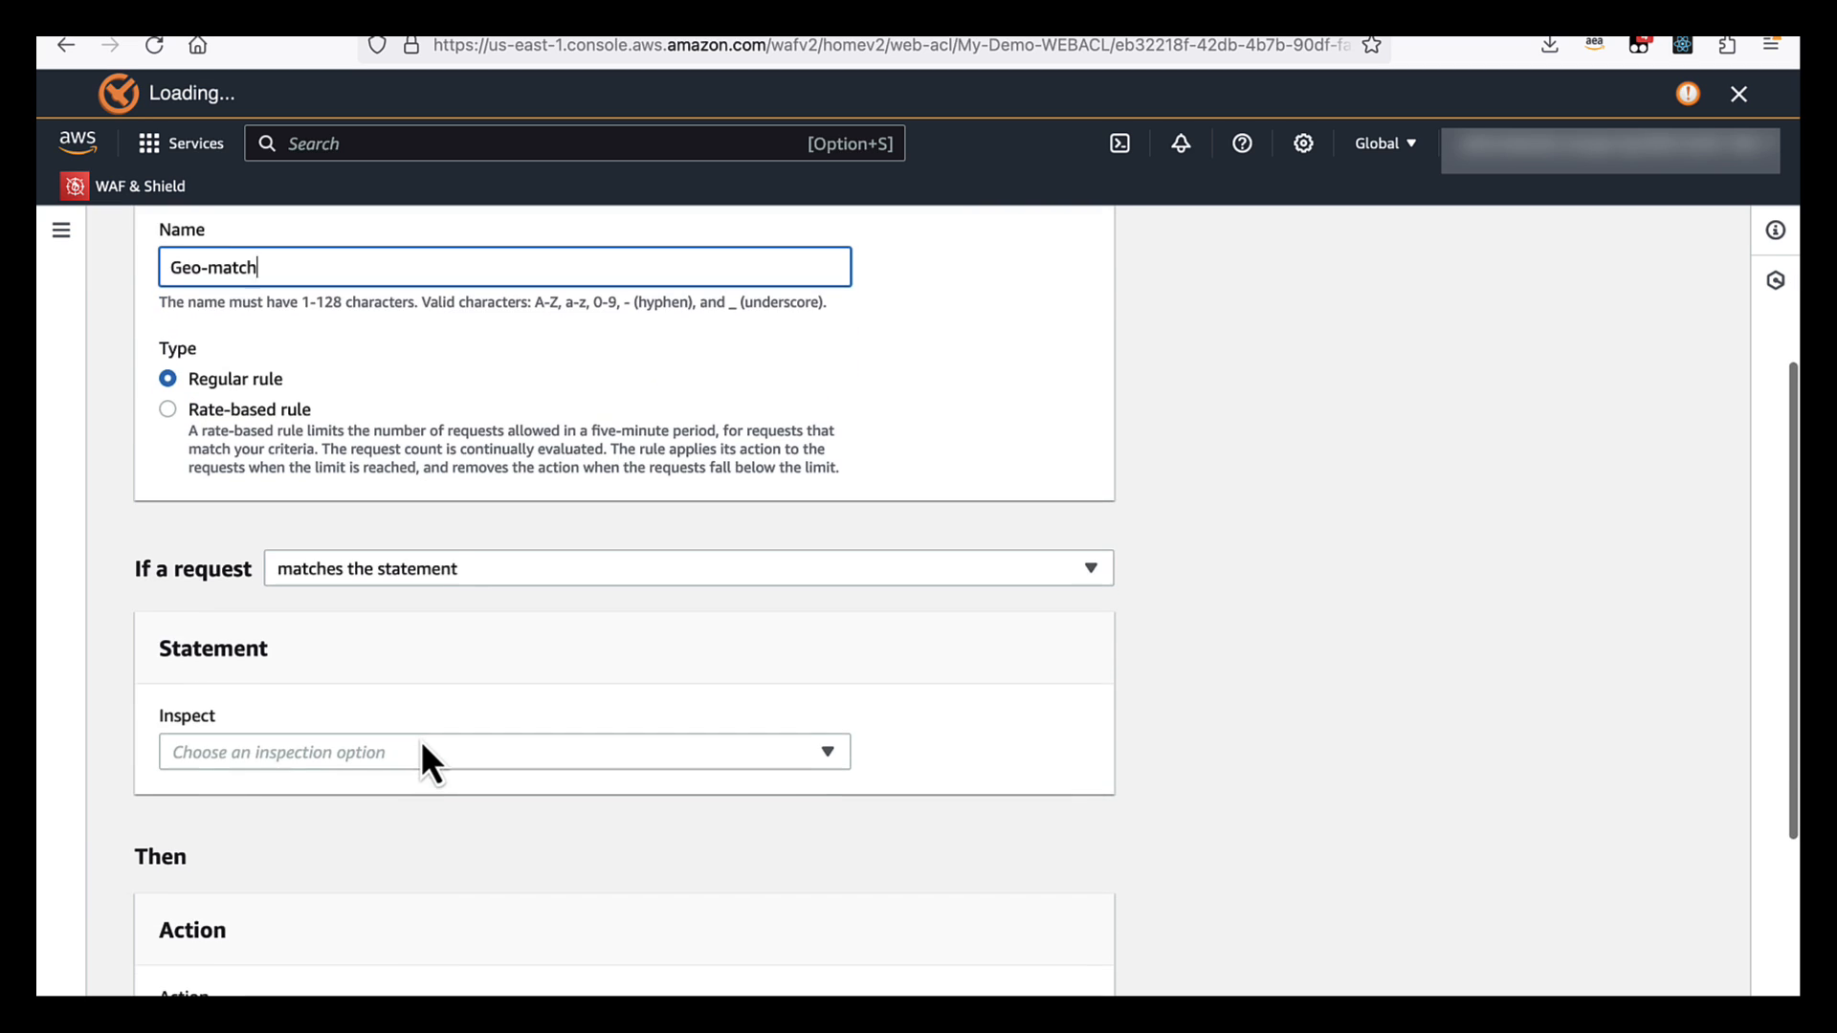
scroll("down", 3)
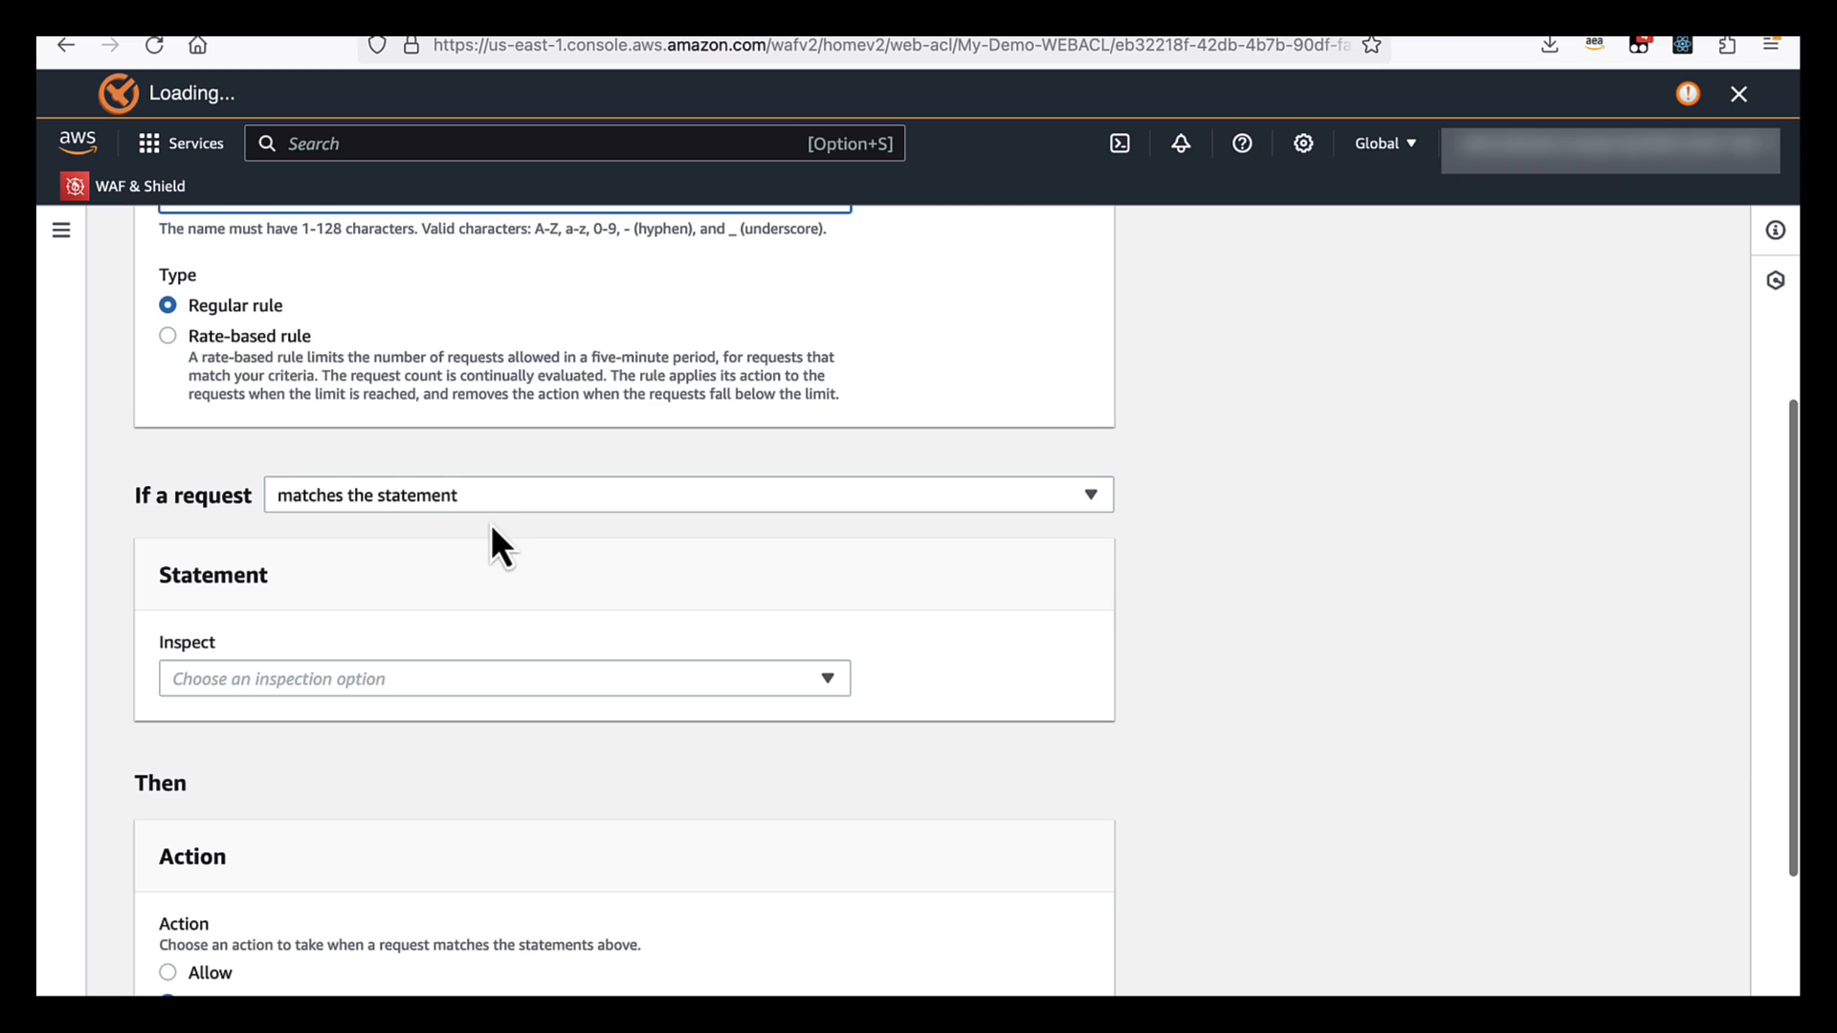
mouse_move(518, 533)
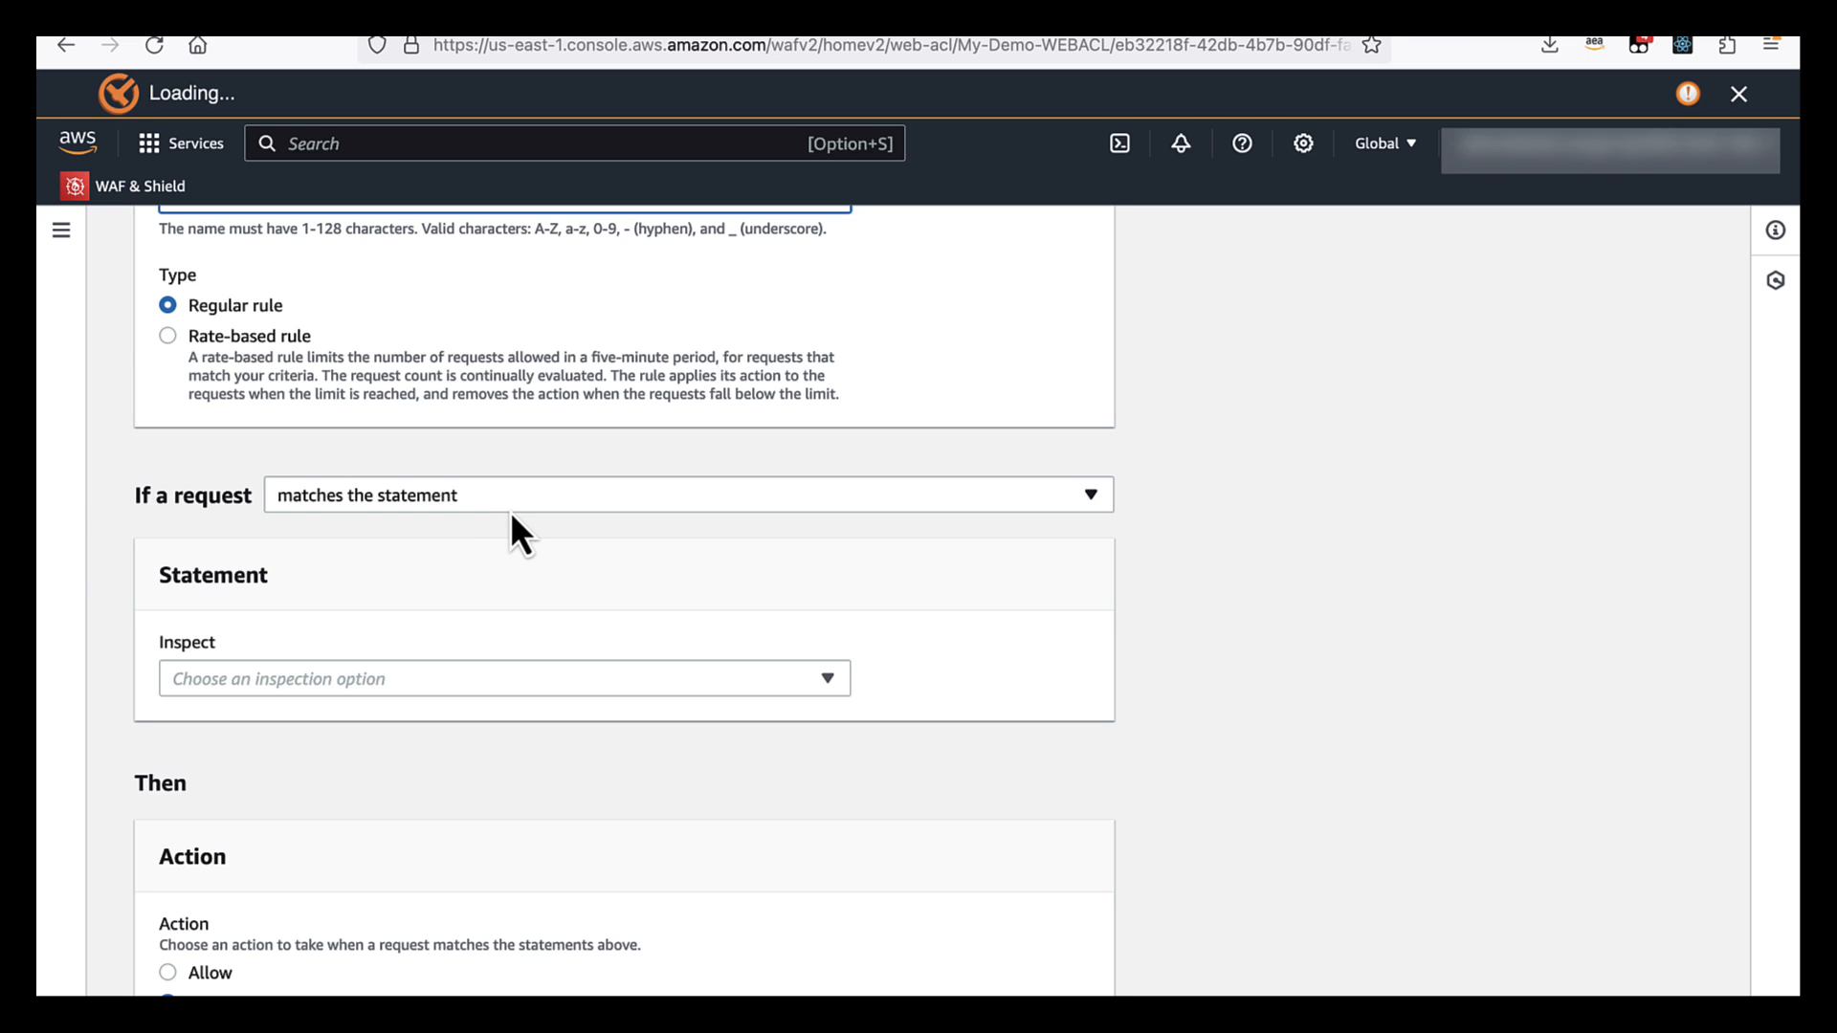
Require all statements to match, with Statement 1 inspecting origin country United States - US
left_click(688, 494)
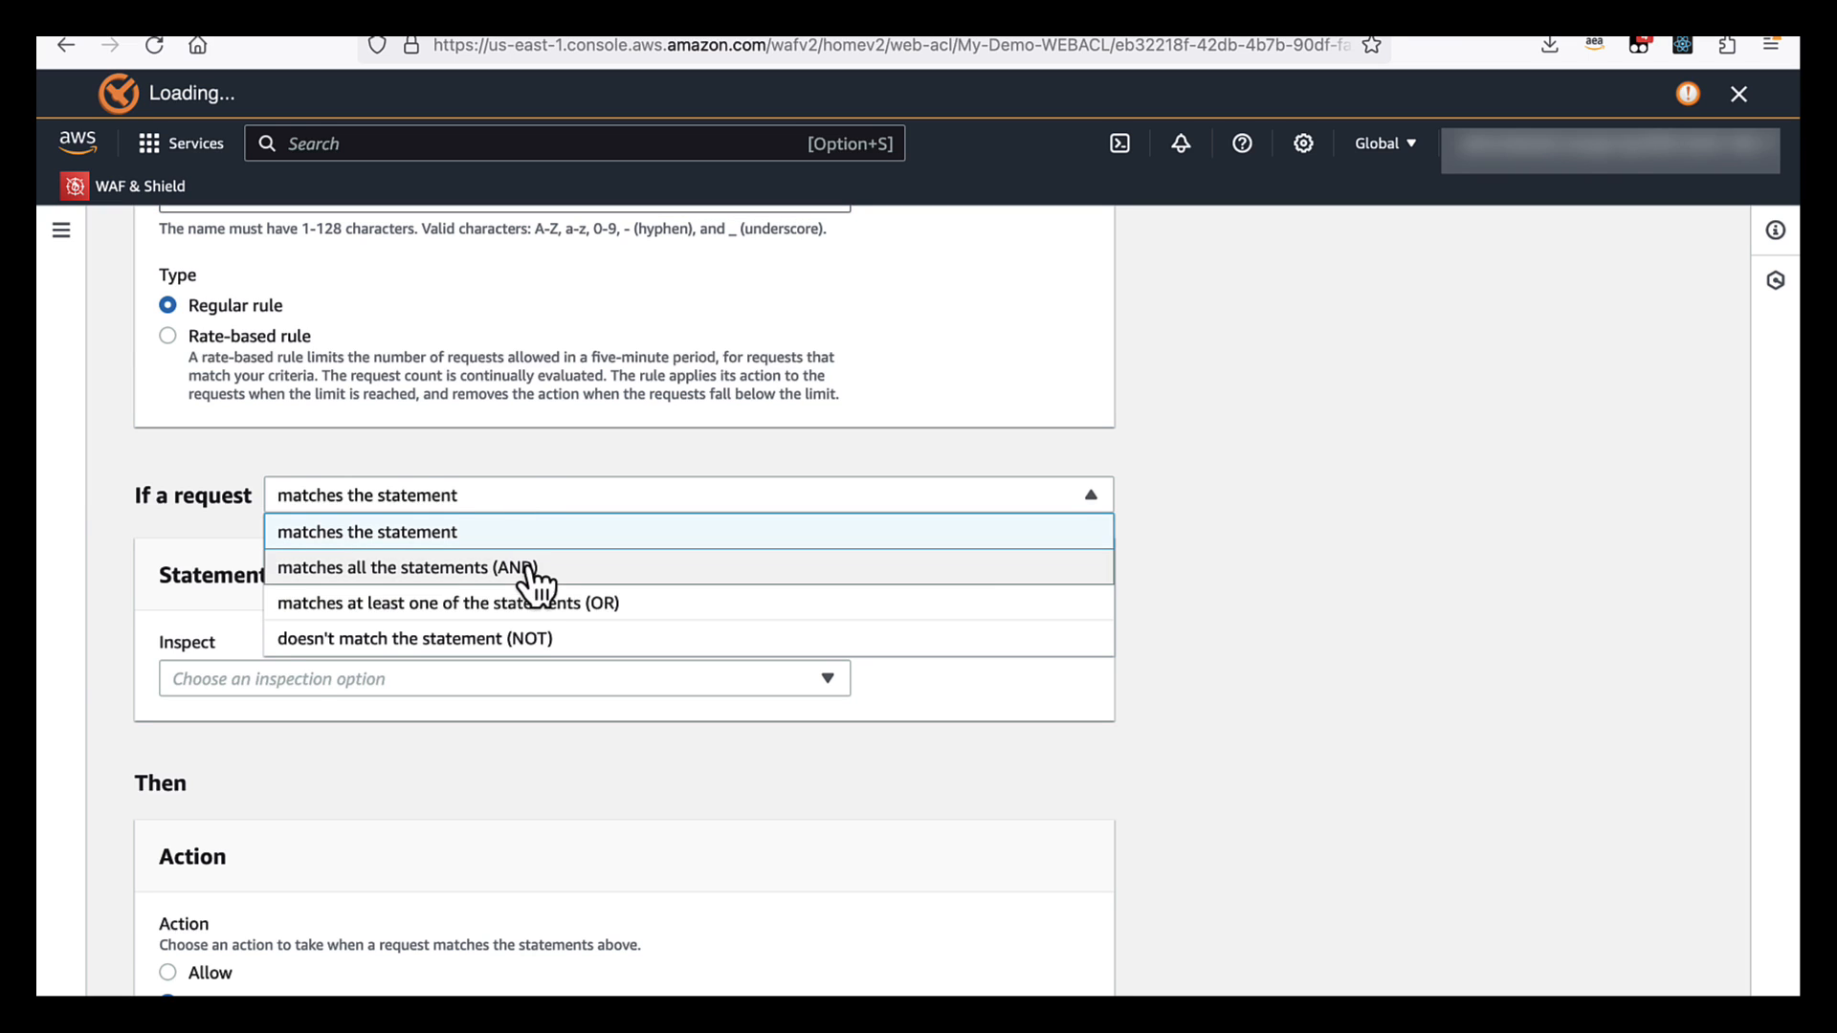
left_click(407, 568)
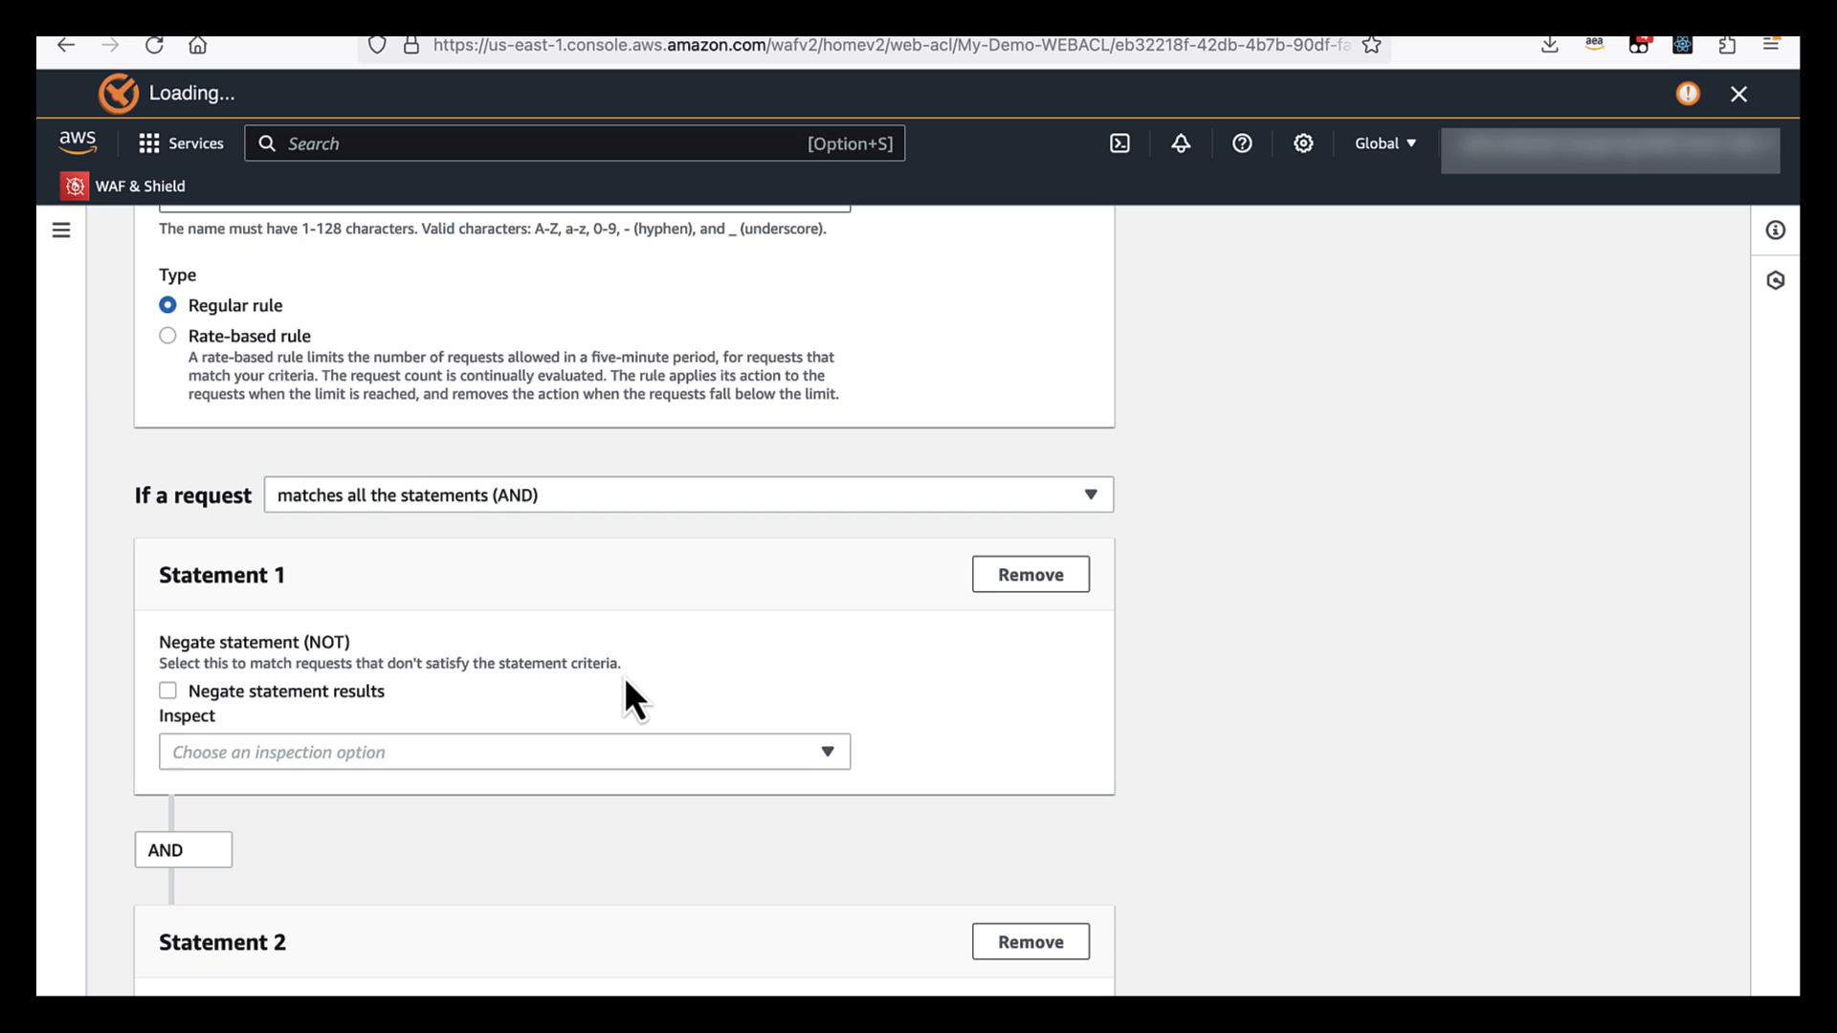
scroll("down", 3)
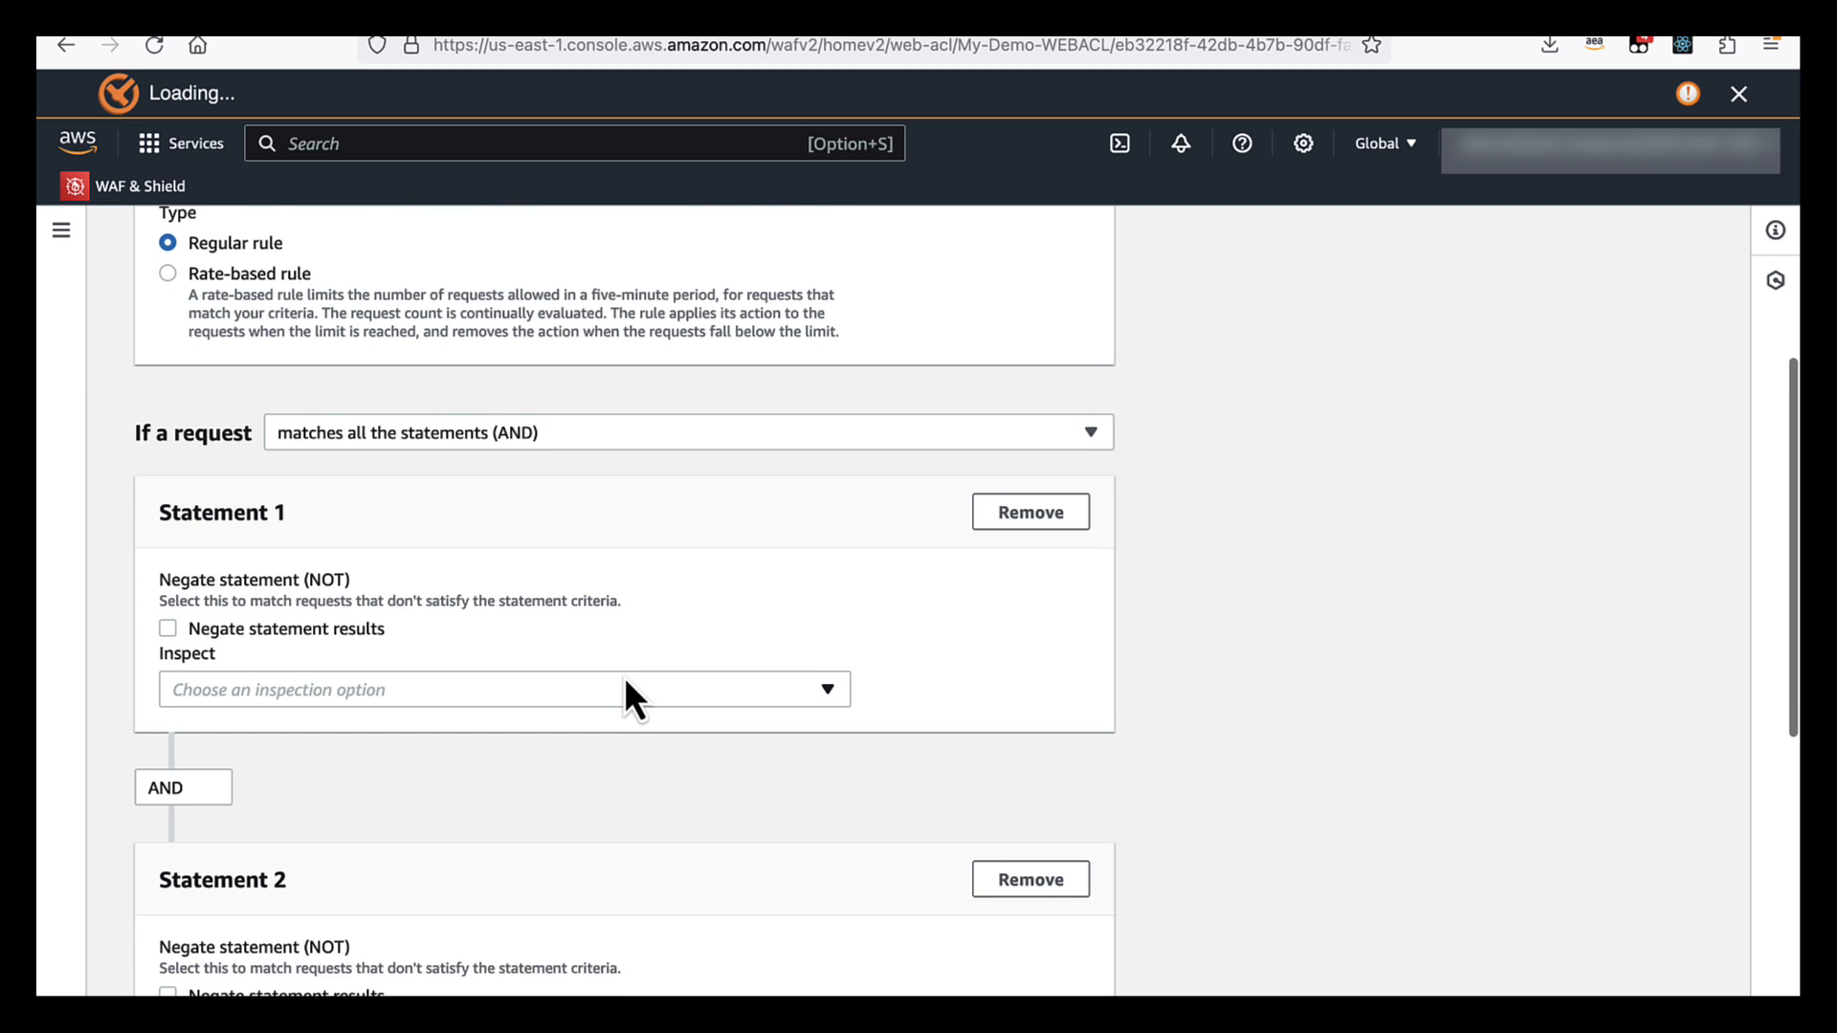
left_click(504, 689)
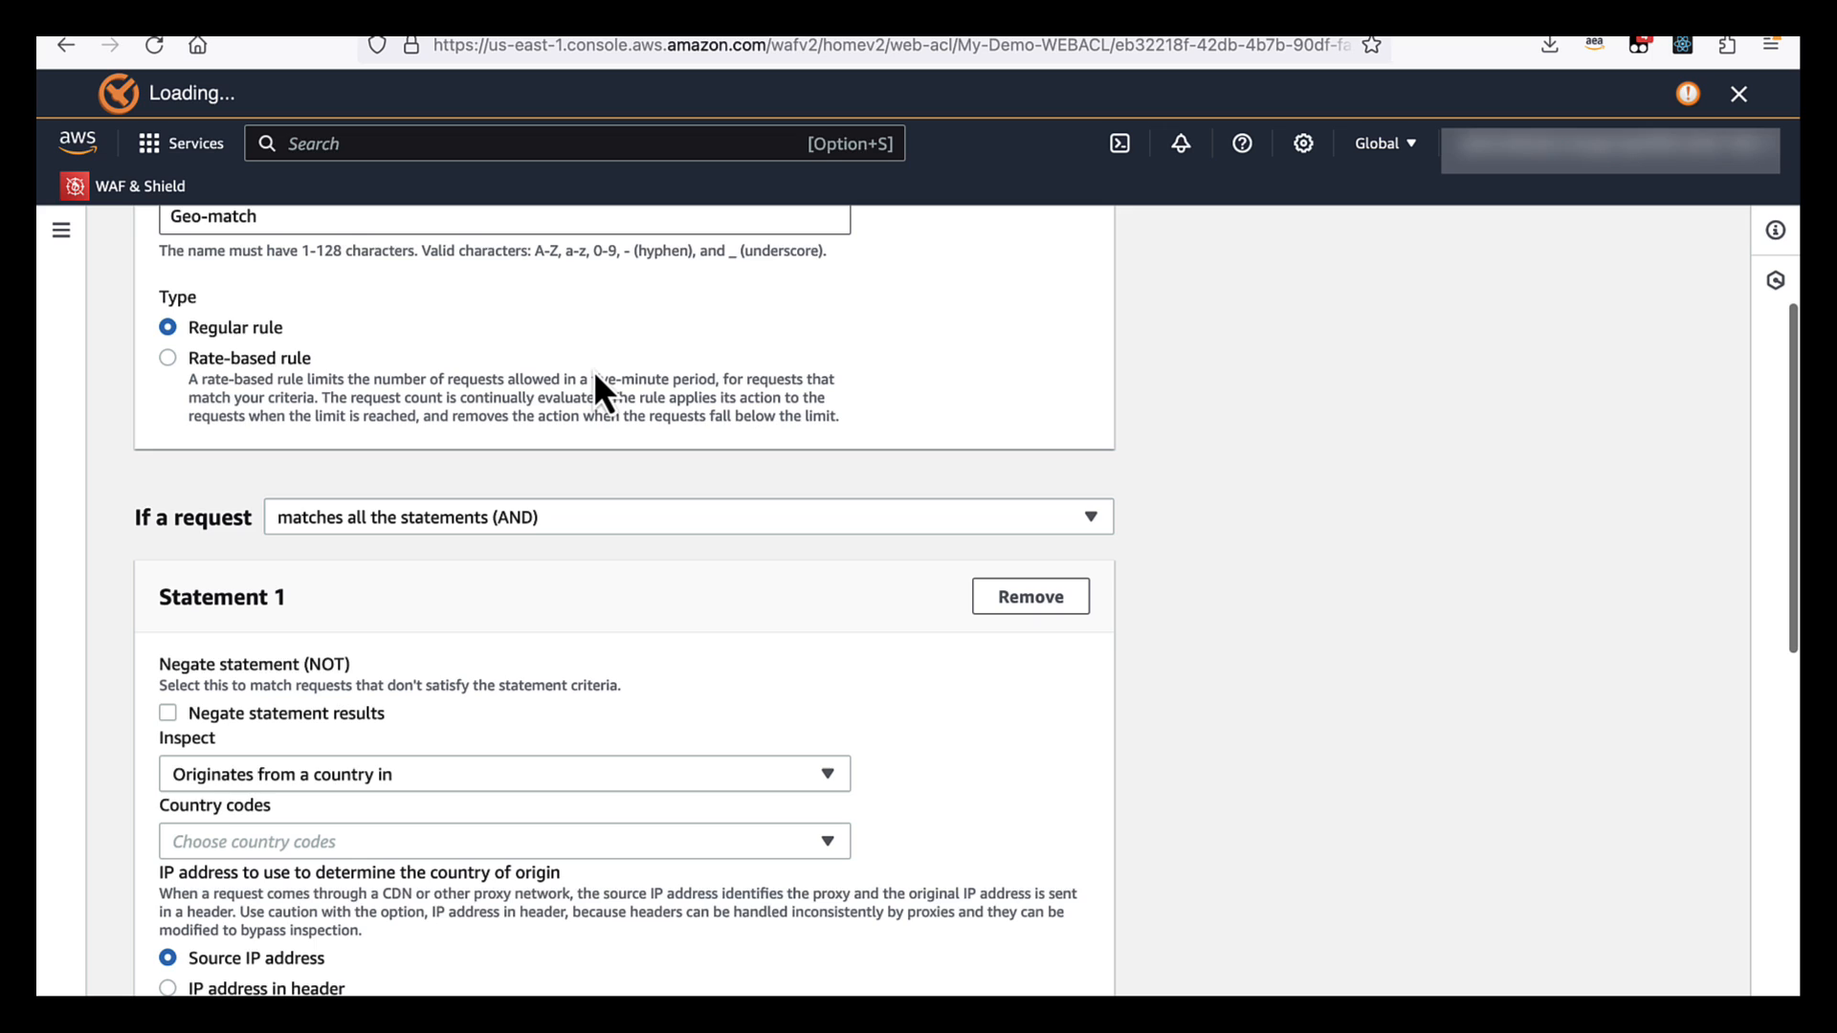
left_click(504, 841)
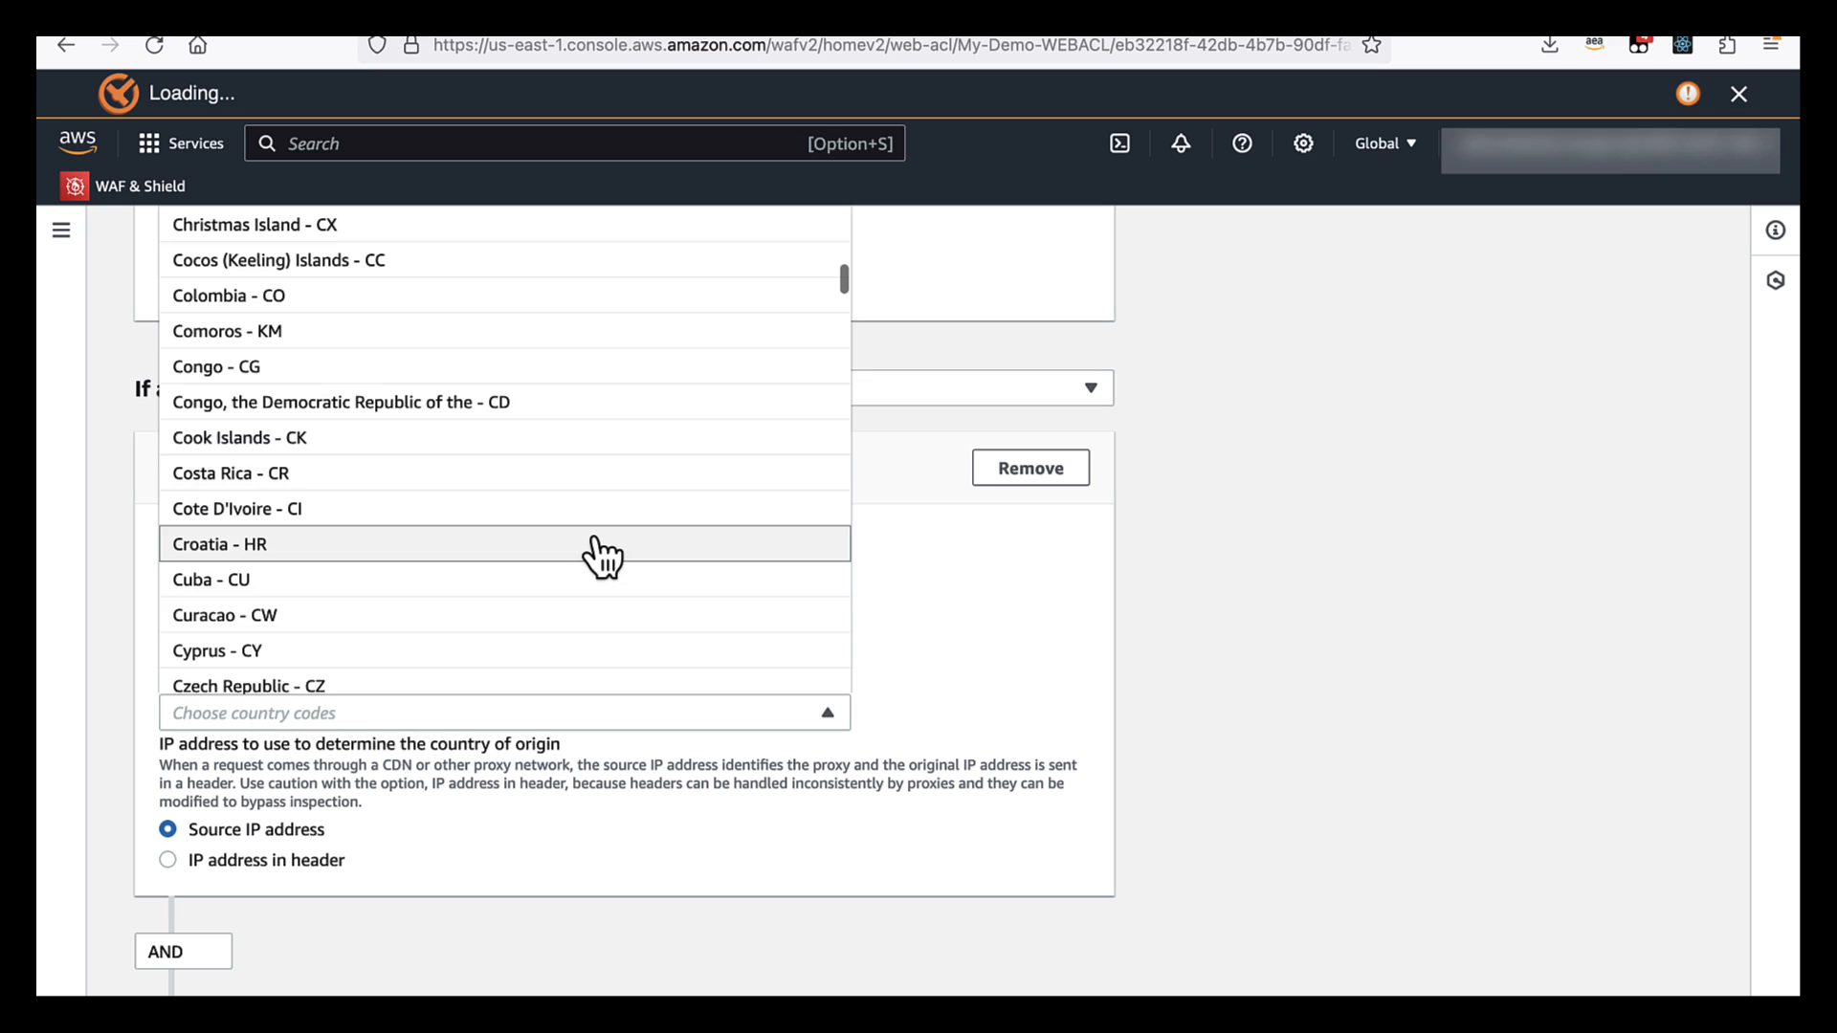
scroll("down", 3)
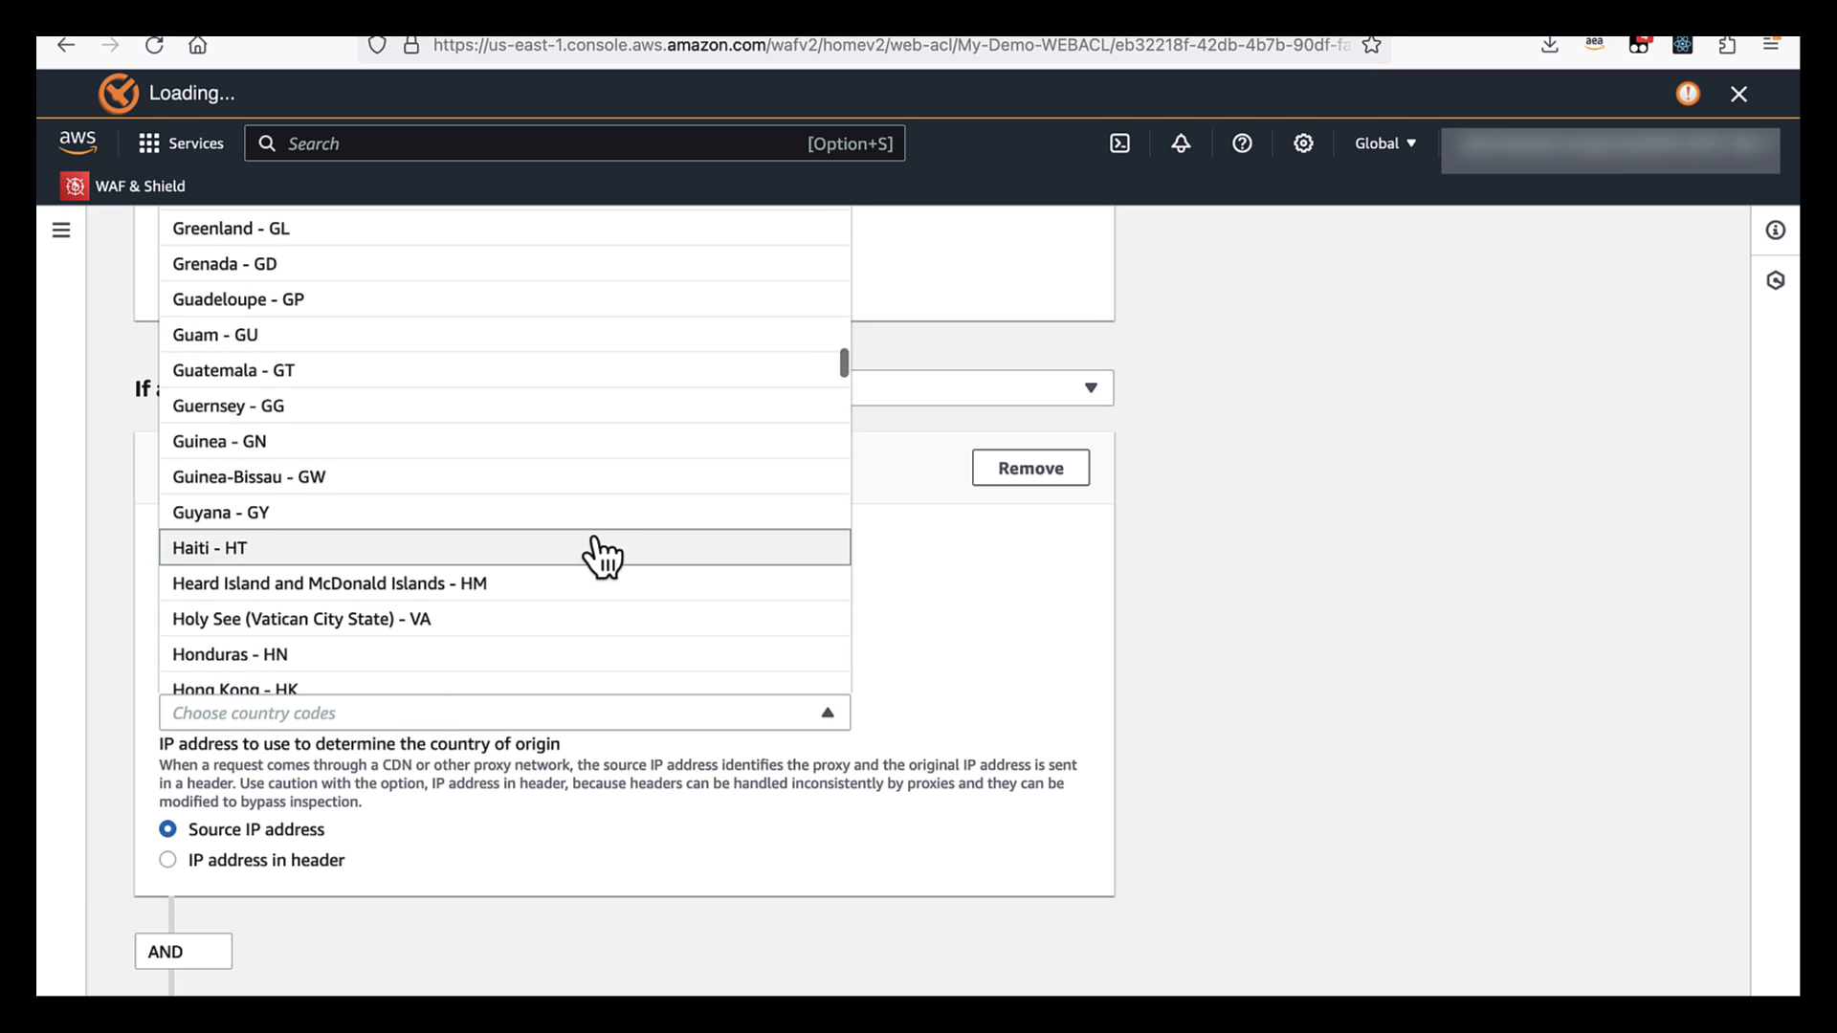
scroll("down", 3)
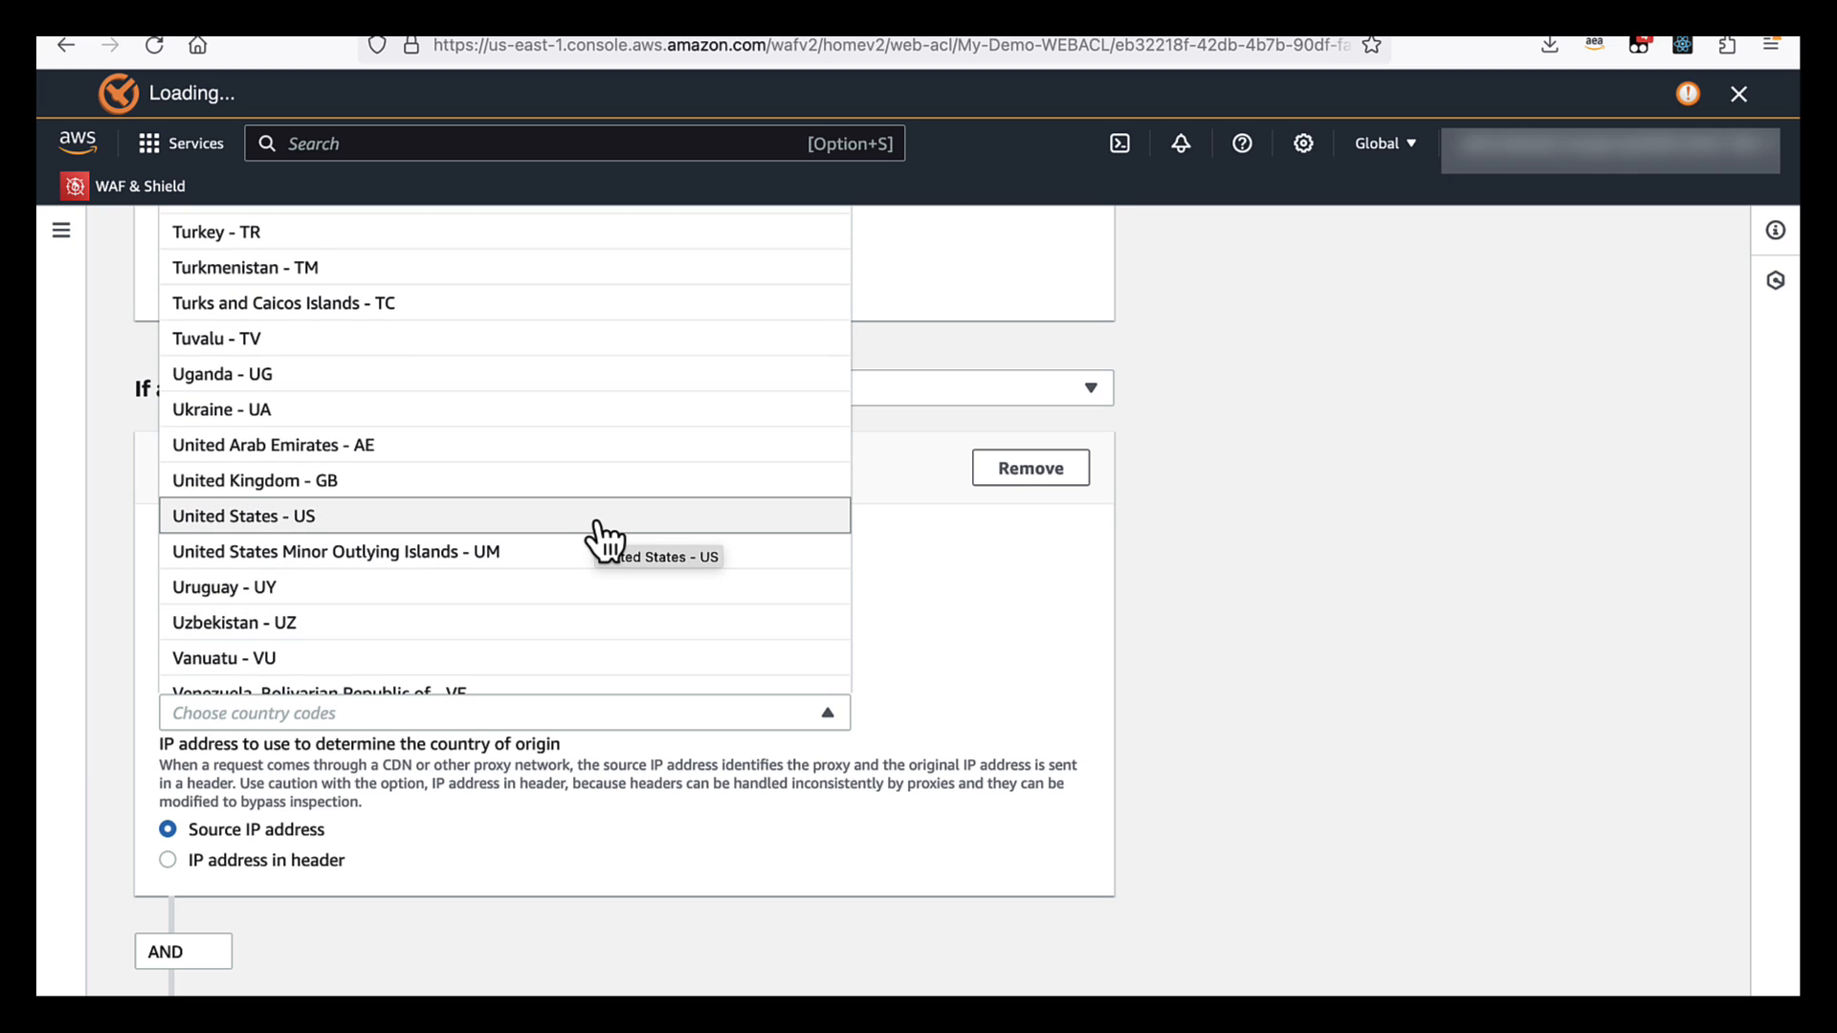
left_click(244, 516)
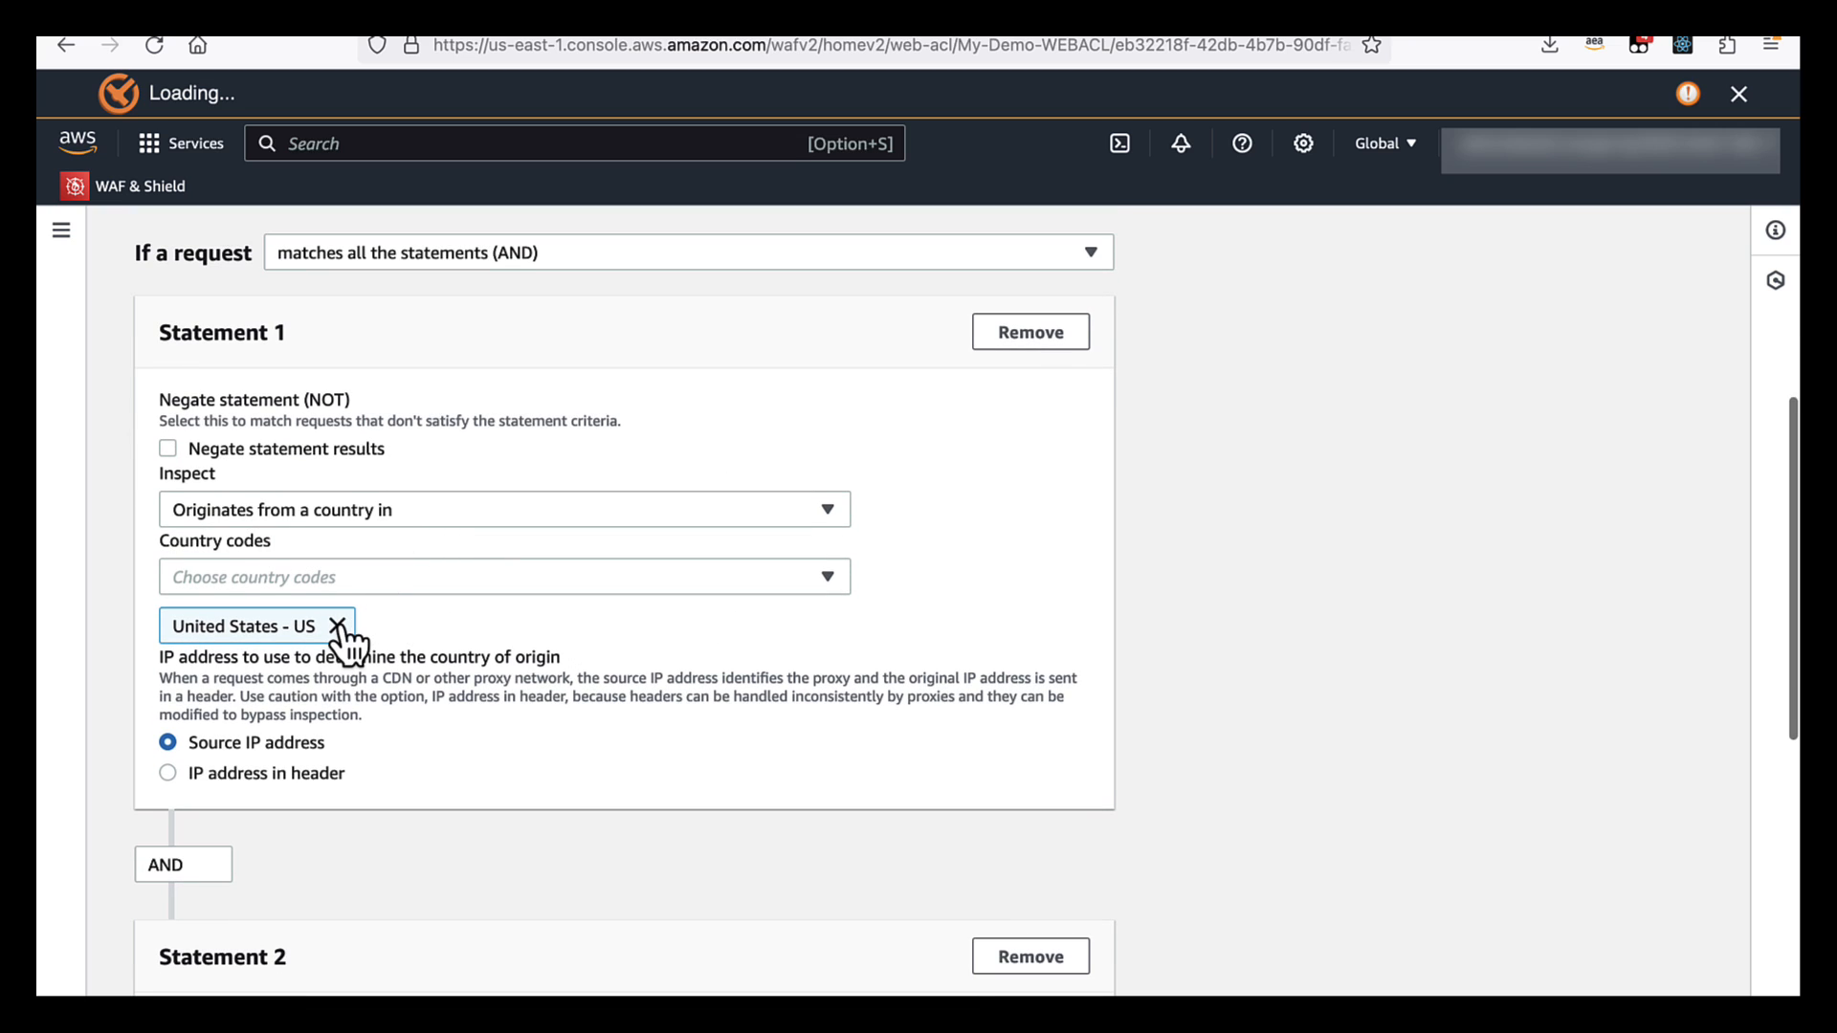
mouse_move(536, 794)
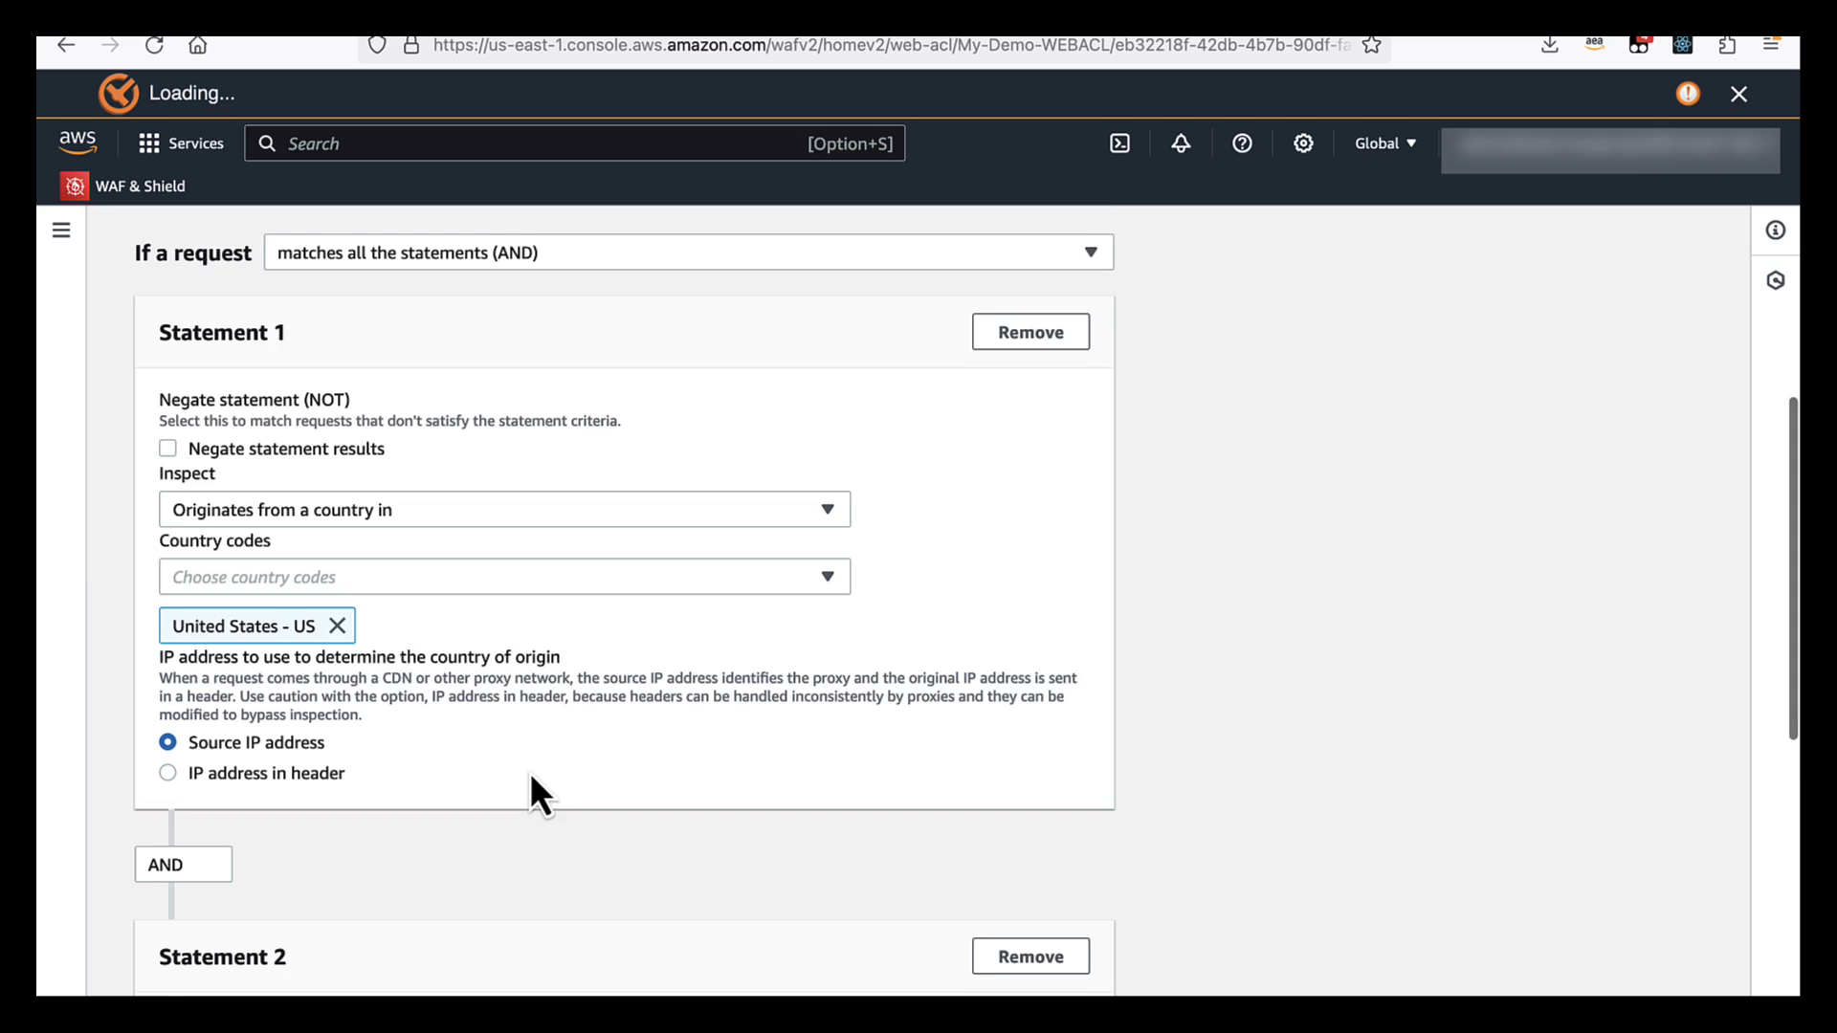
Set Statement 2 to 'Has a label' with match key awswaf:clientip:geo:region:US-TX
scroll("down", 3)
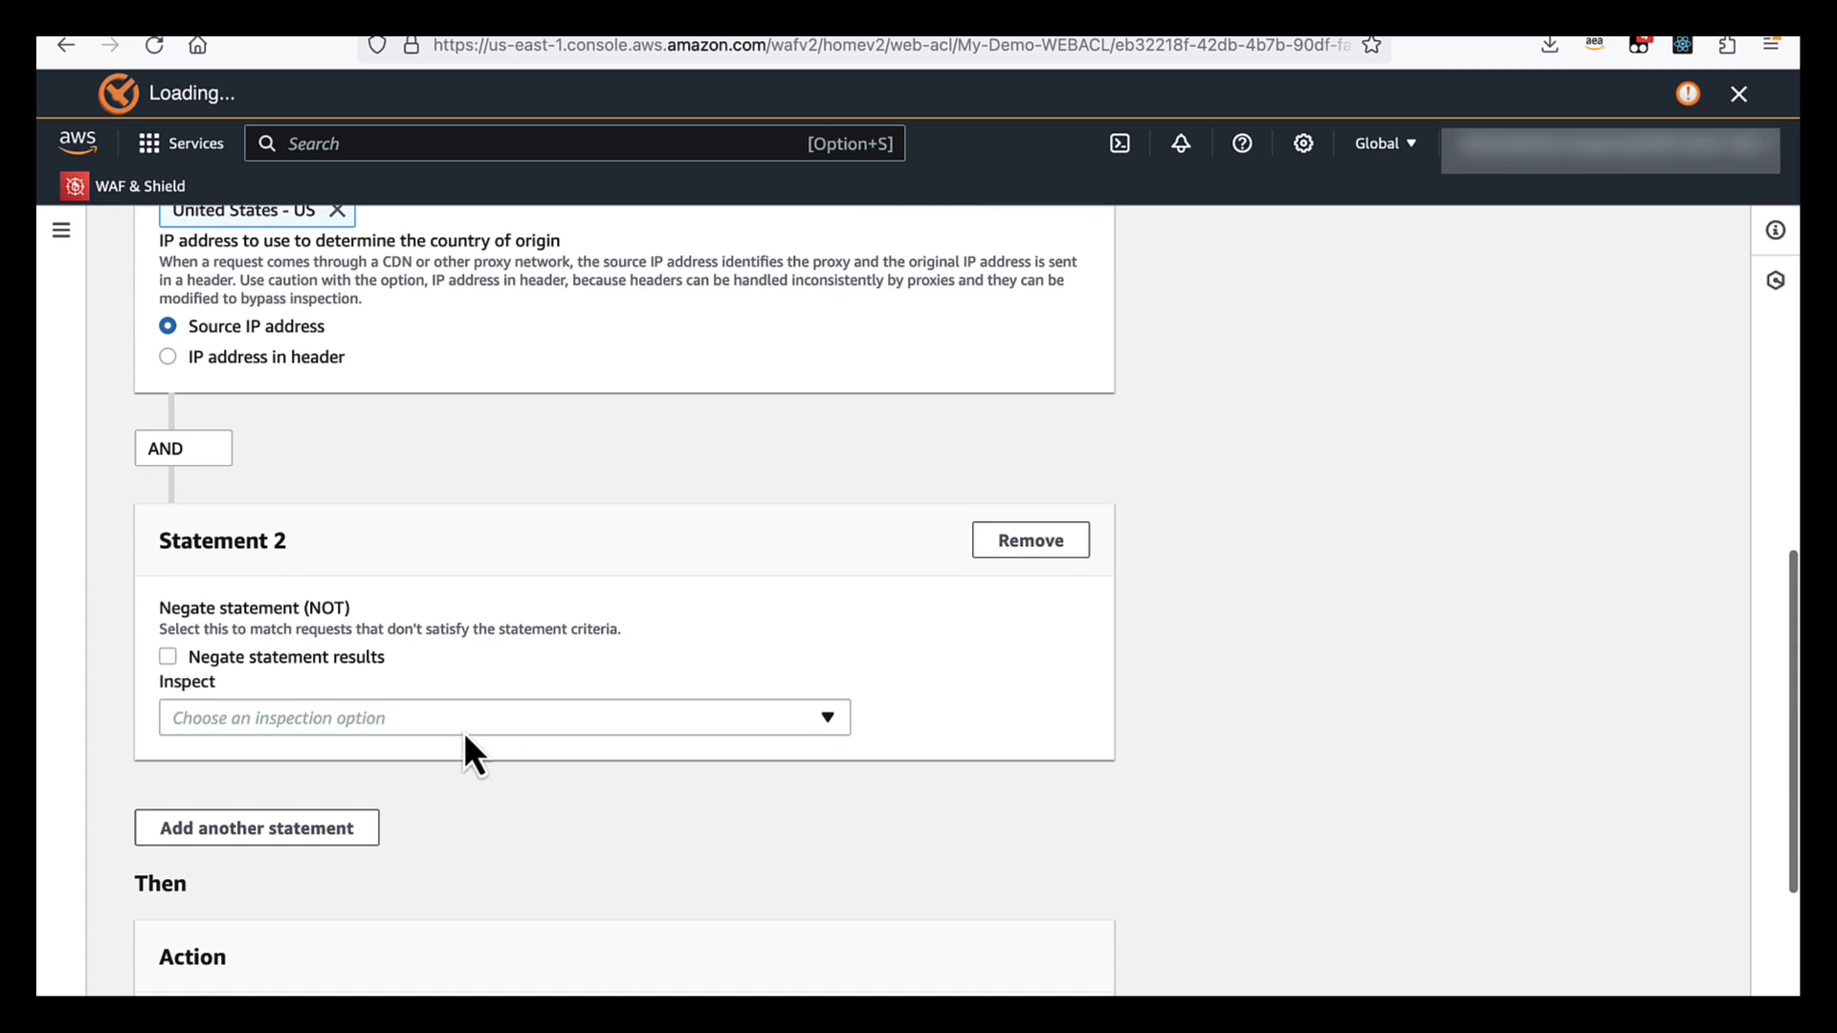
left_click(504, 717)
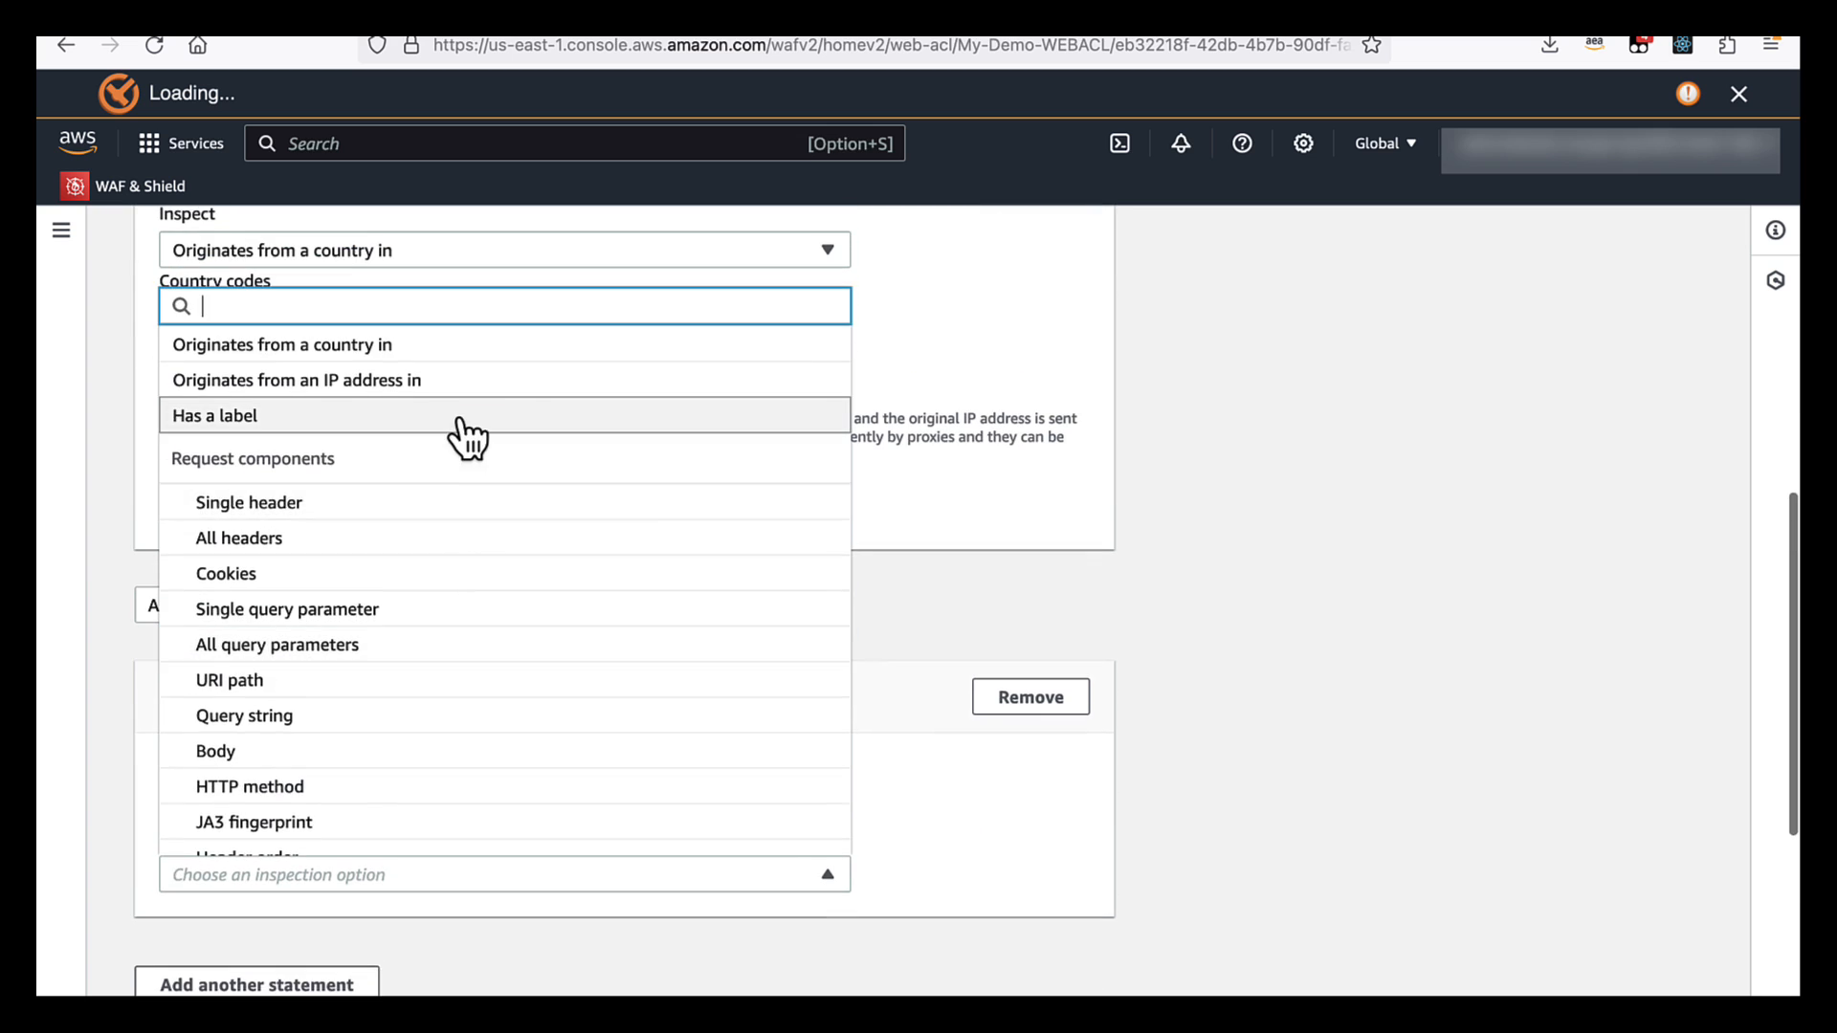
left_click(214, 415)
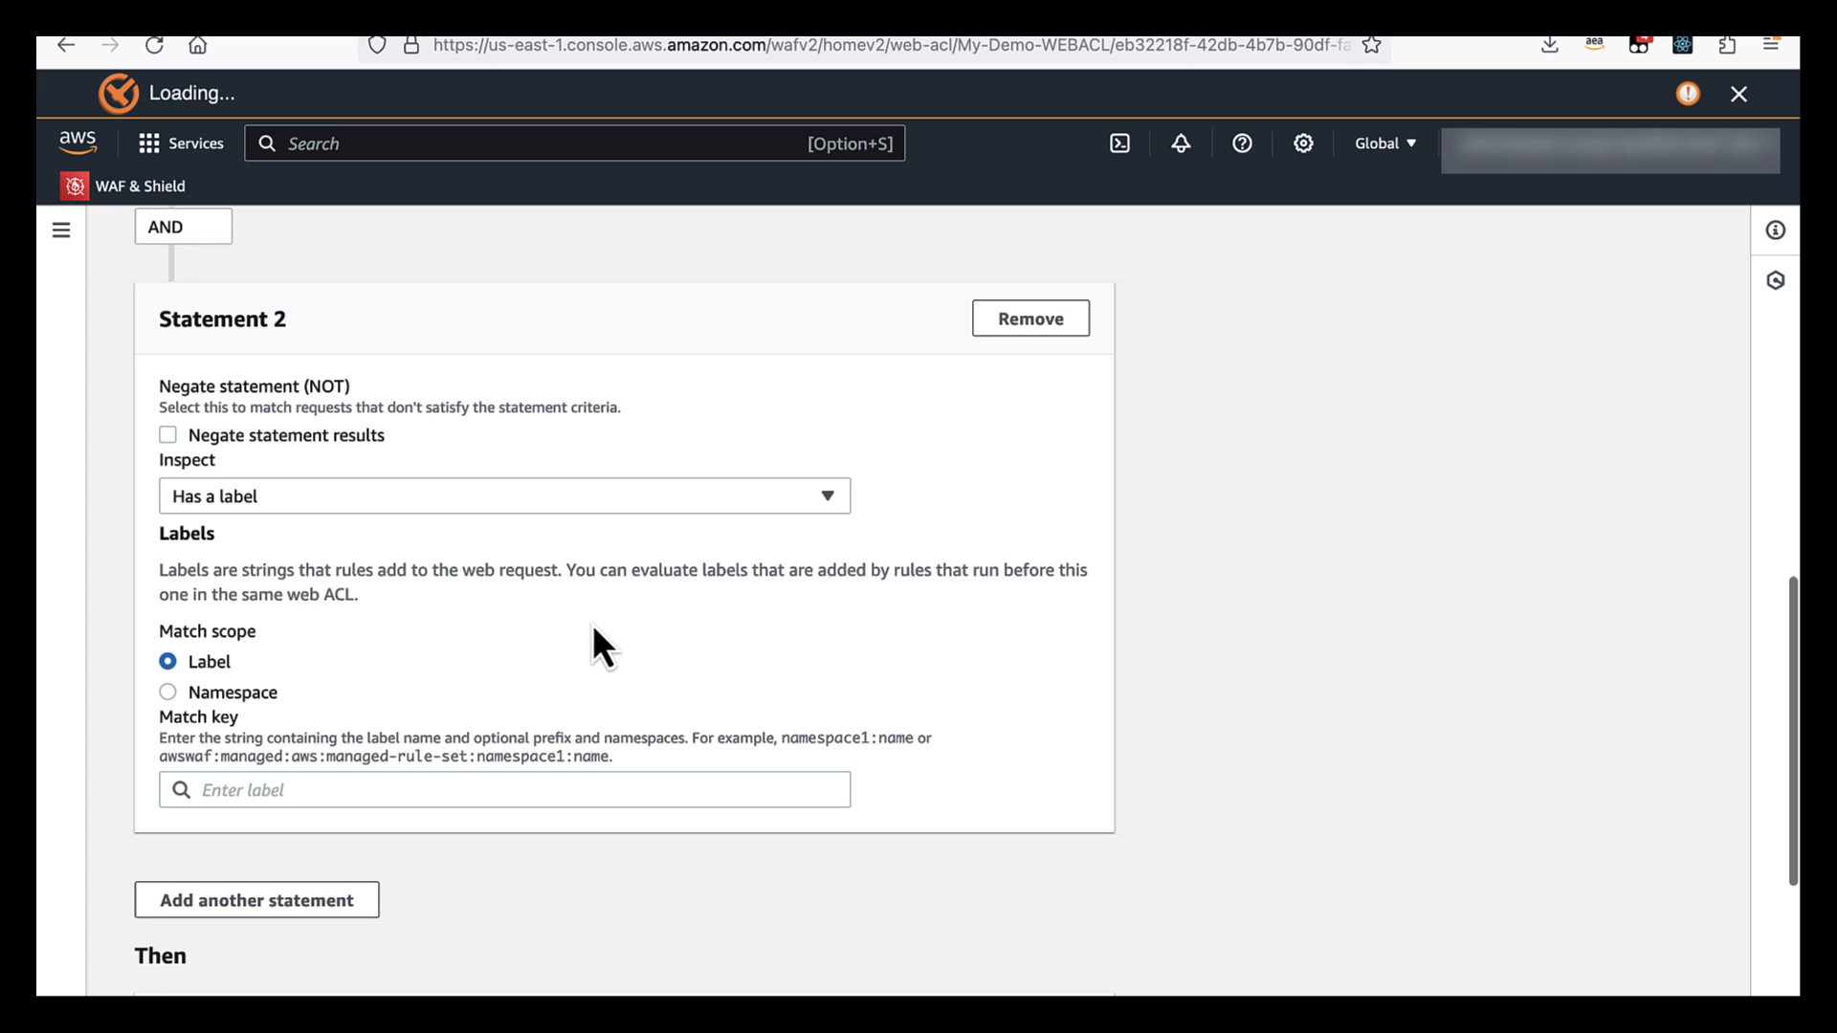
left_click(504, 789)
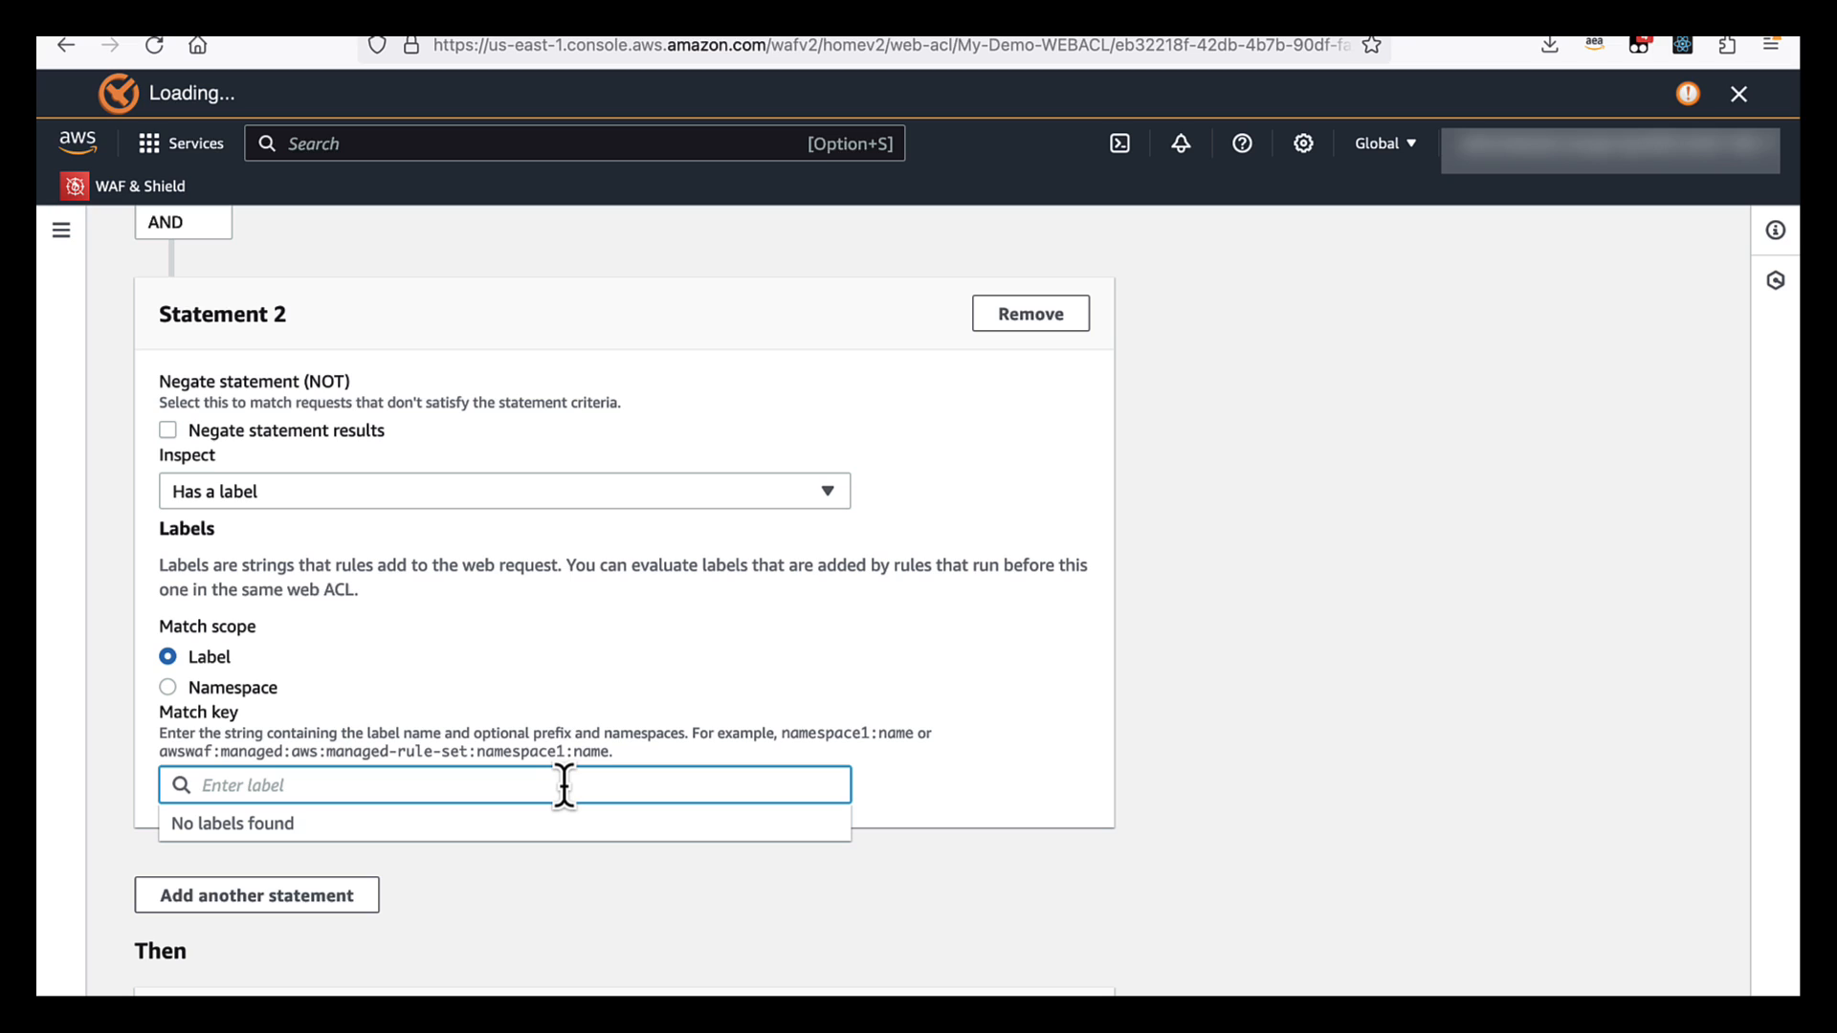
type("awswaf:clientip:geo:region:US-TX")
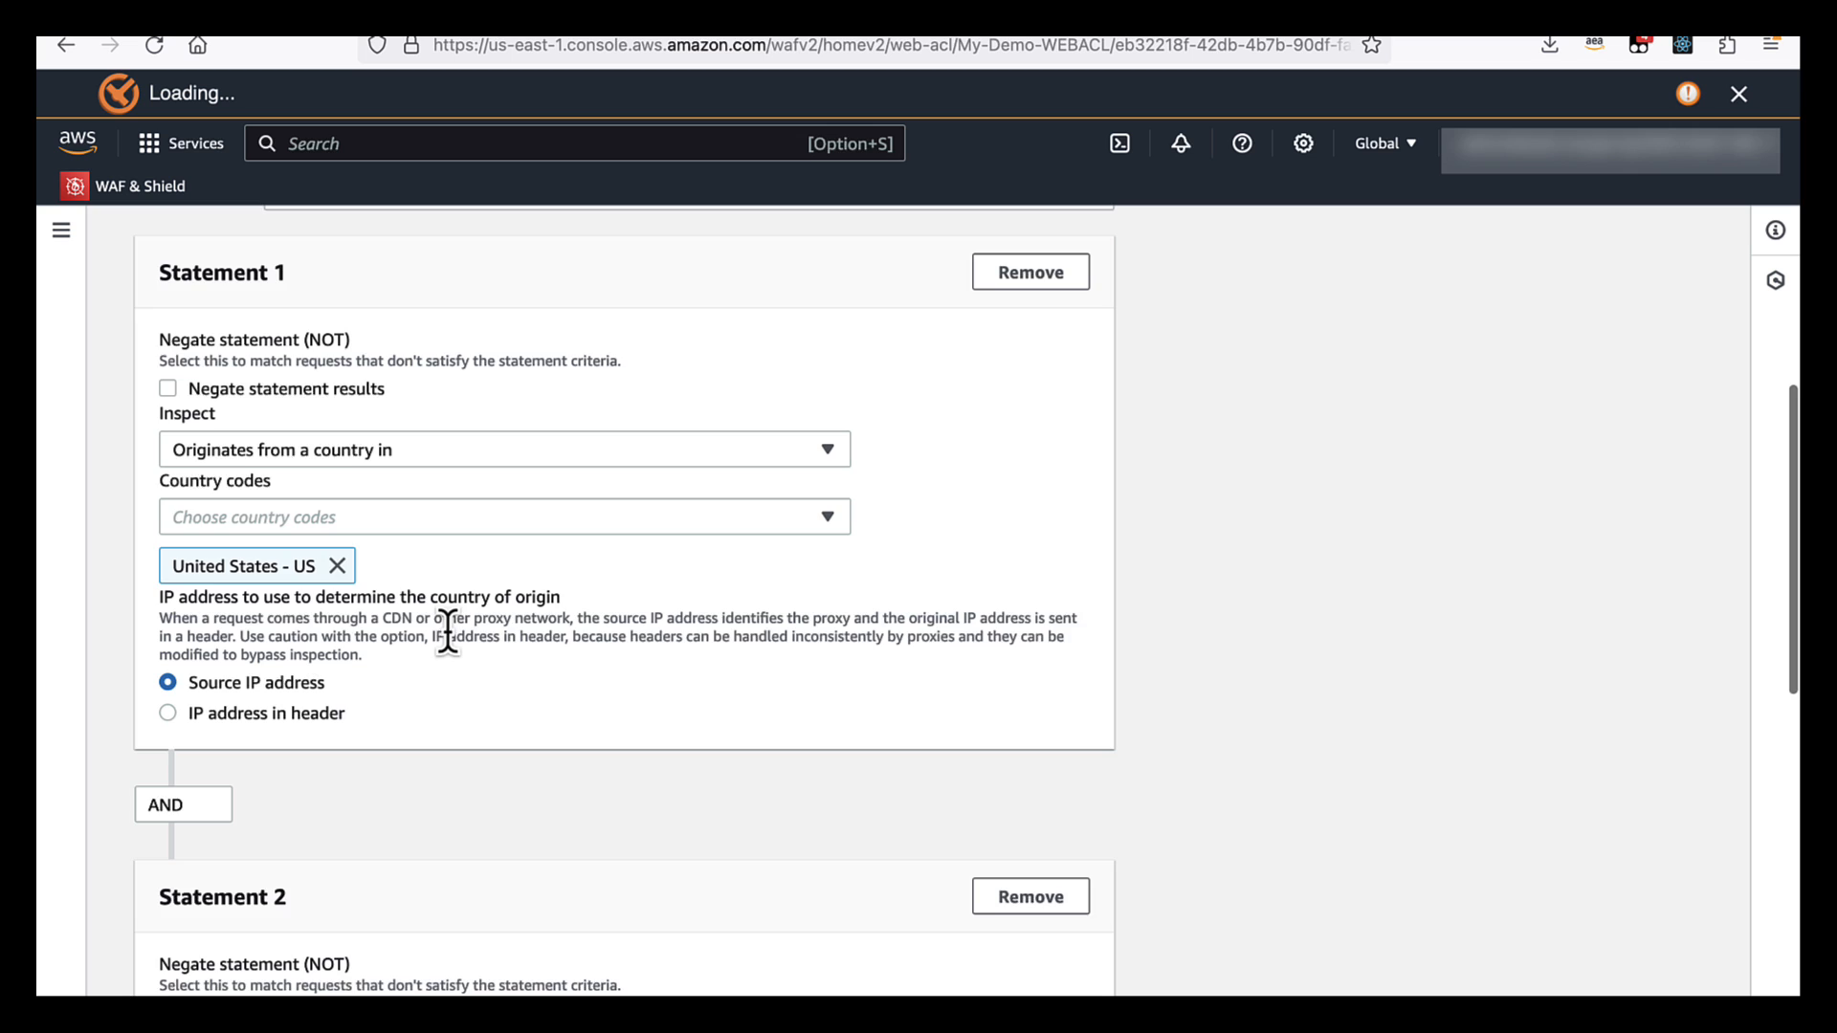
scroll("down", 3)
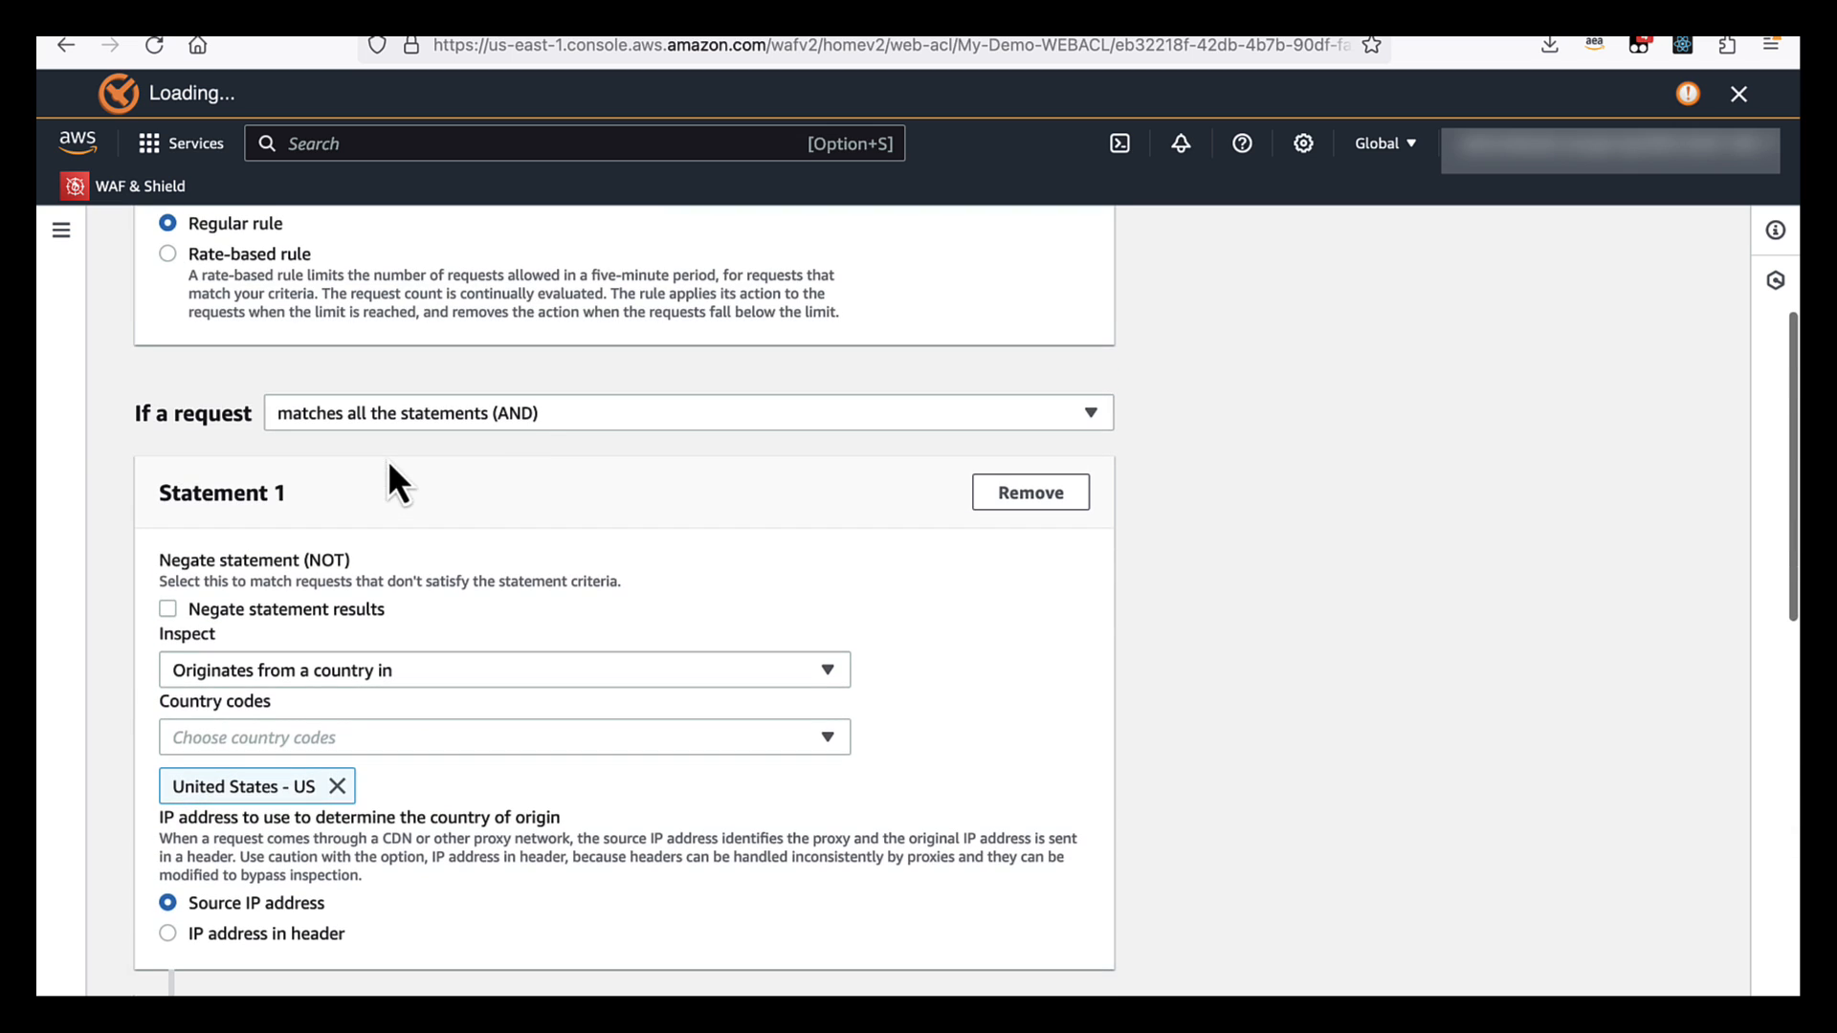
scroll("down", 3)
type("awswaf:clientip:geo:region:US-TX")
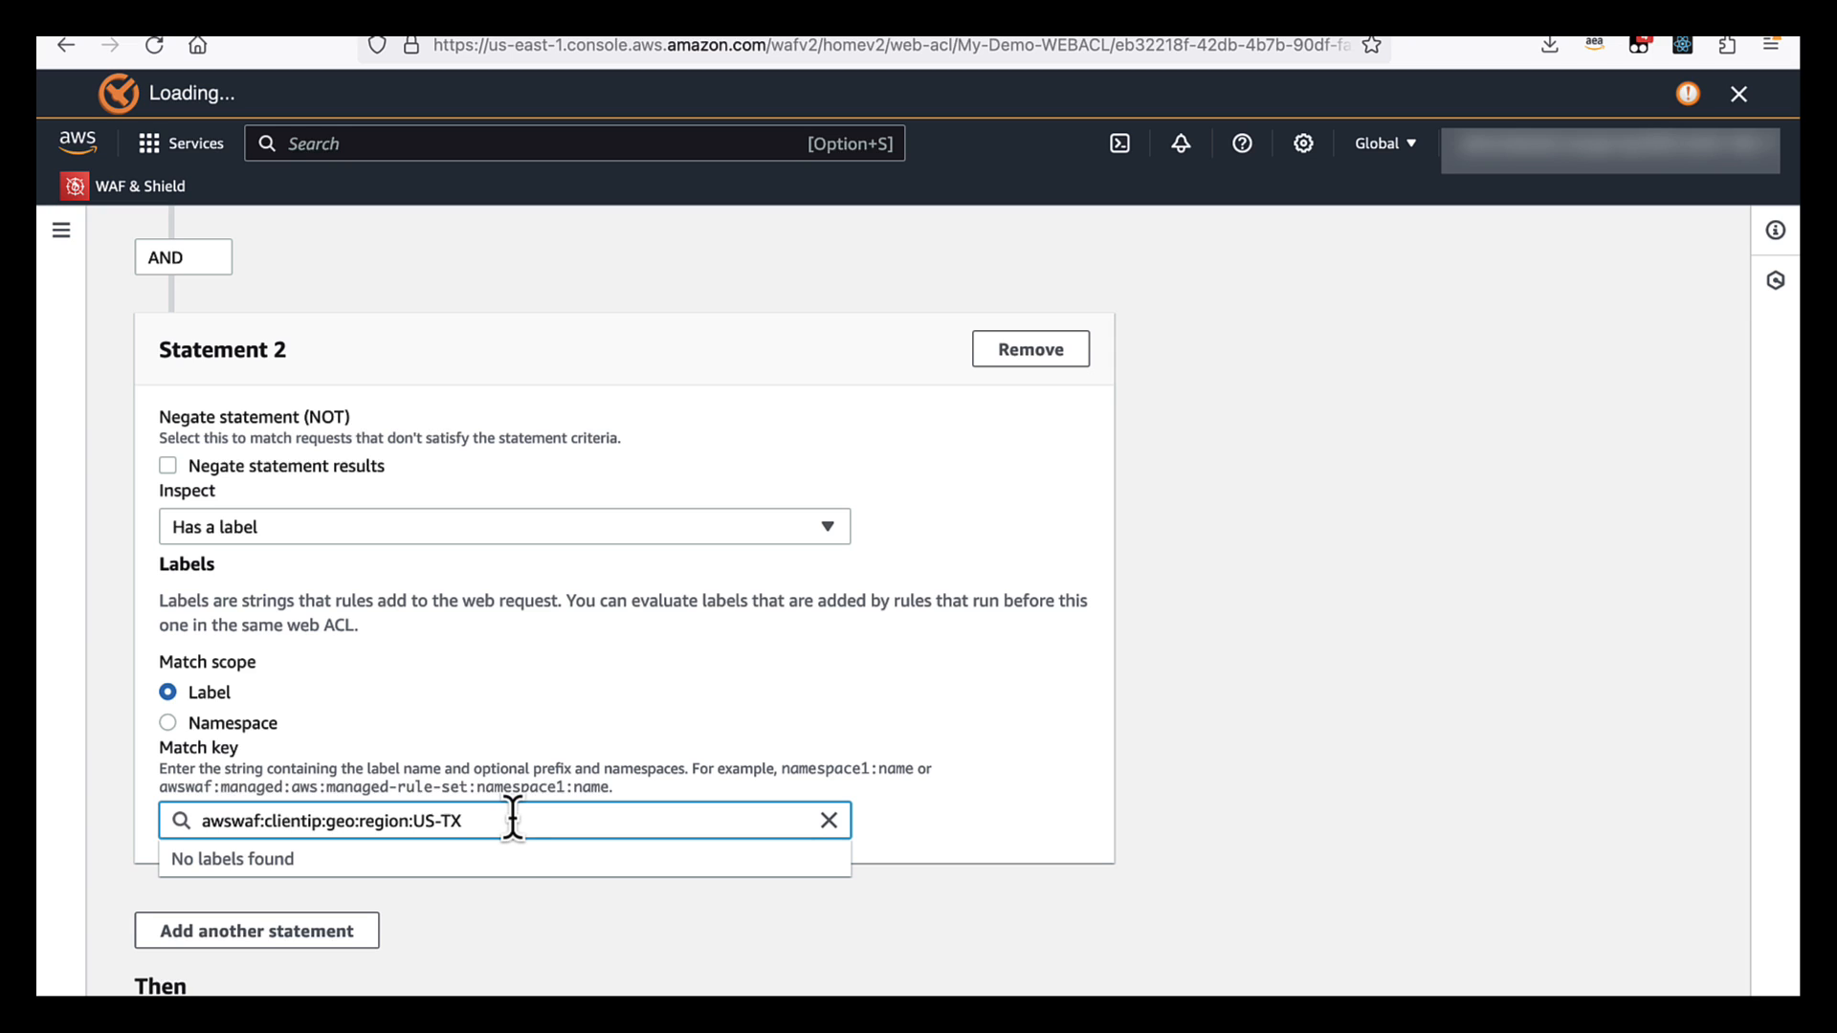
scroll("down", 3)
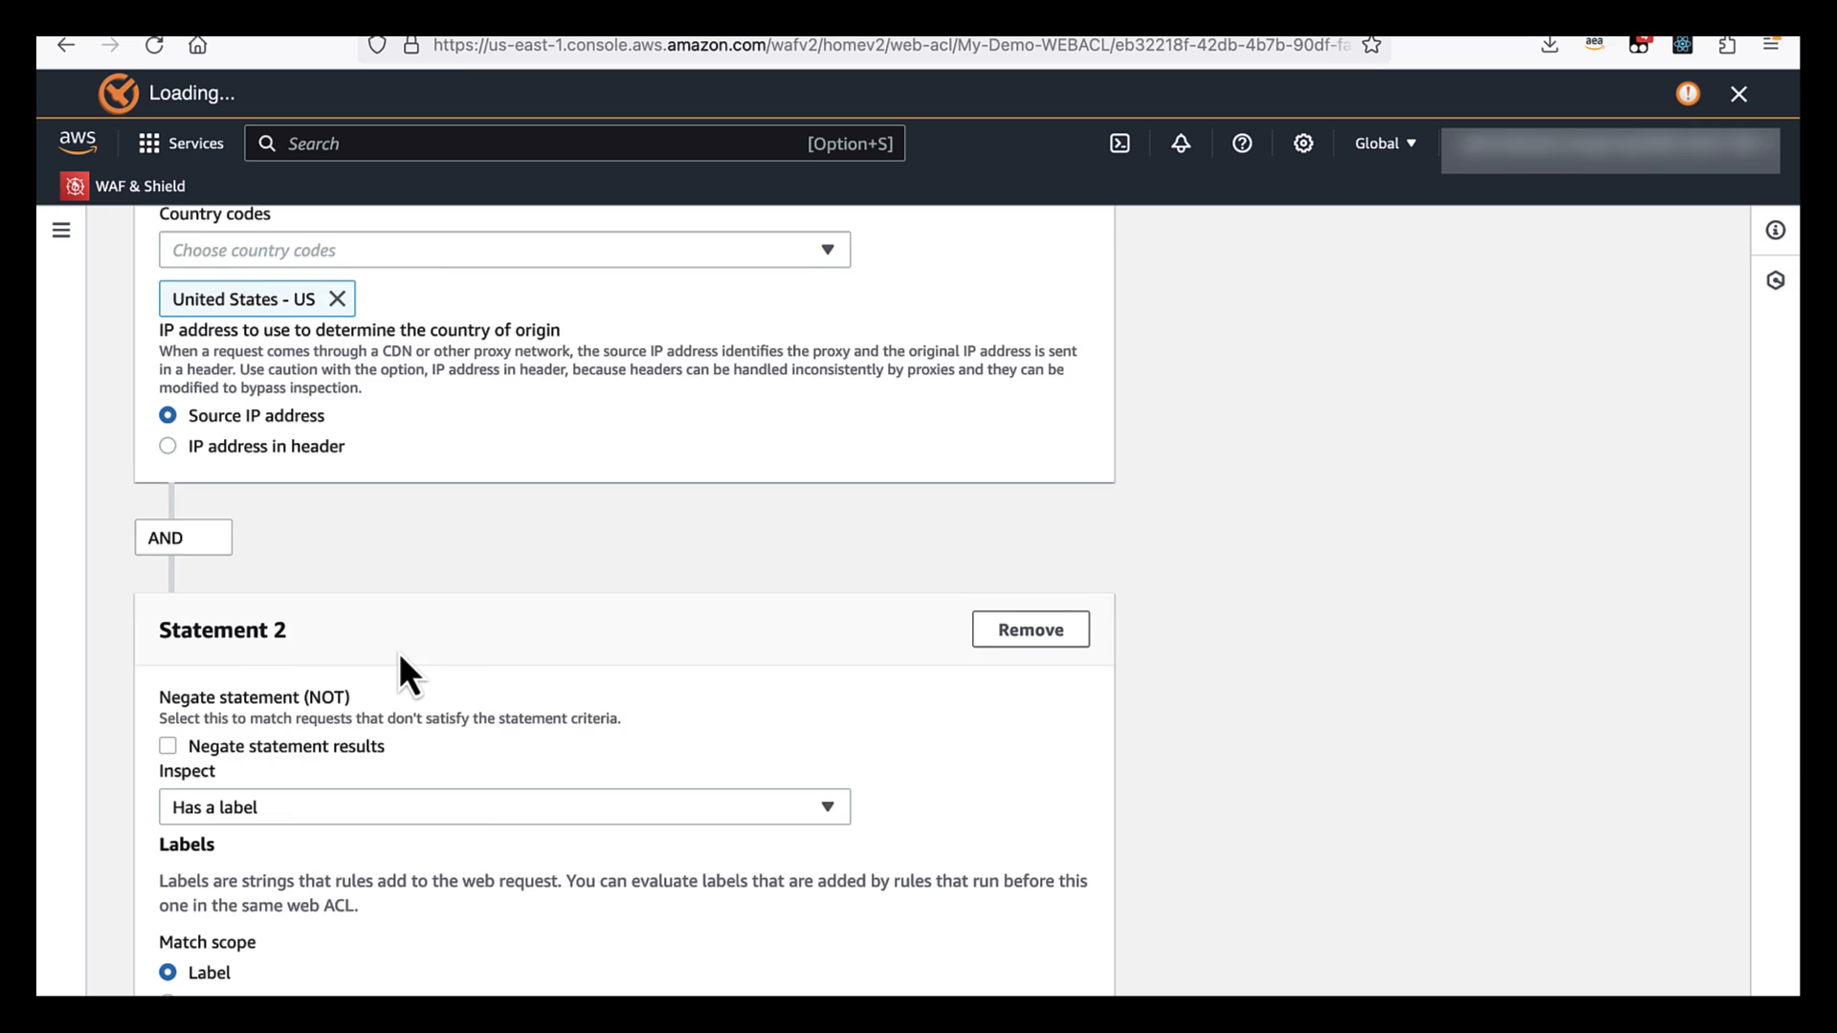
scroll("down", 3)
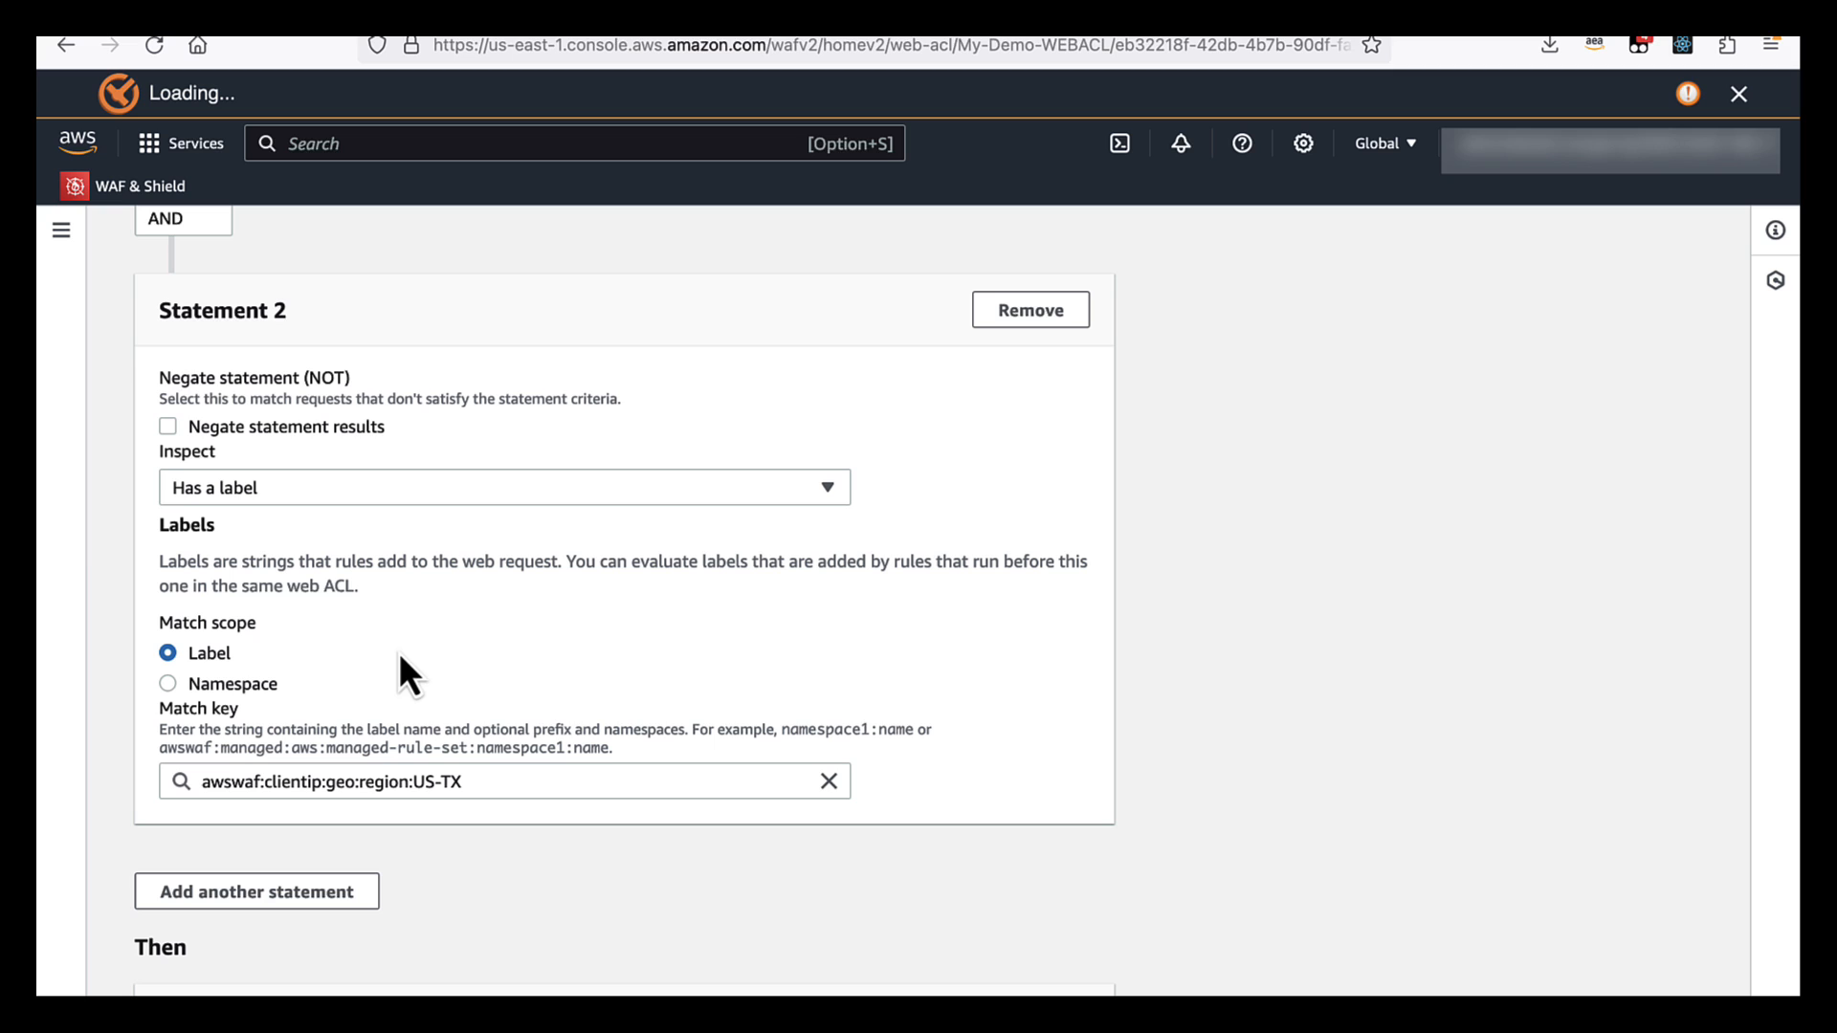
scroll("down", 3)
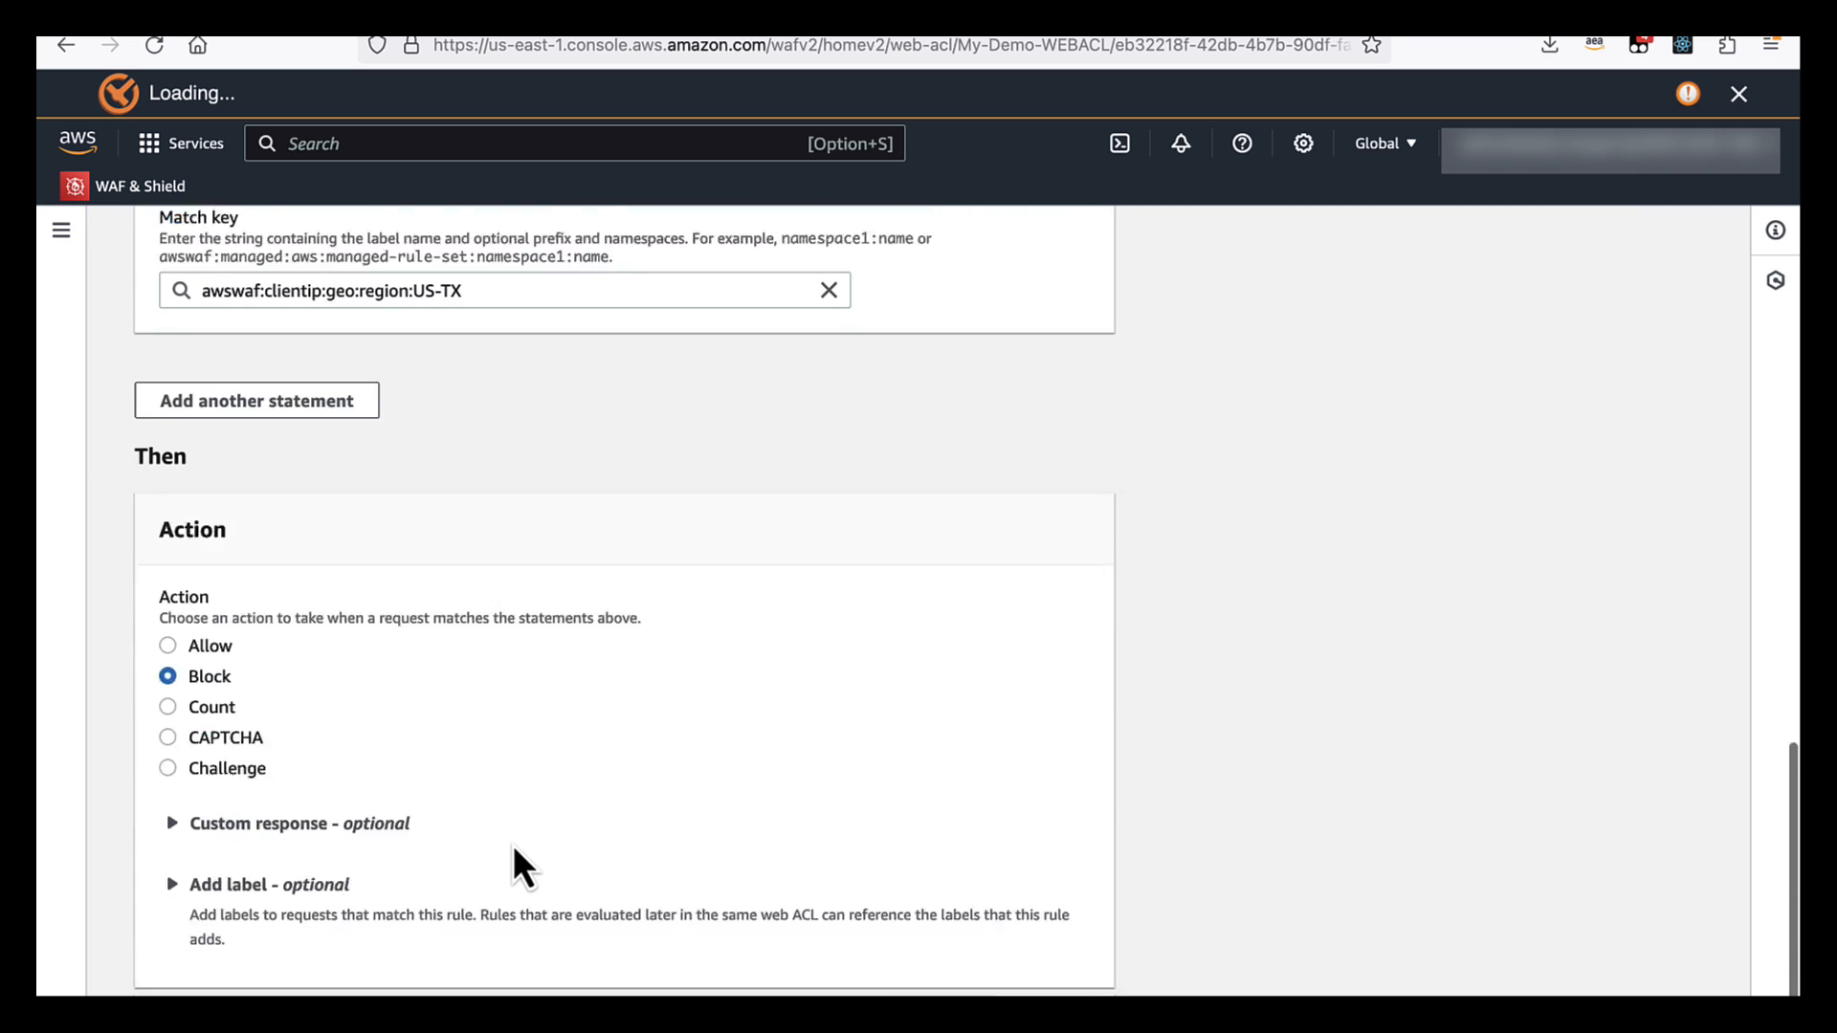
Switch the Geo-match rule's action from Block to Count
scroll("down", 3)
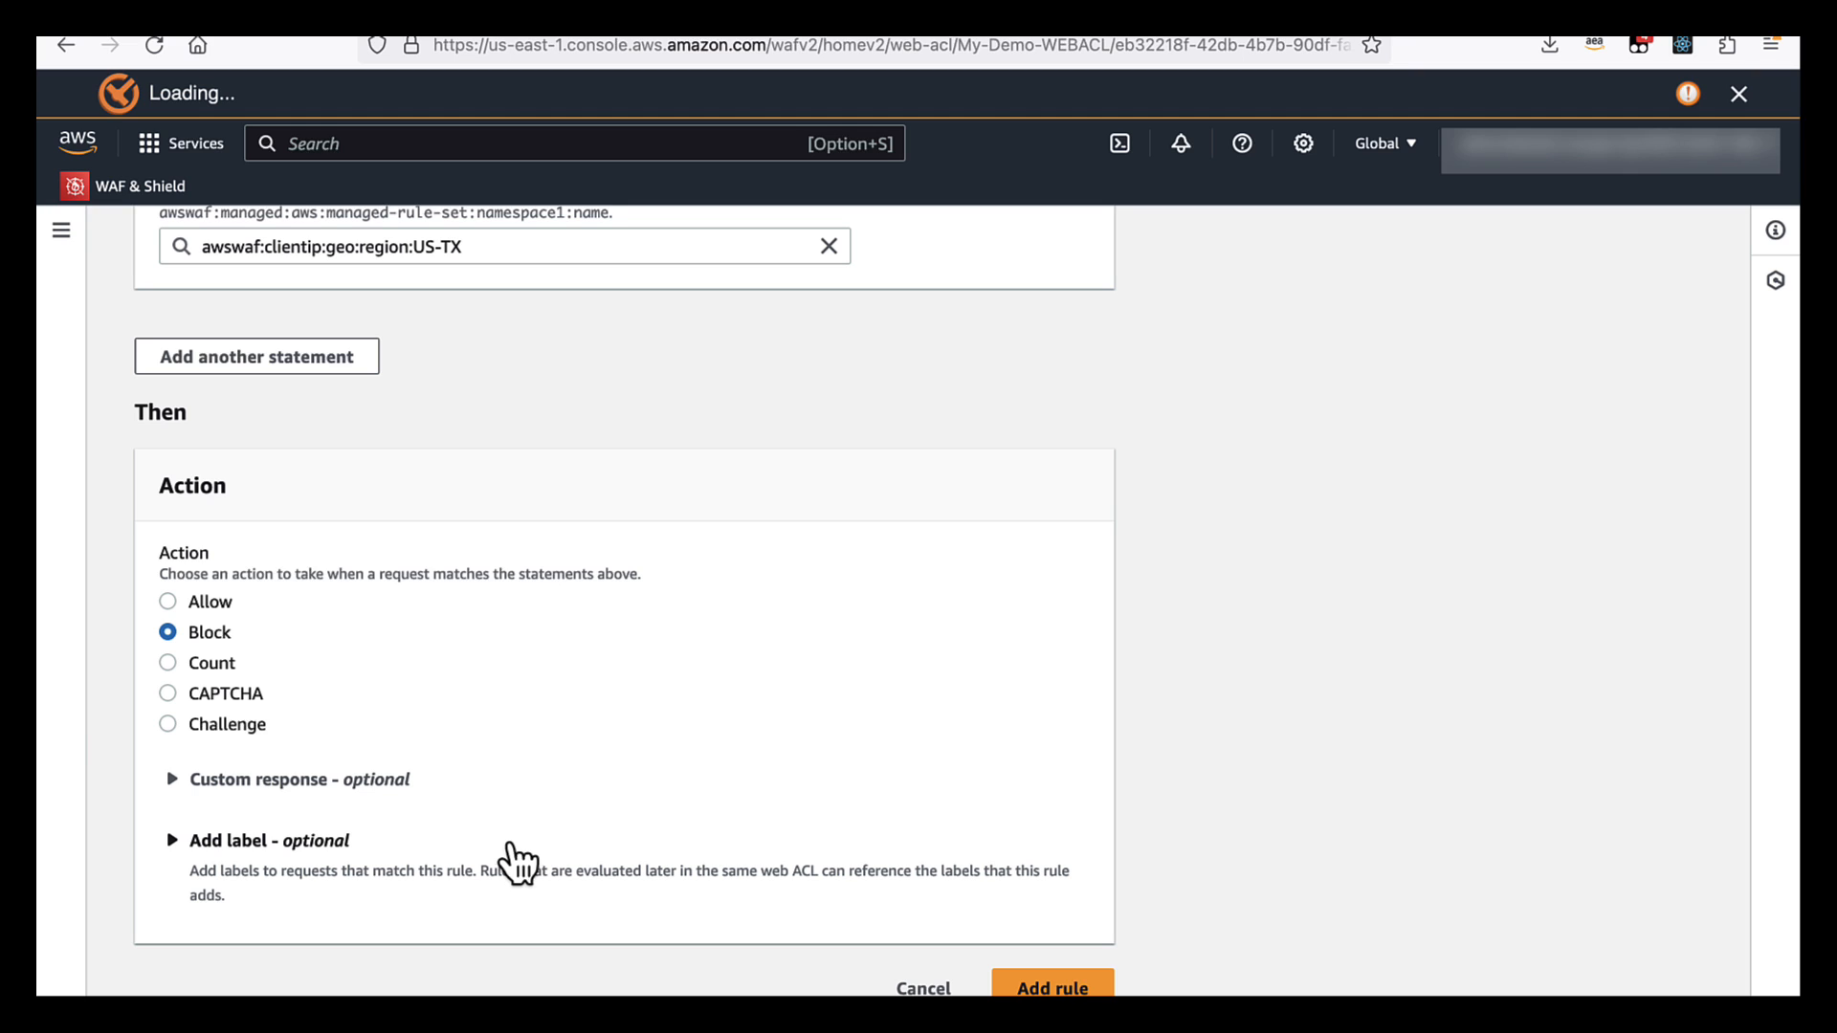
left_click(168, 662)
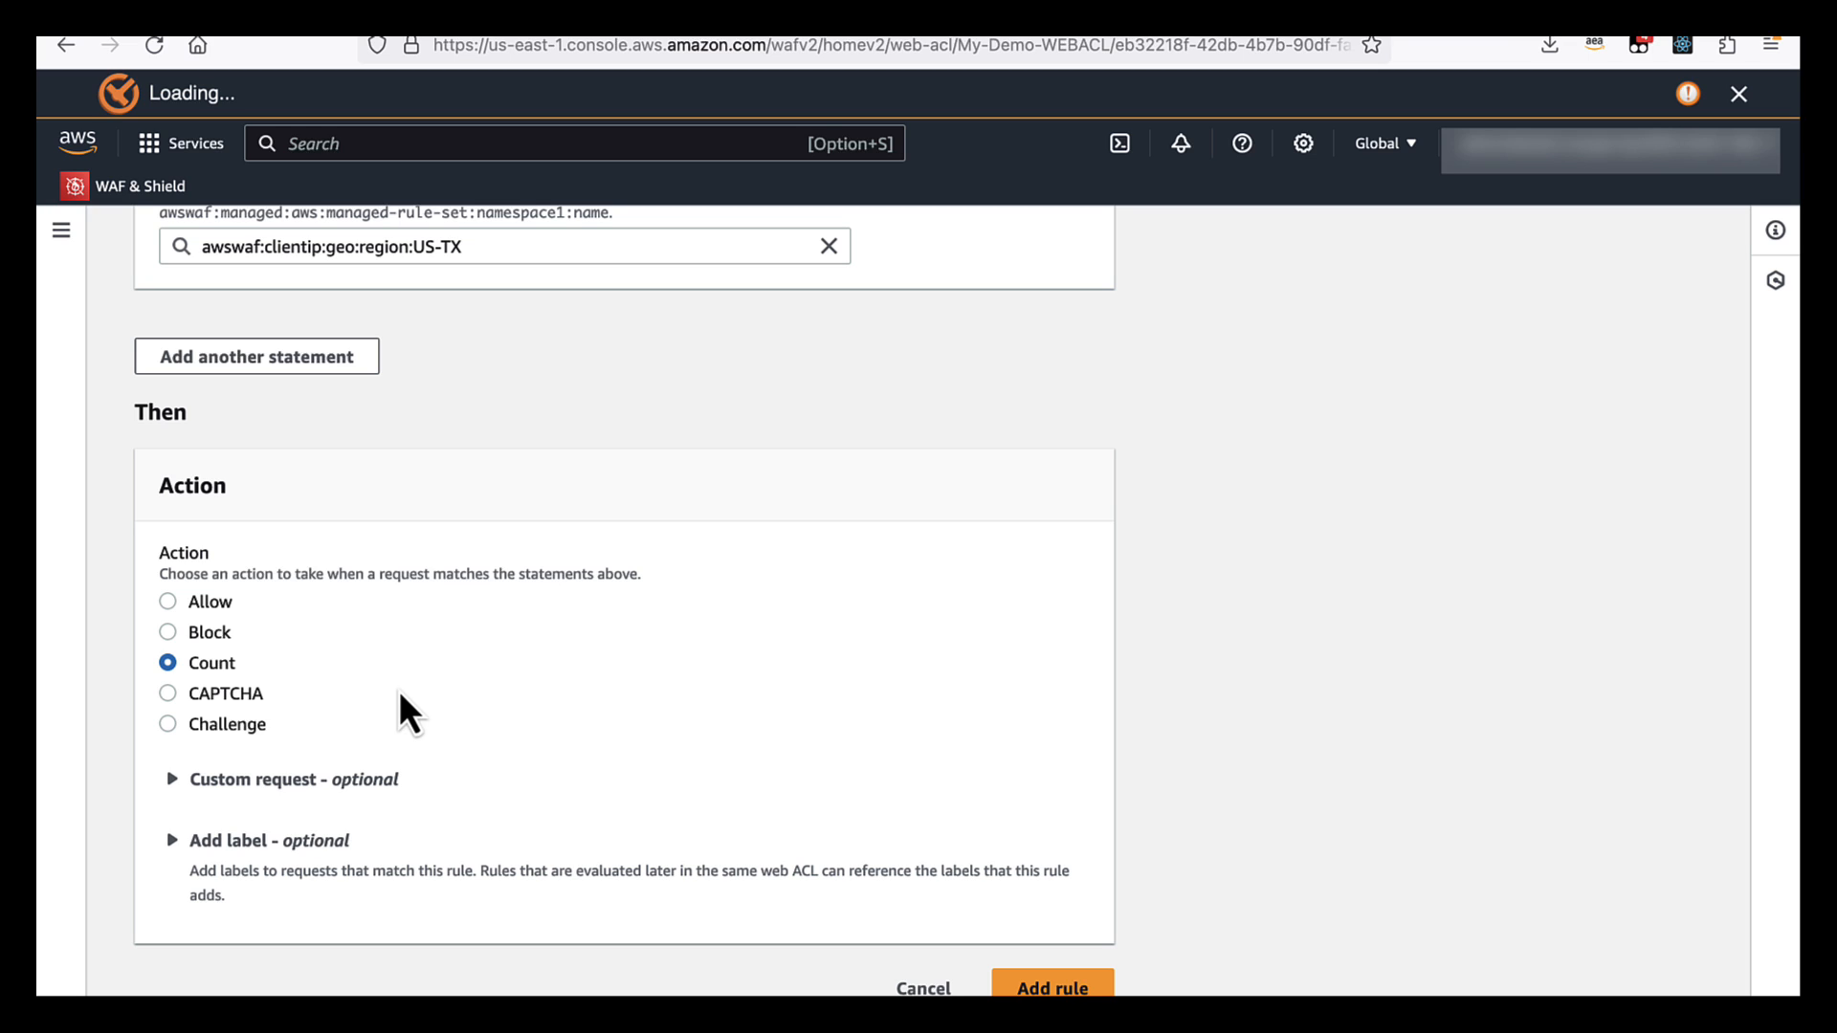
mouse_move(1153, 981)
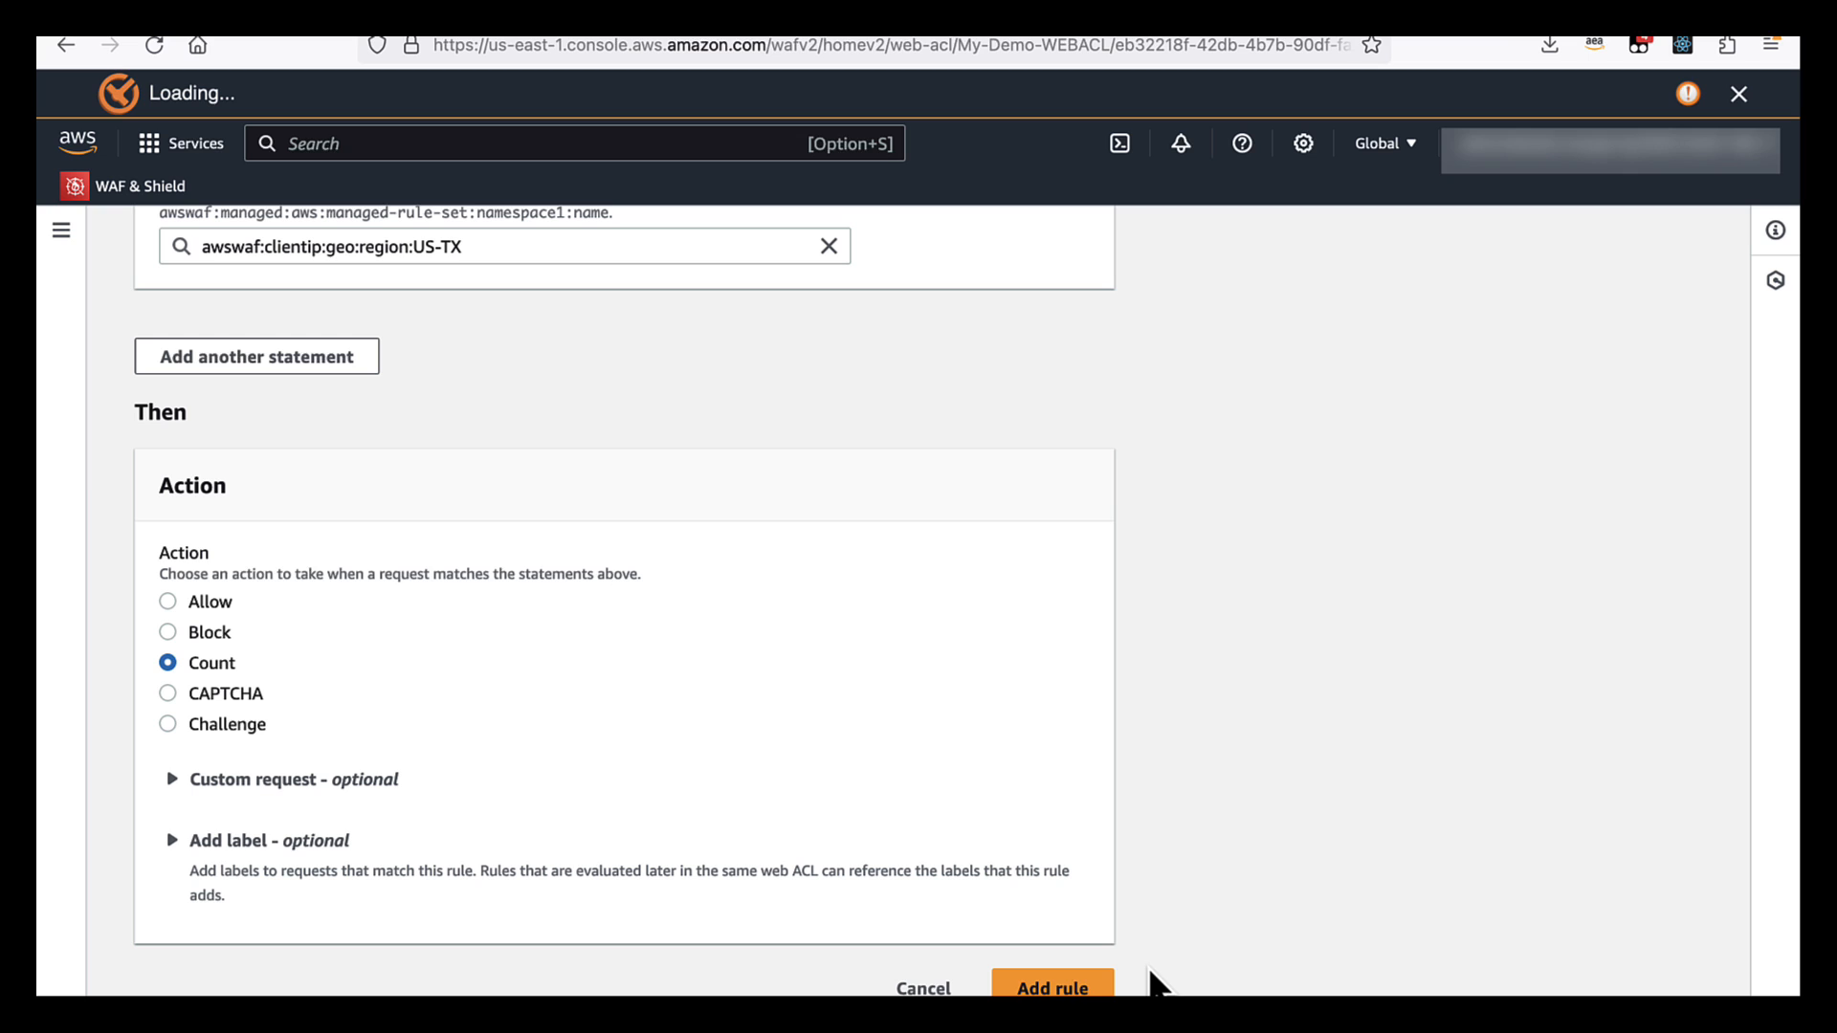
Add the Geo-match rule and save it at priority 0 in My-Demo-WEBACL
left_click(1051, 987)
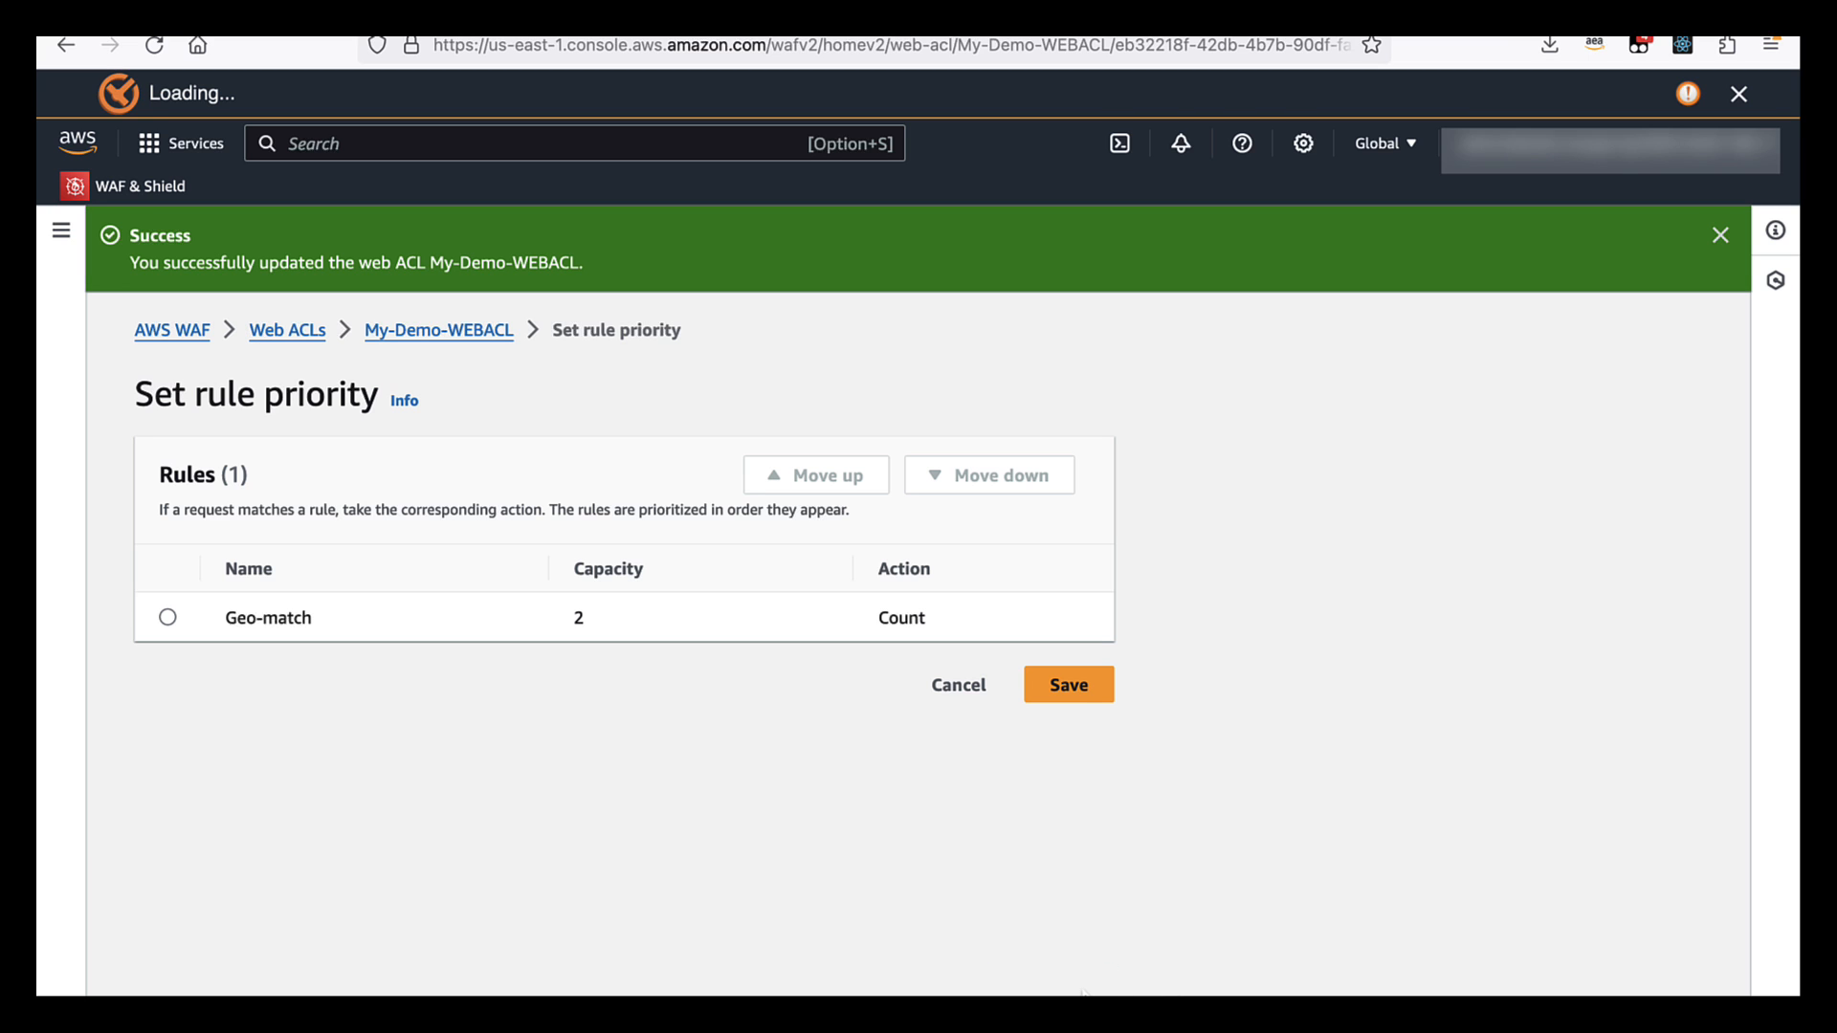
mouse_move(856, 816)
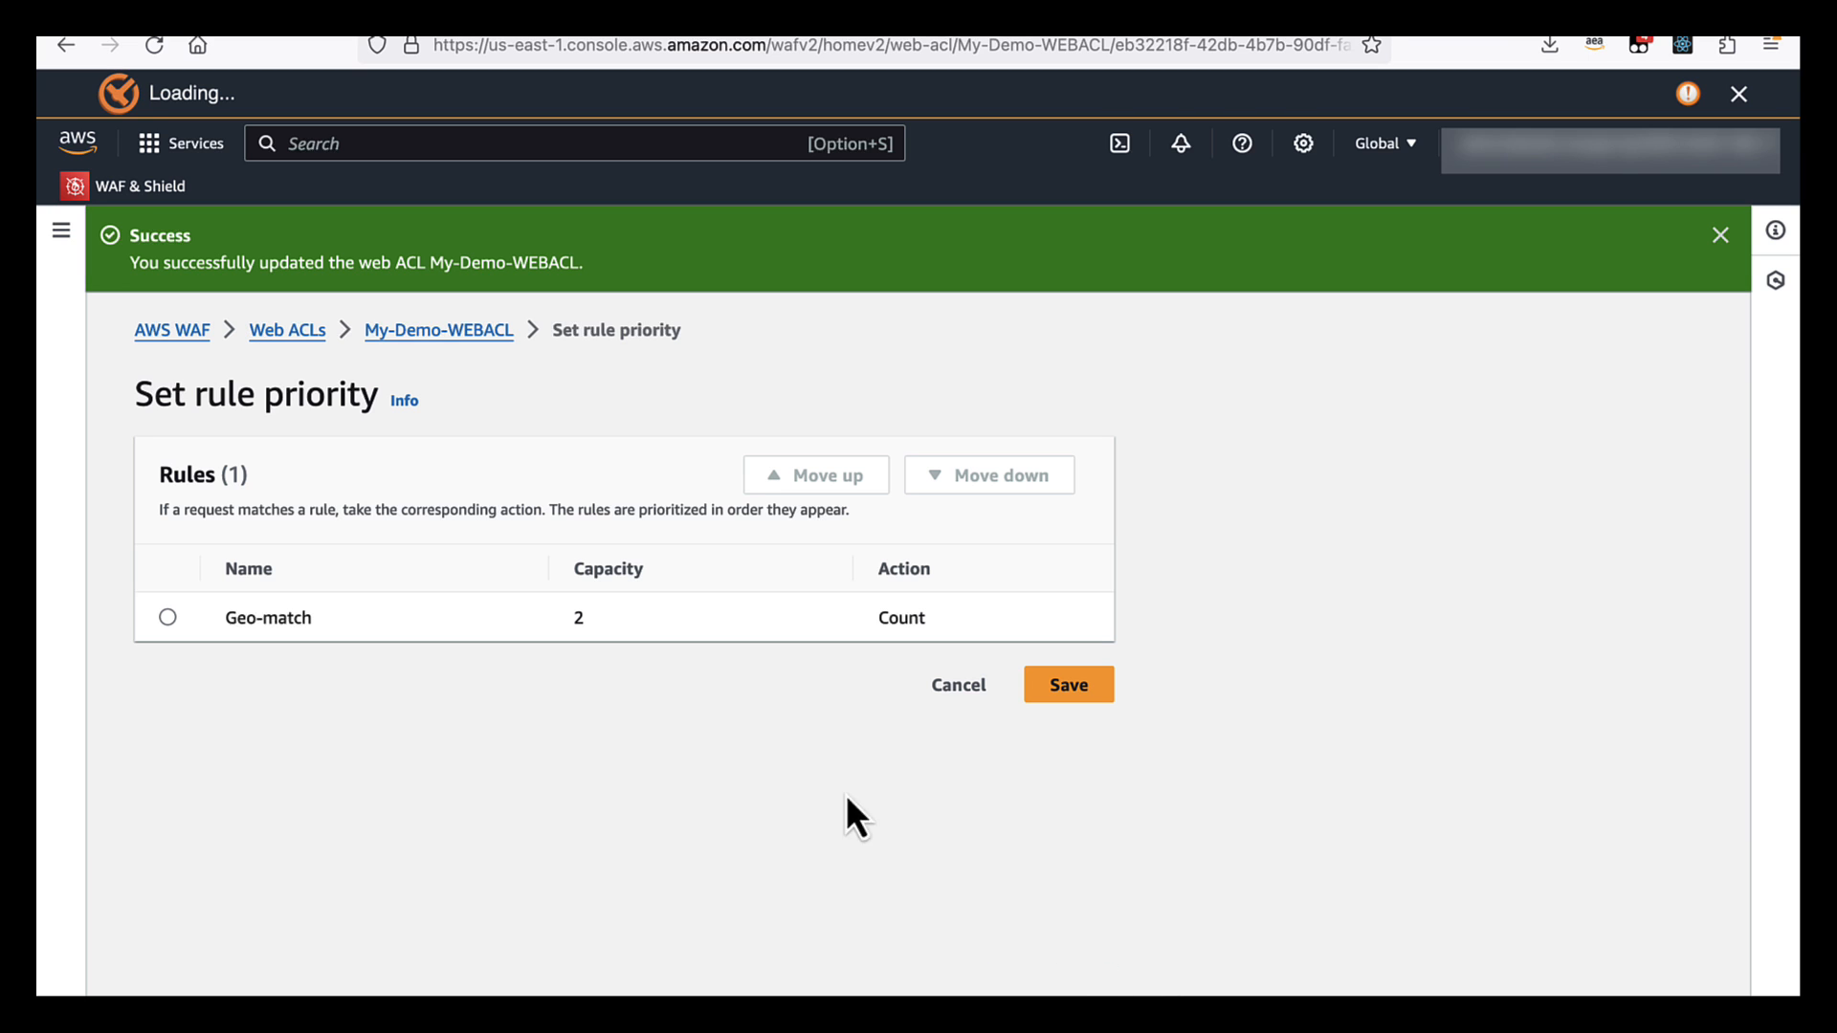
mouse_move(605, 398)
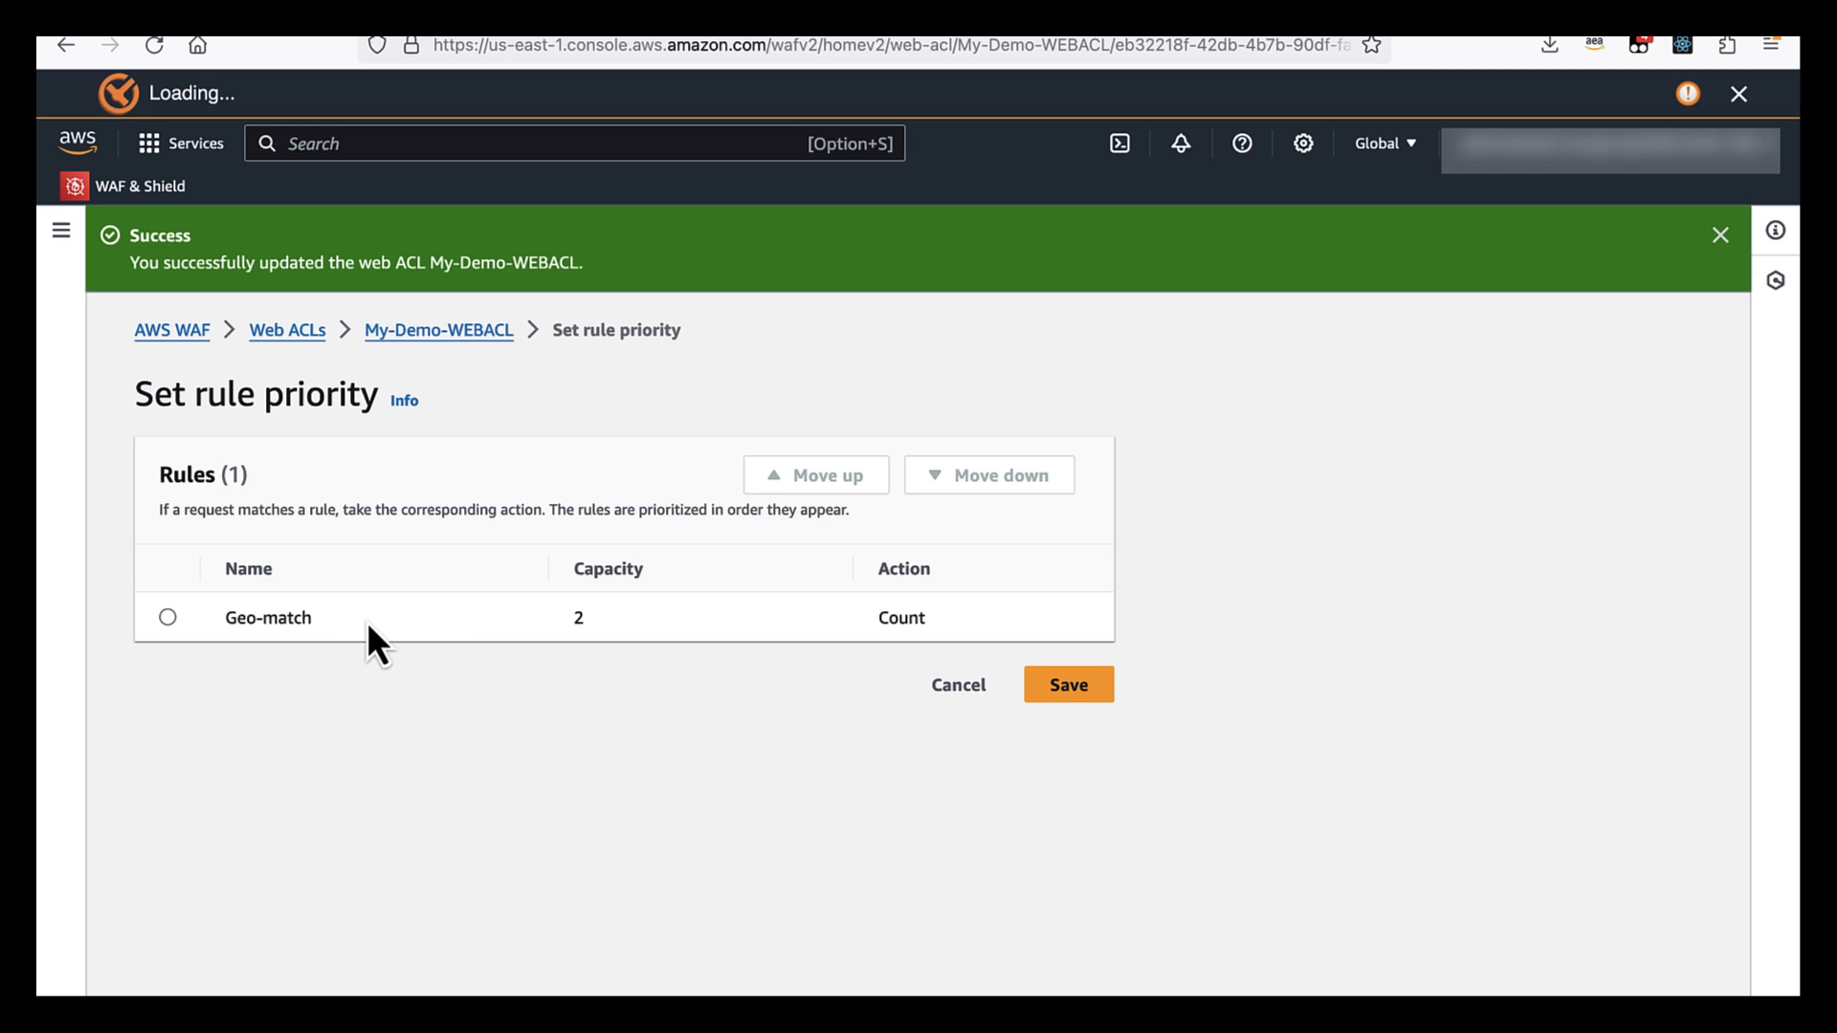
mouse_move(492, 576)
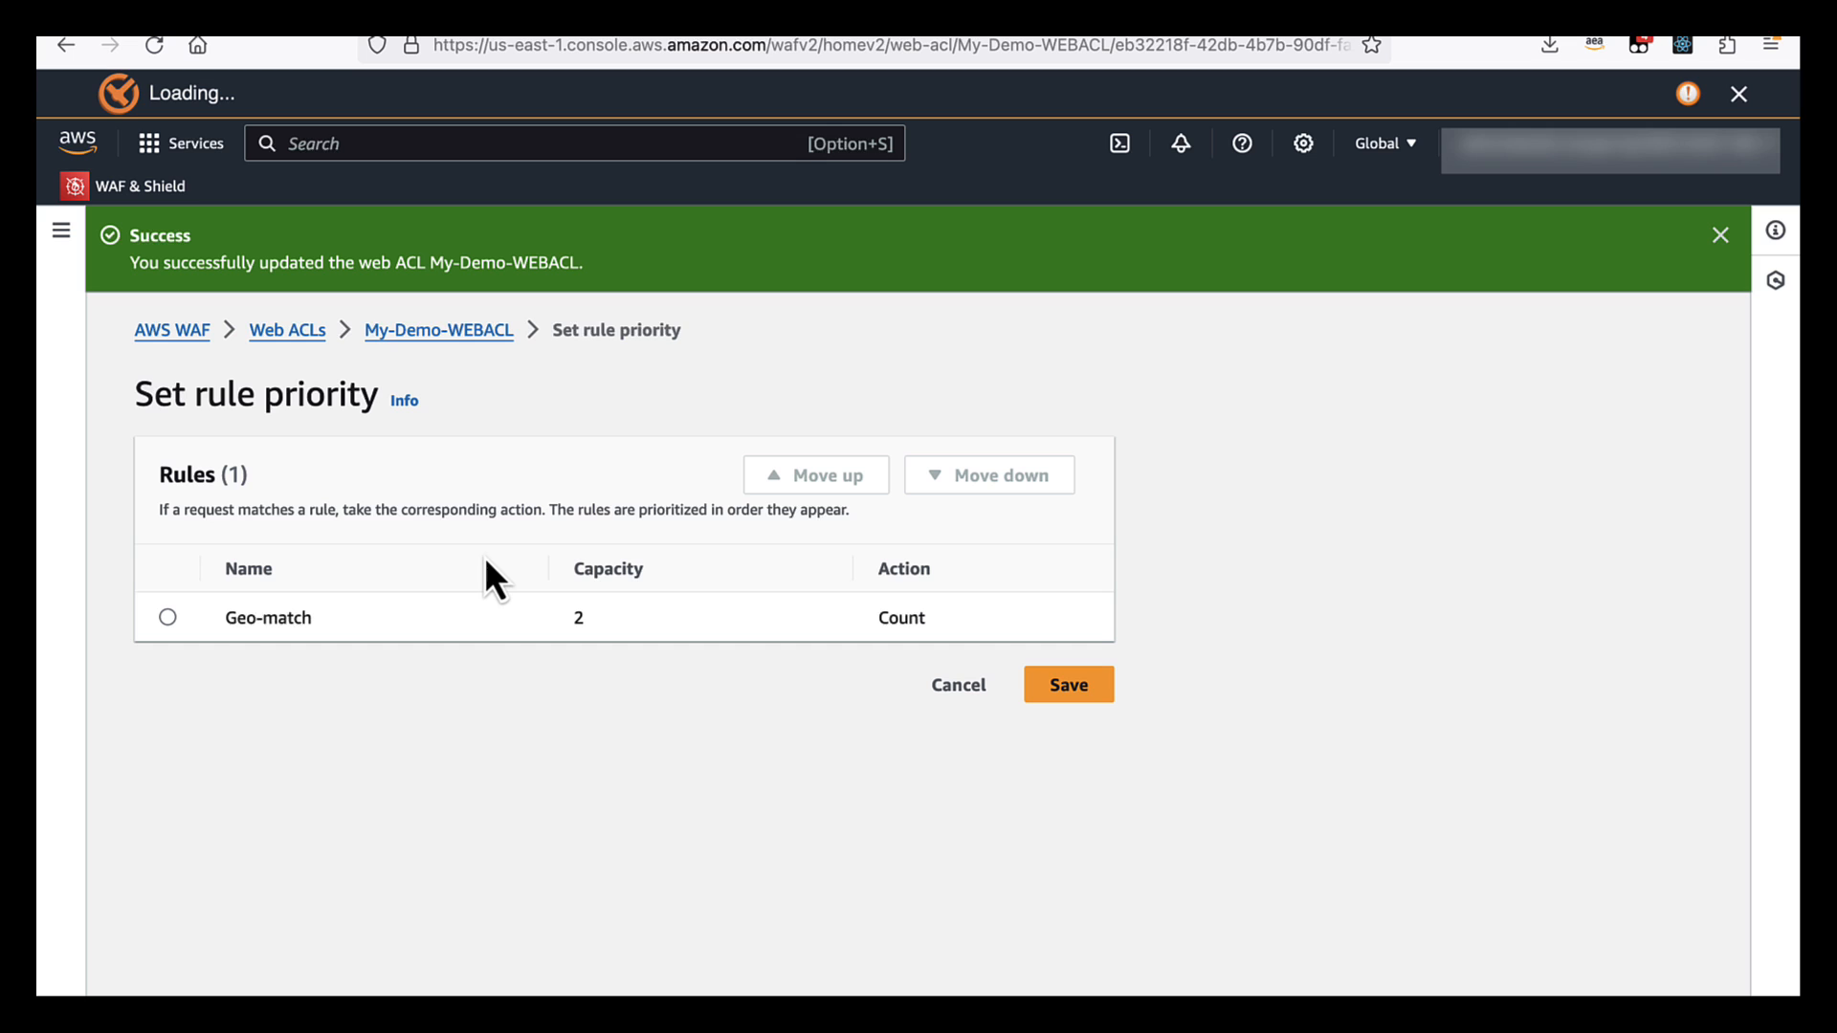
mouse_move(1068, 684)
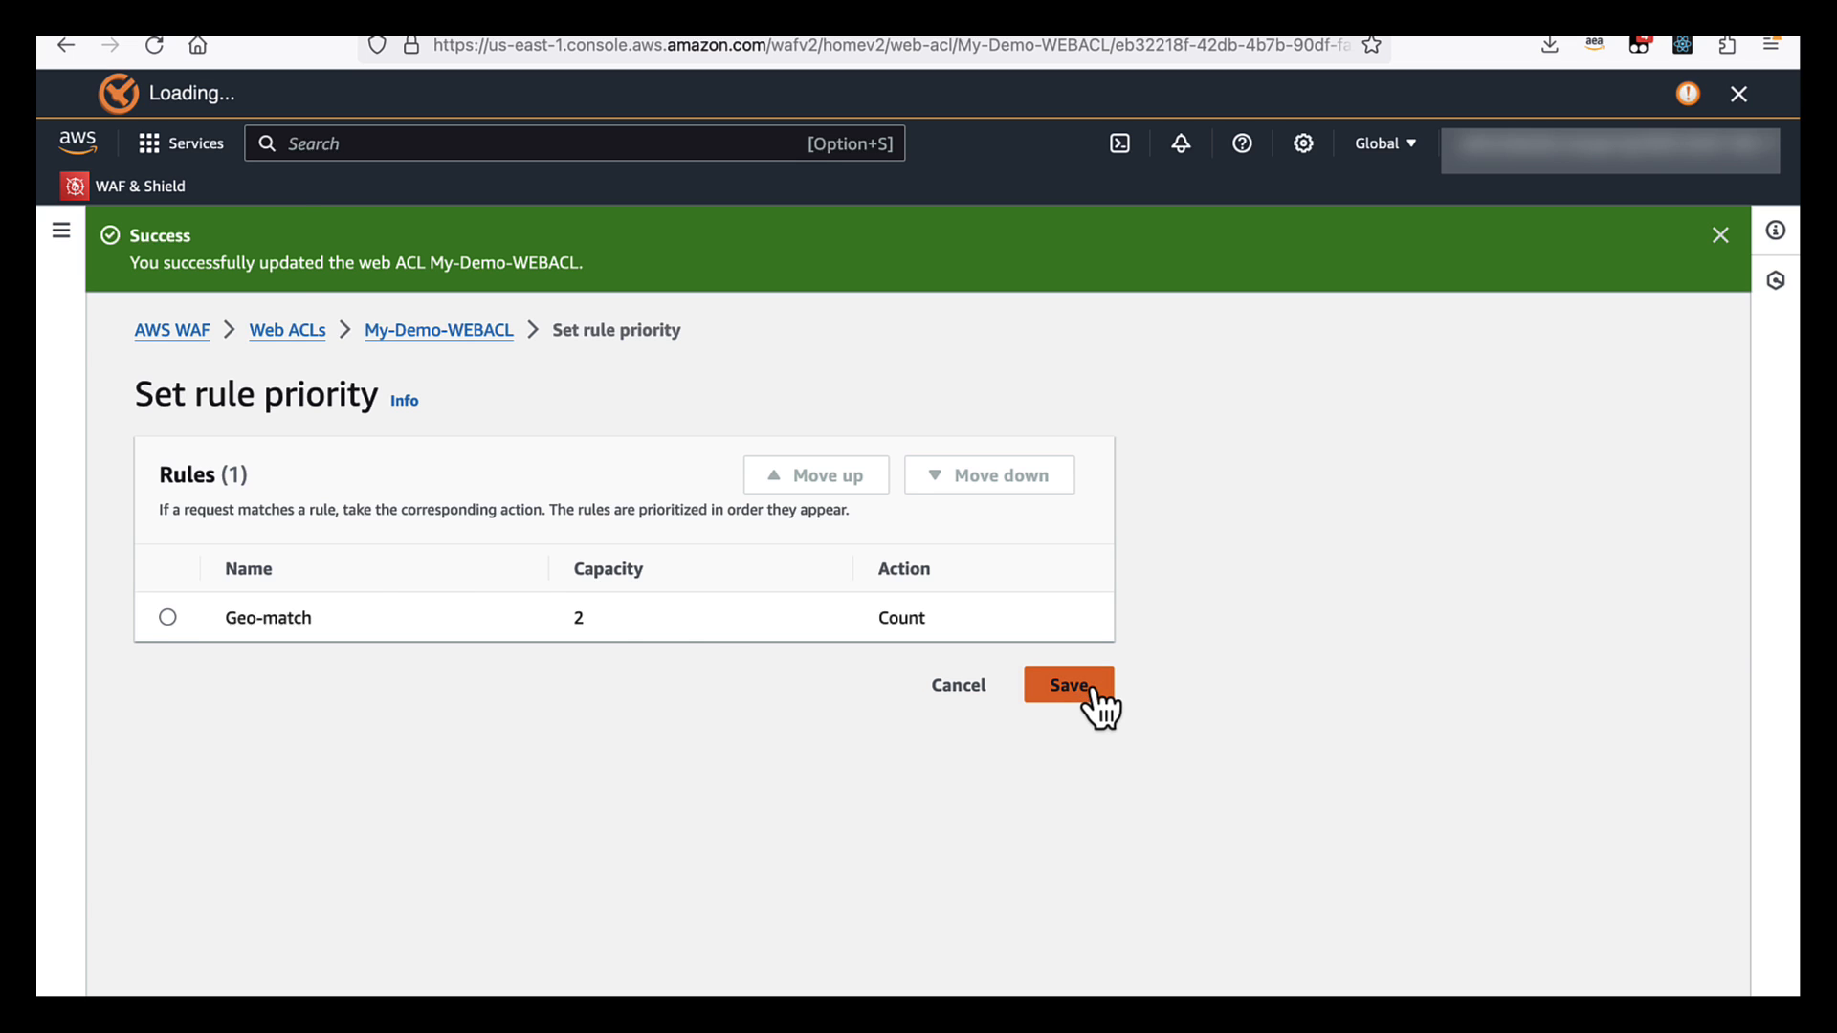
left_click(1066, 685)
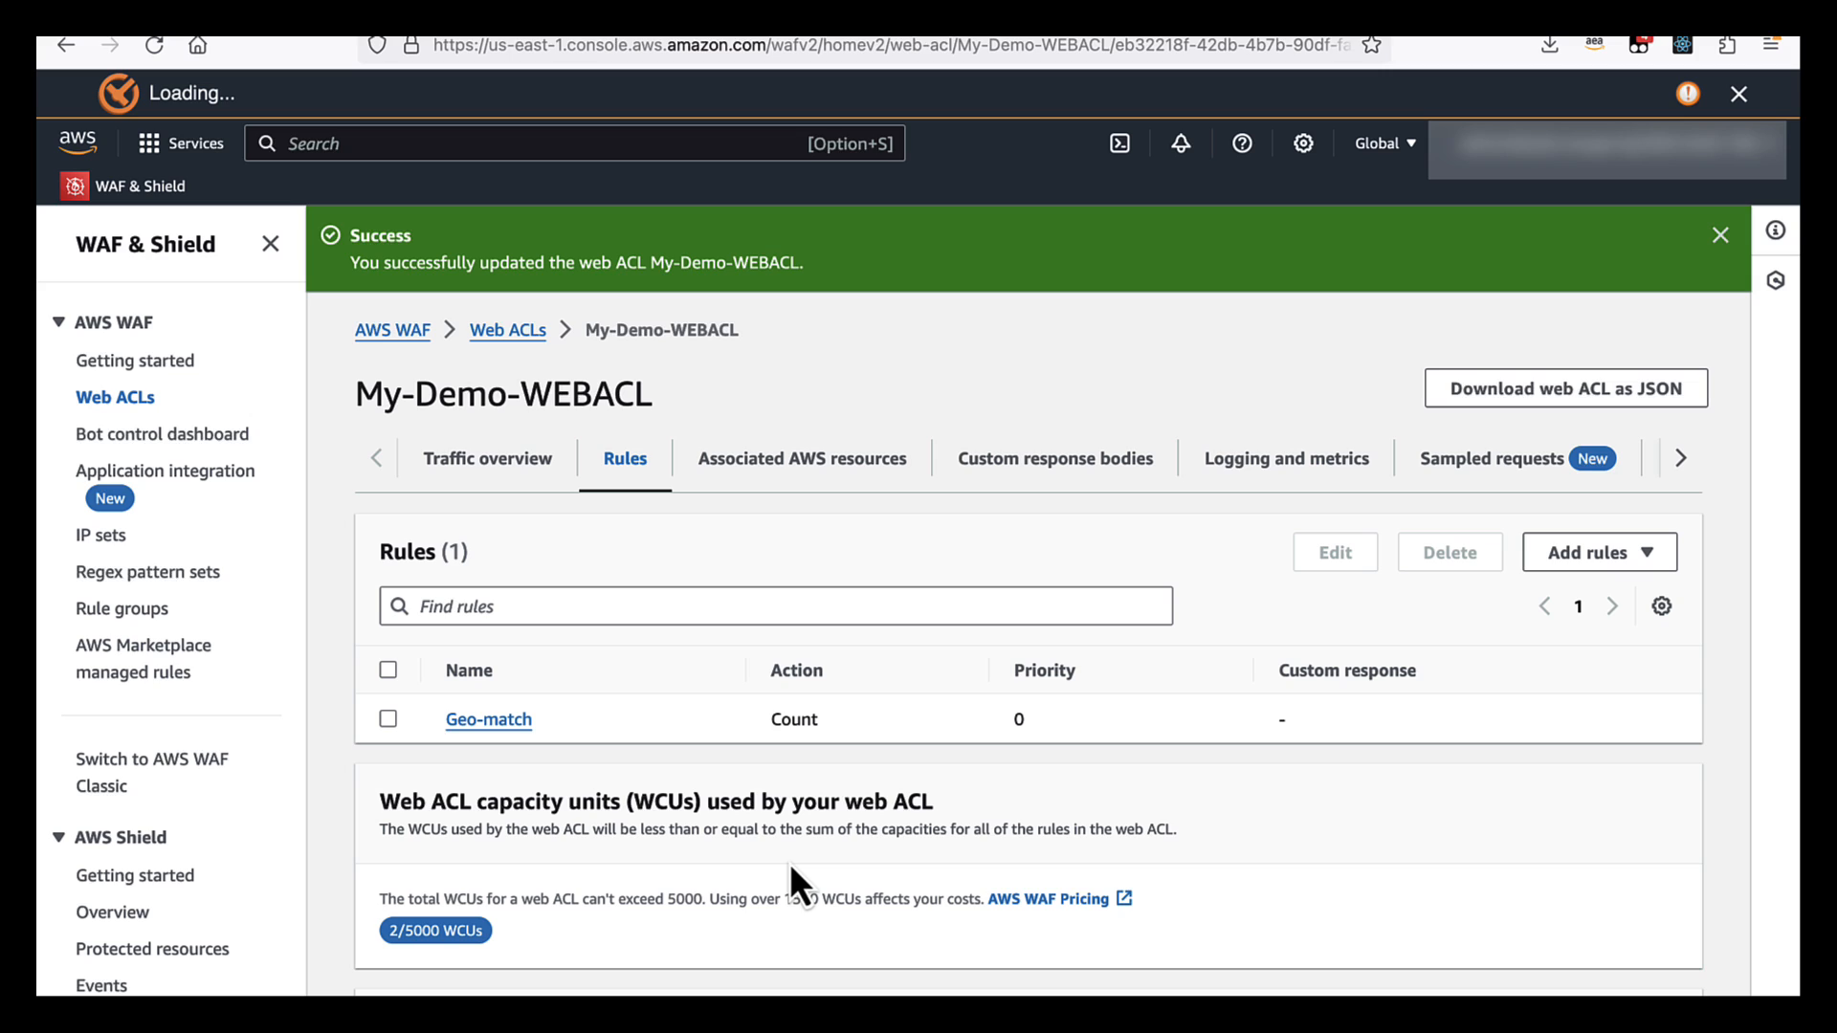